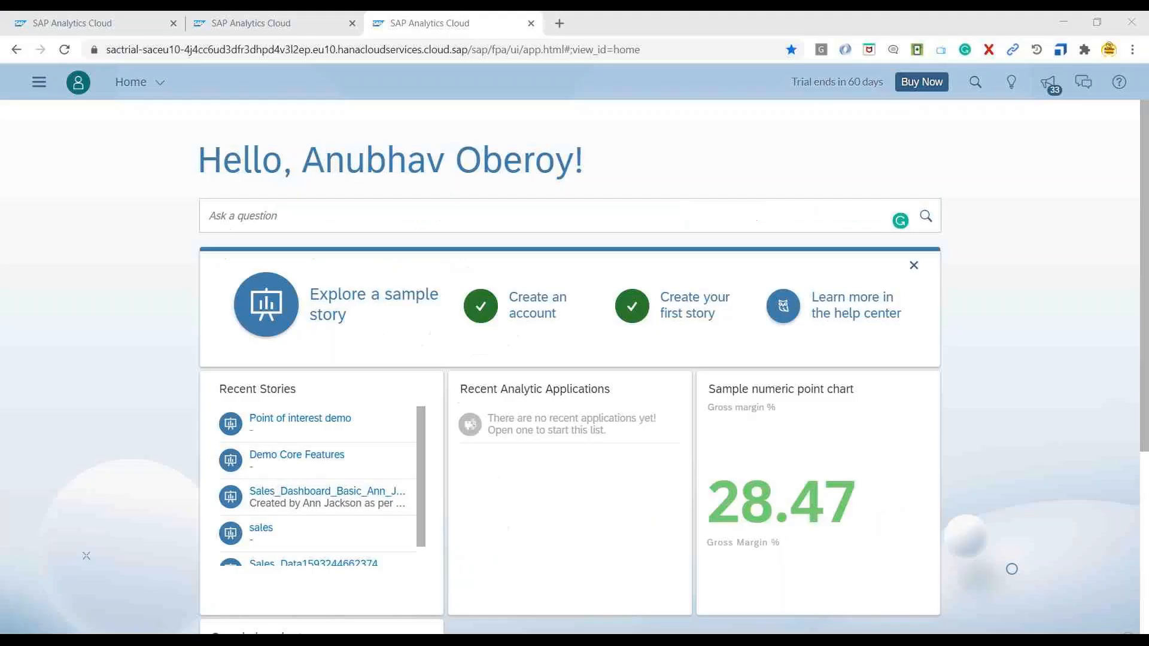
Start a new model from Create > Model and load HR Employee Dataset.xlsx from the Session 06 folder
{"action": "left_click", "coordinate": [38, 81]}
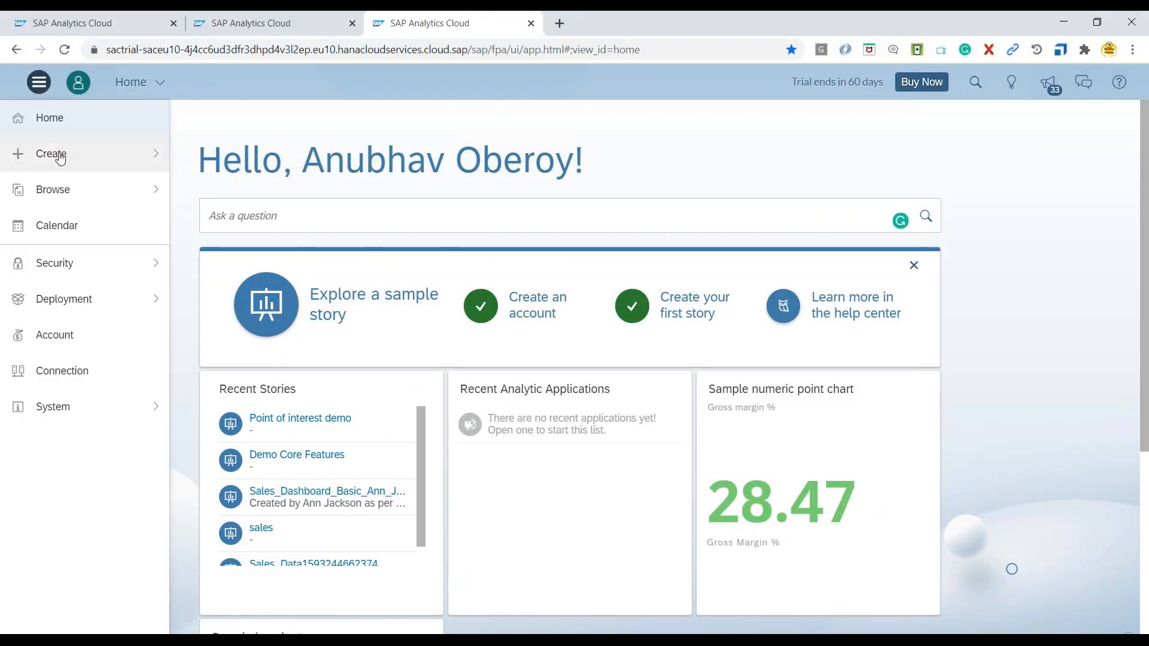
{"action": "left_click", "coordinate": [50, 153]}
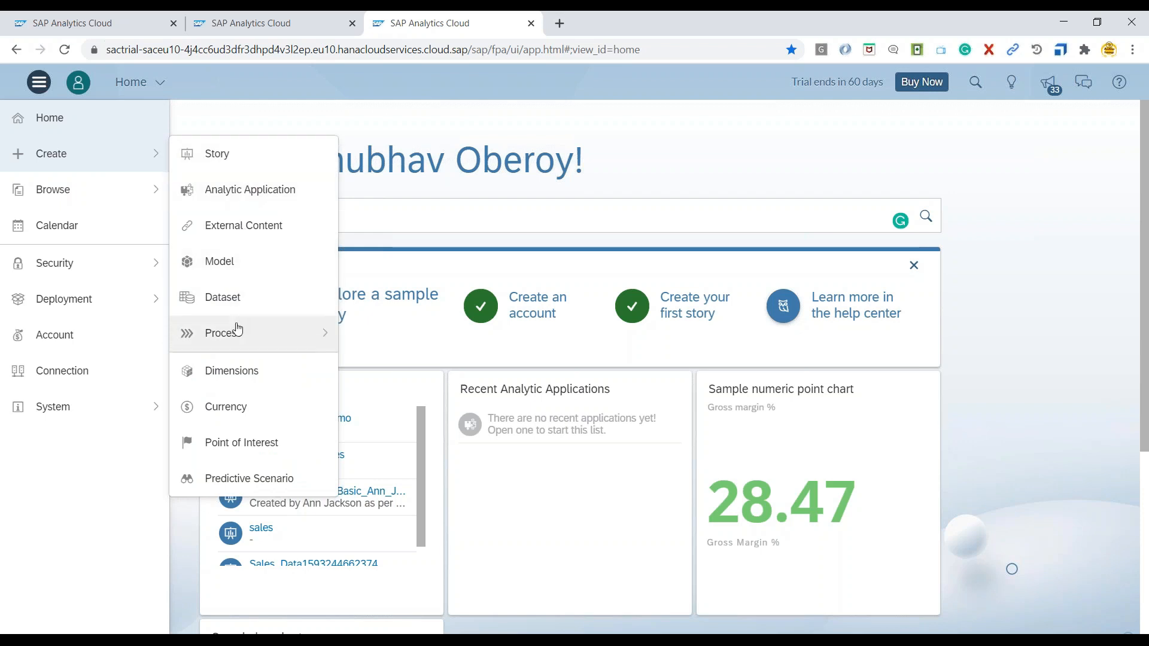
{"action": "left_click", "coordinate": [218, 261]}
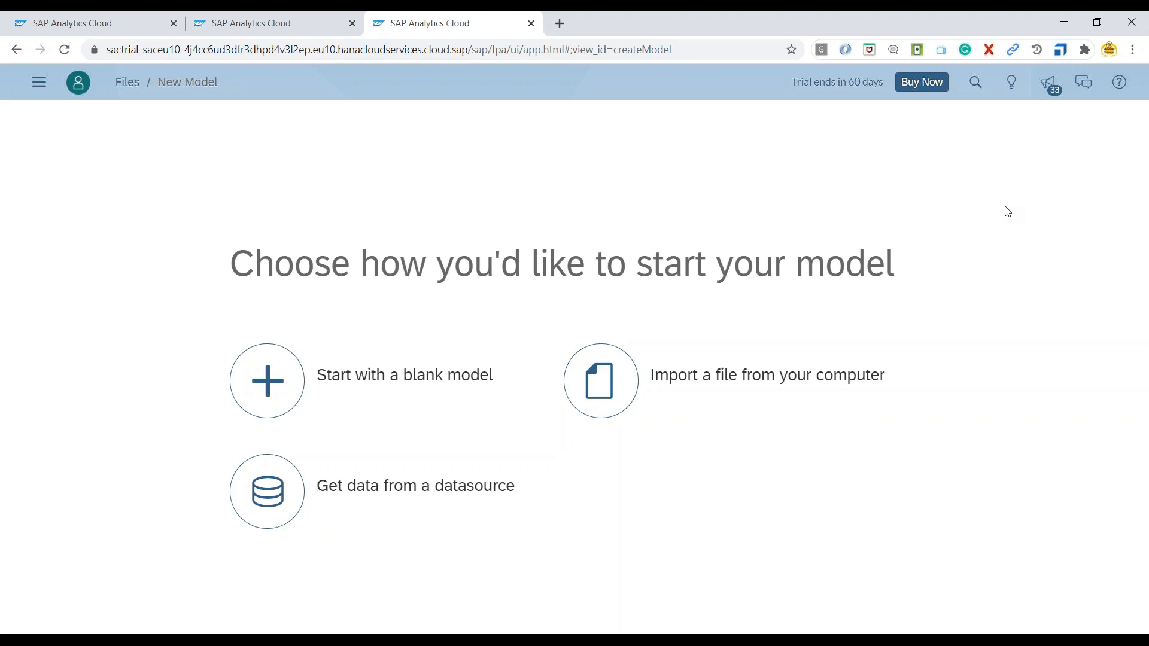
{"action": "mouse_move", "coordinate": [962, 212]}
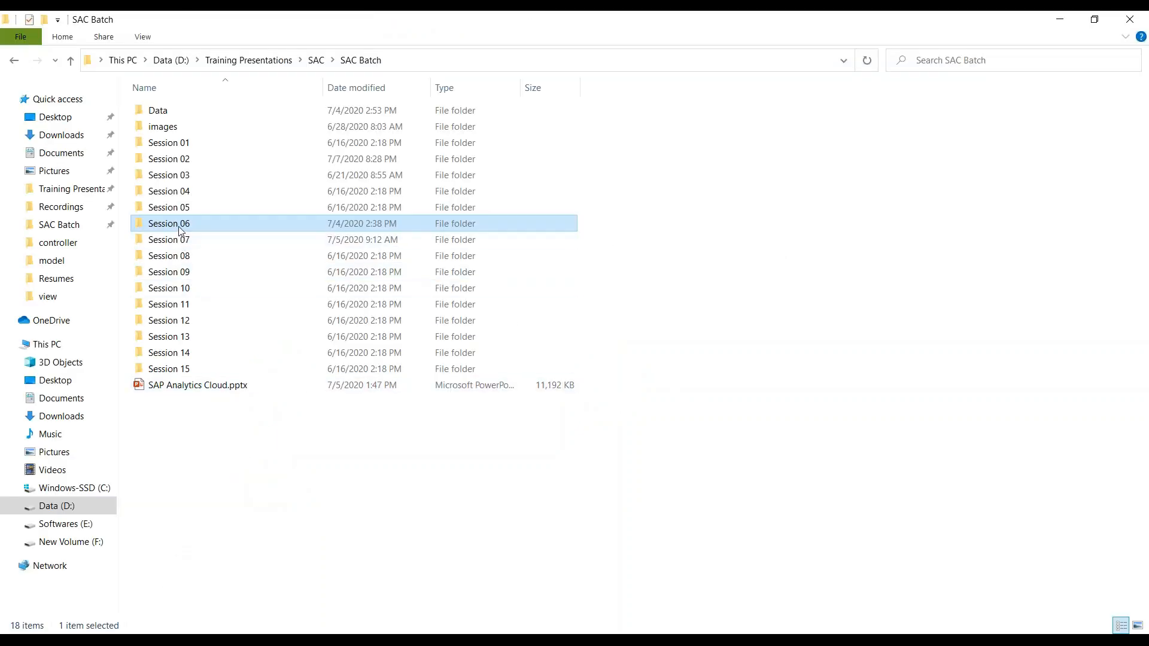
{"action": "double_click", "coordinate": [168, 222]}
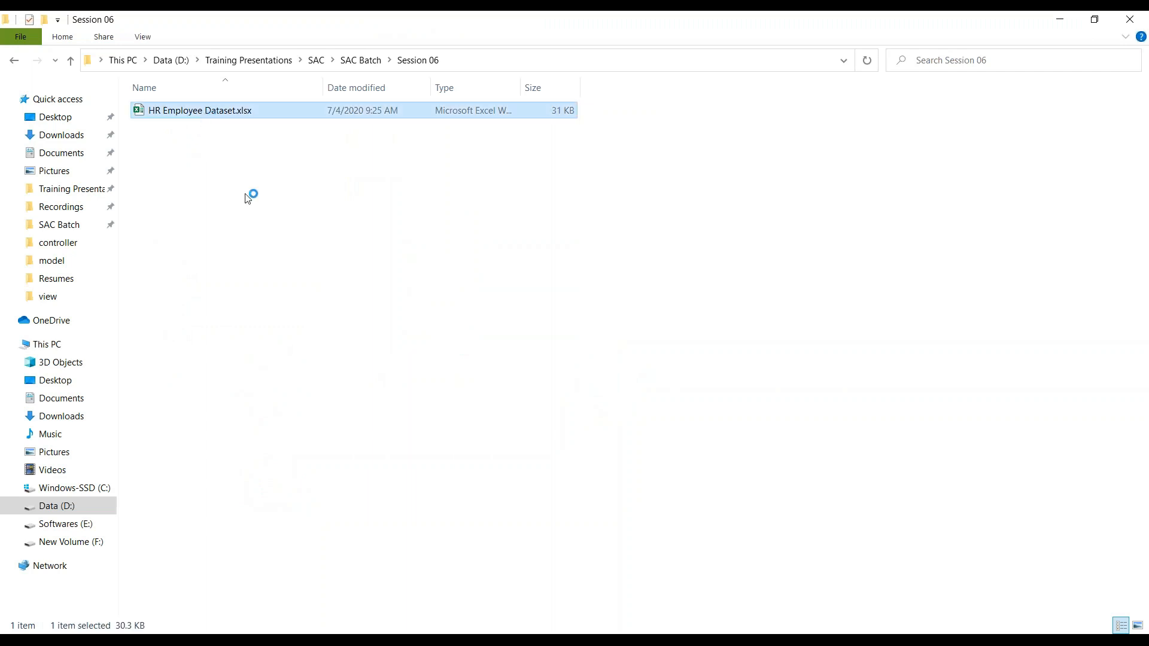
{"action": "double_click", "coordinate": [200, 110]}
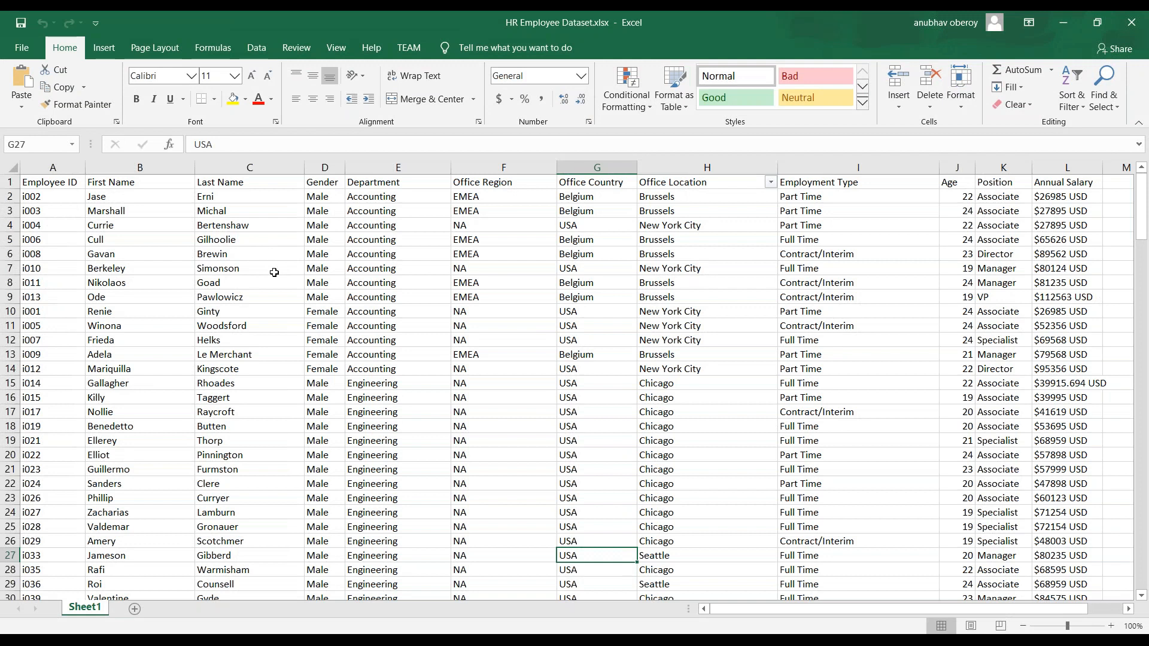
{"action": "mouse_move", "coordinate": [334, 309]}
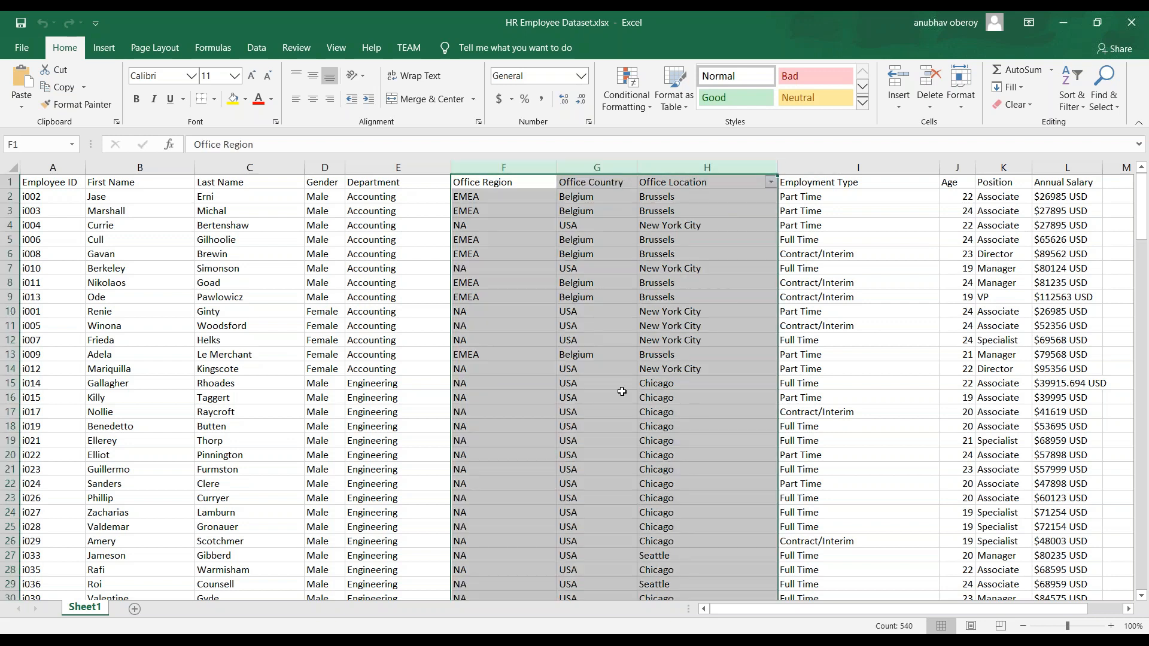
{"action": "left_click", "coordinate": [482, 182]}
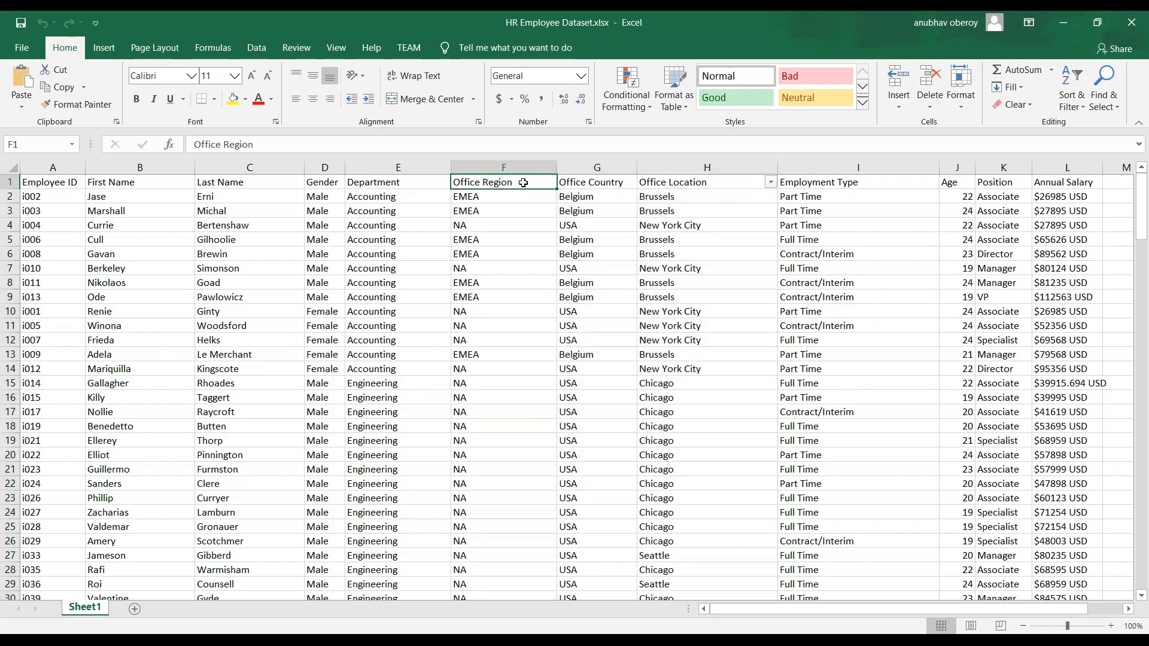
{"action": "left_click", "coordinate": [597, 182]}
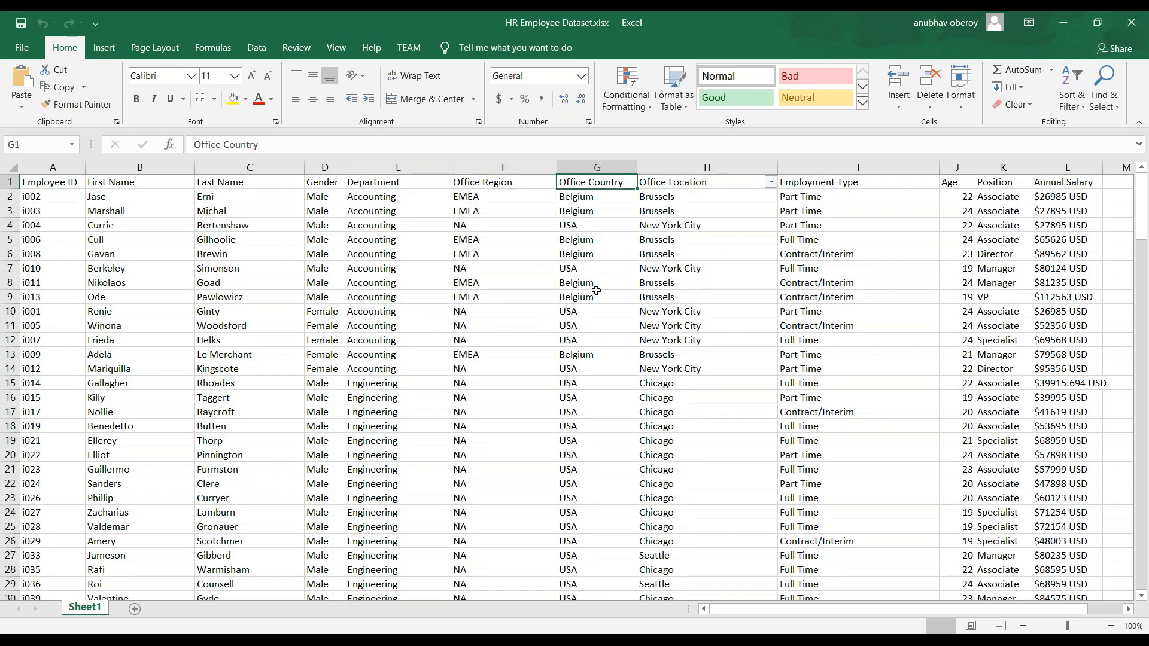
{"action": "left_click", "coordinate": [707, 182]}
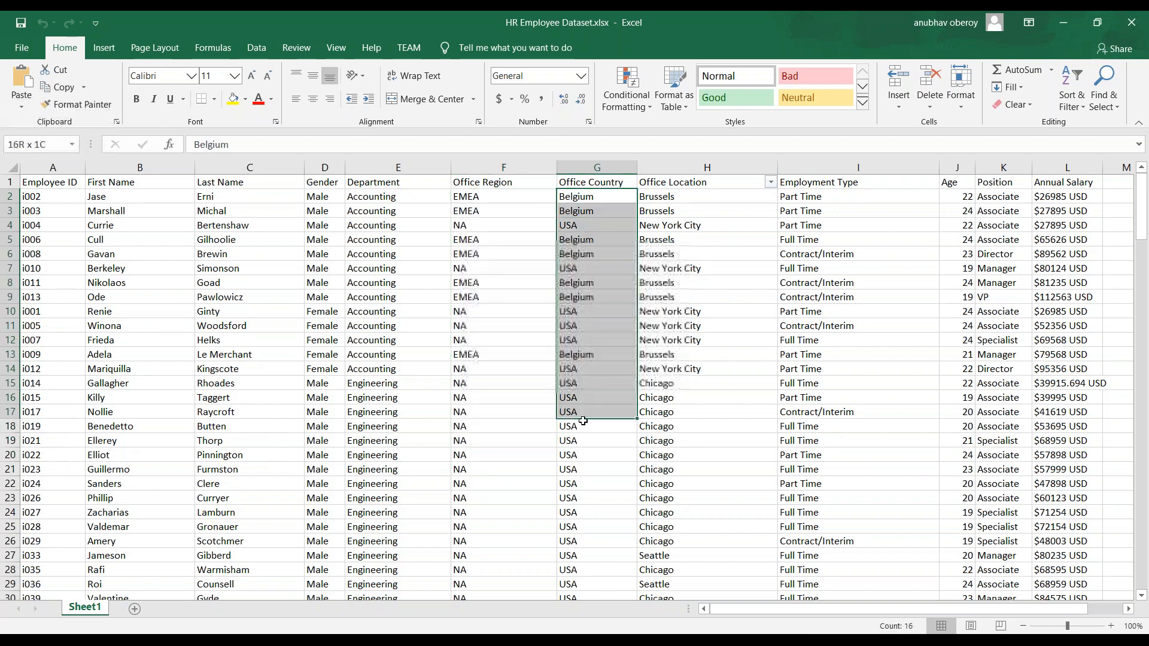
{"action": "left_click", "coordinate": [596, 355]}
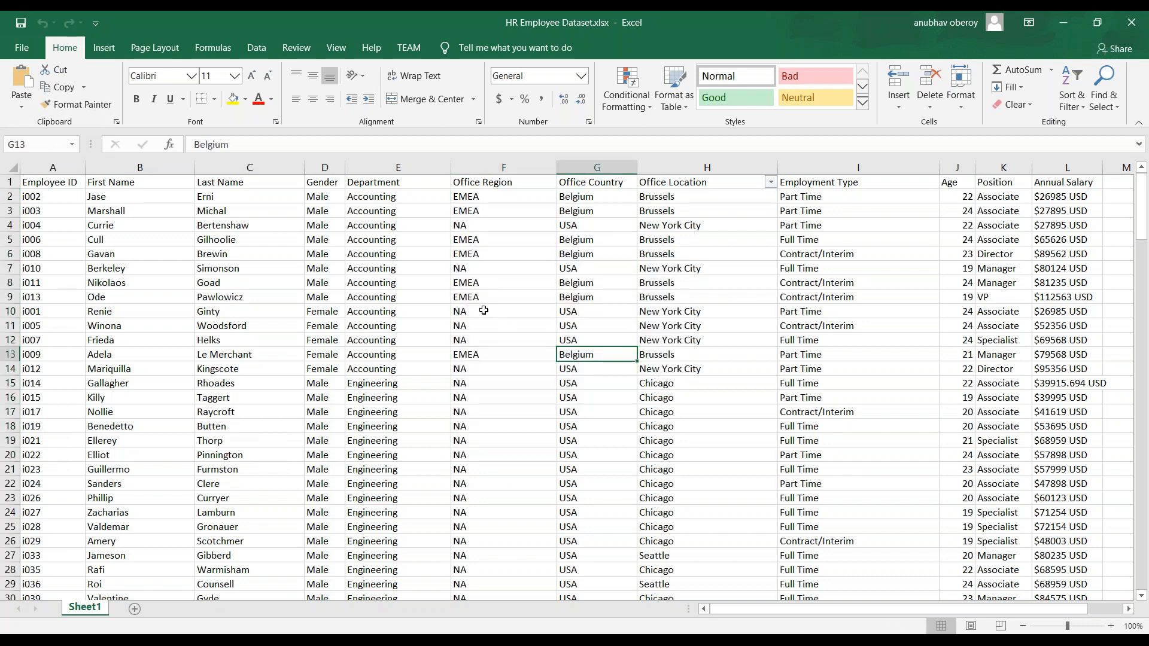
{"action": "left_click", "coordinate": [596, 311]}
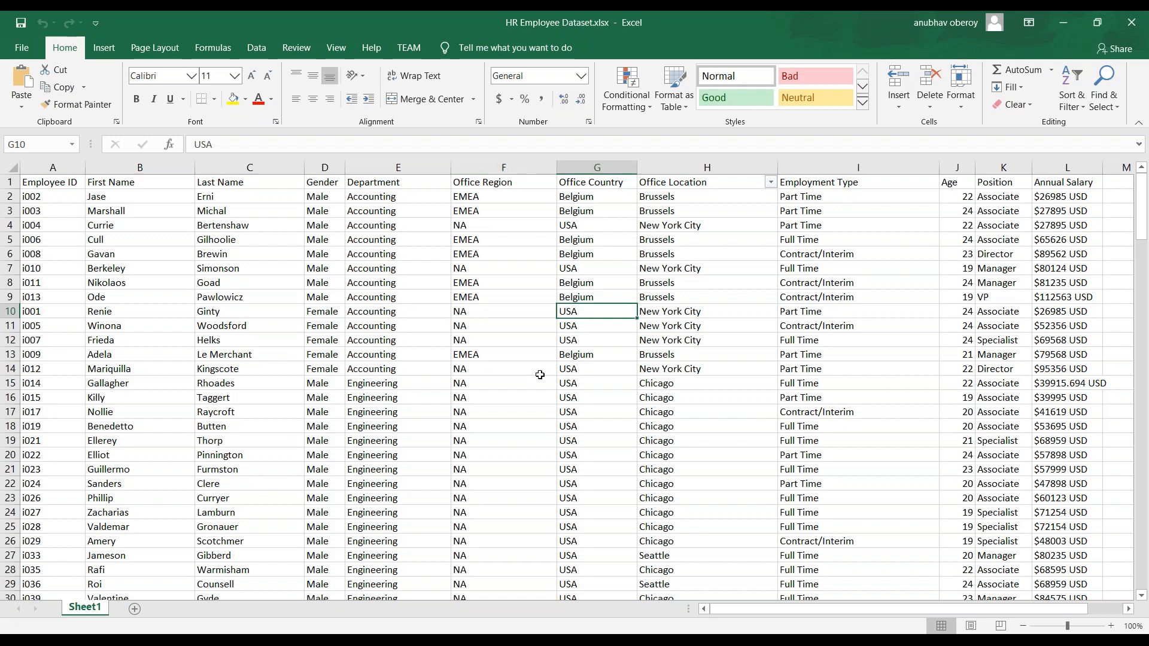
{"action": "mouse_move", "coordinate": [517, 325]}
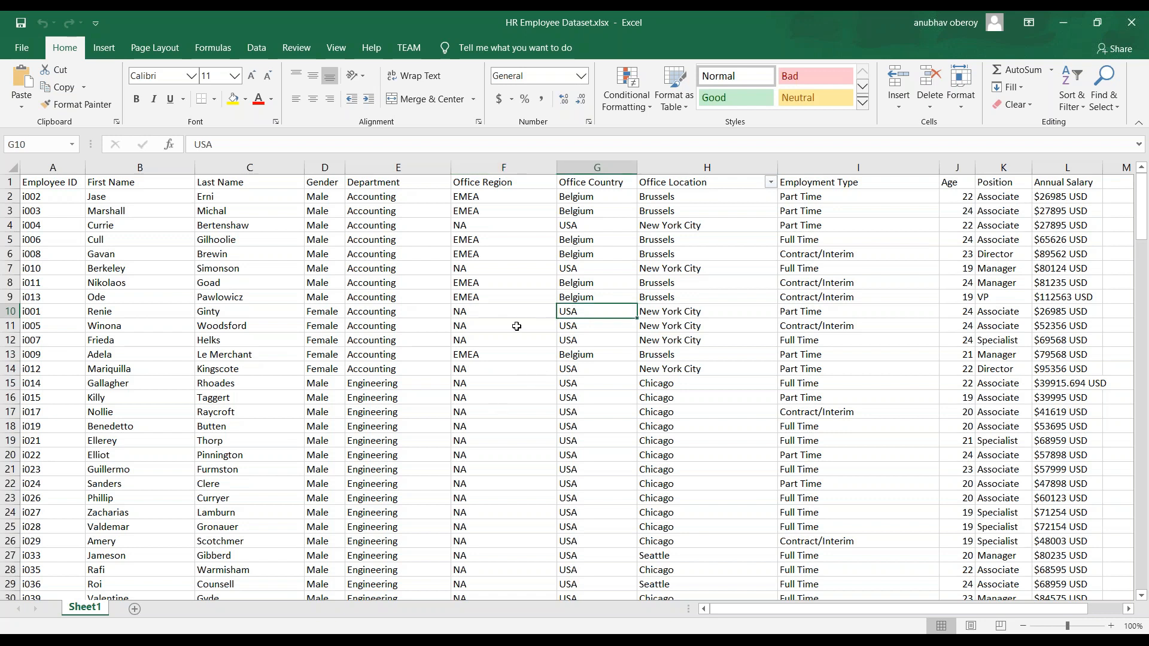
{"action": "left_click", "coordinate": [707, 312]}
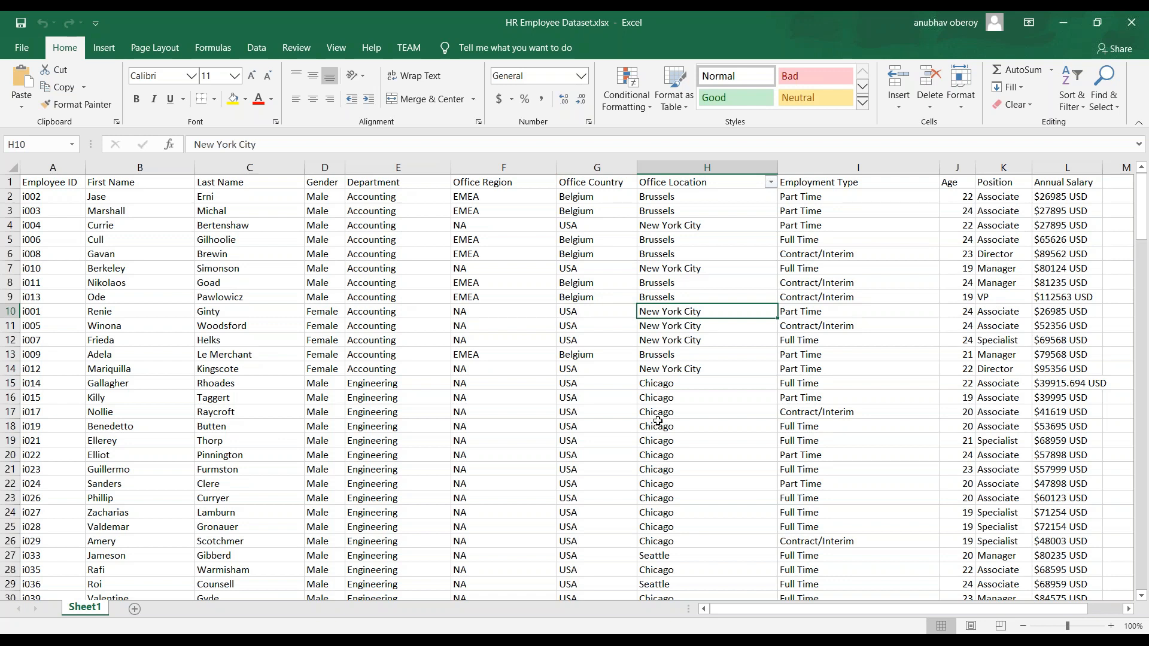
{"action": "scroll", "scroll_direction": "down", "scroll_amount": 3}
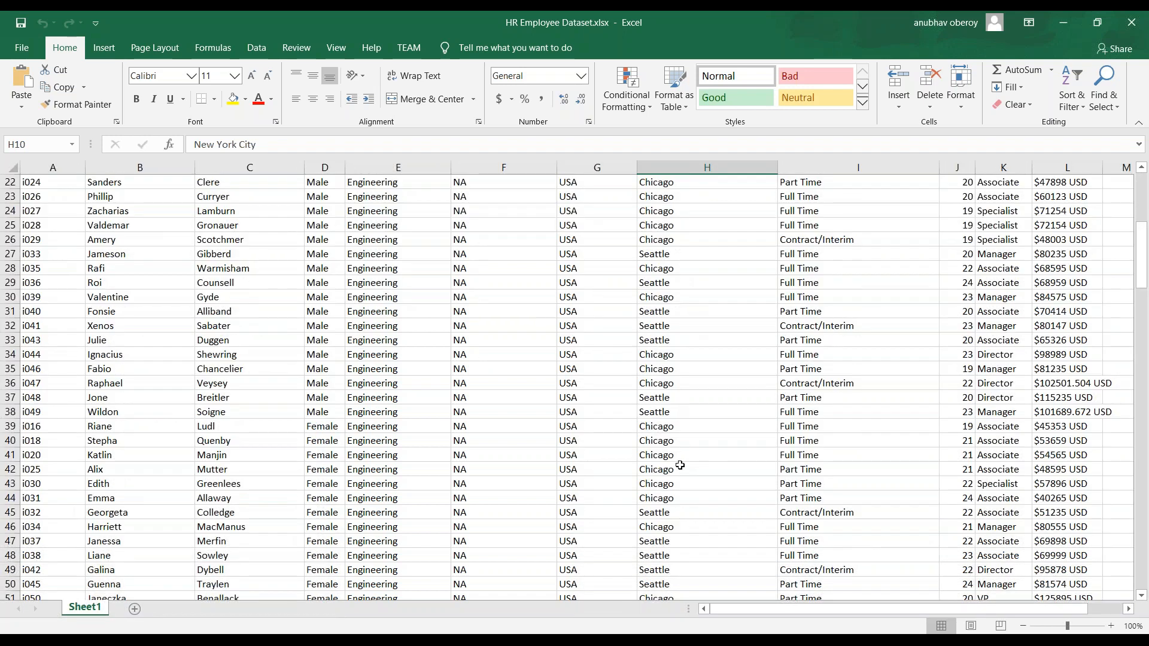
{"action": "scroll", "scroll_direction": "down", "scroll_amount": 3}
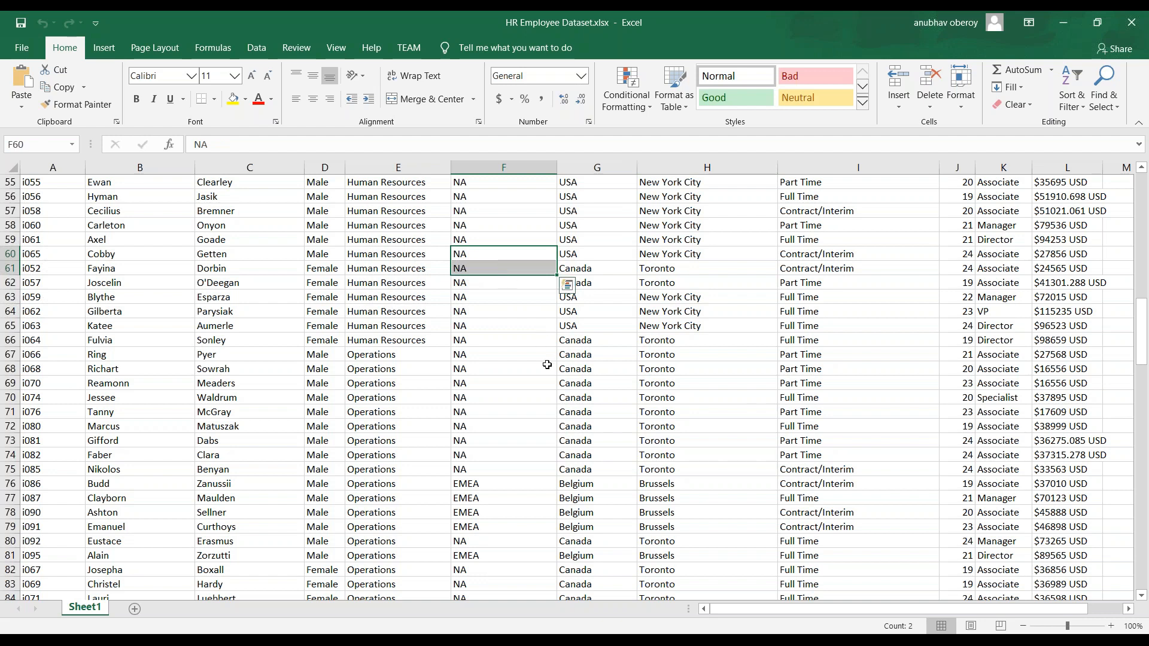
{"action": "mouse_move", "coordinate": [607, 257]}
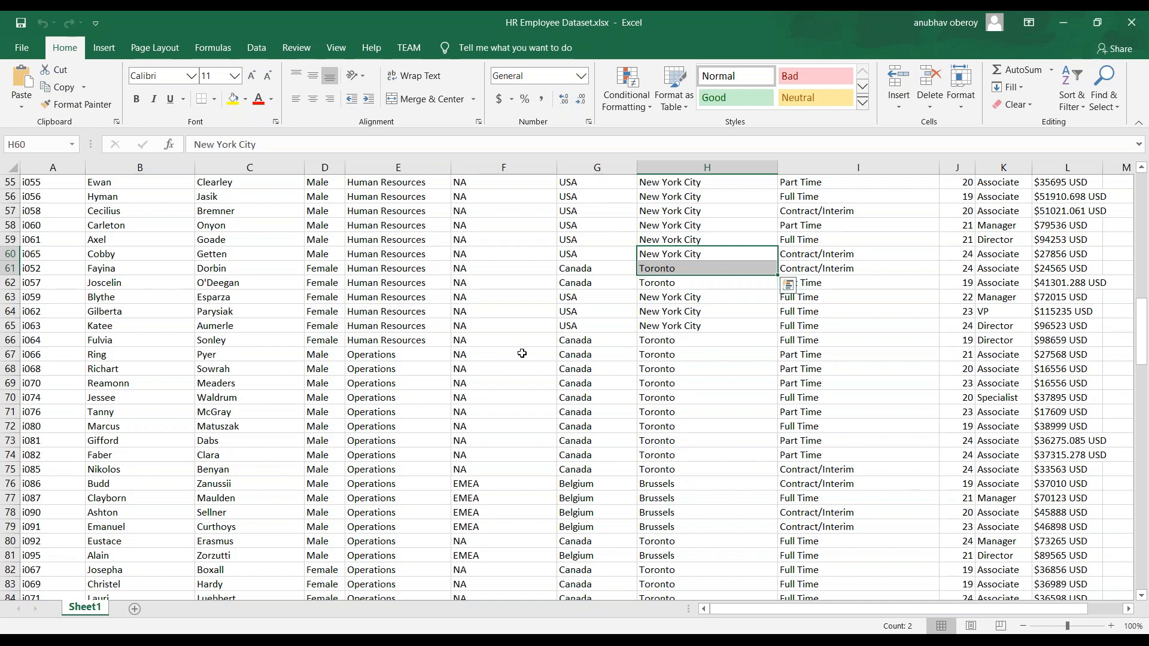
{"action": "scroll", "scroll_direction": "down", "scroll_amount": 3}
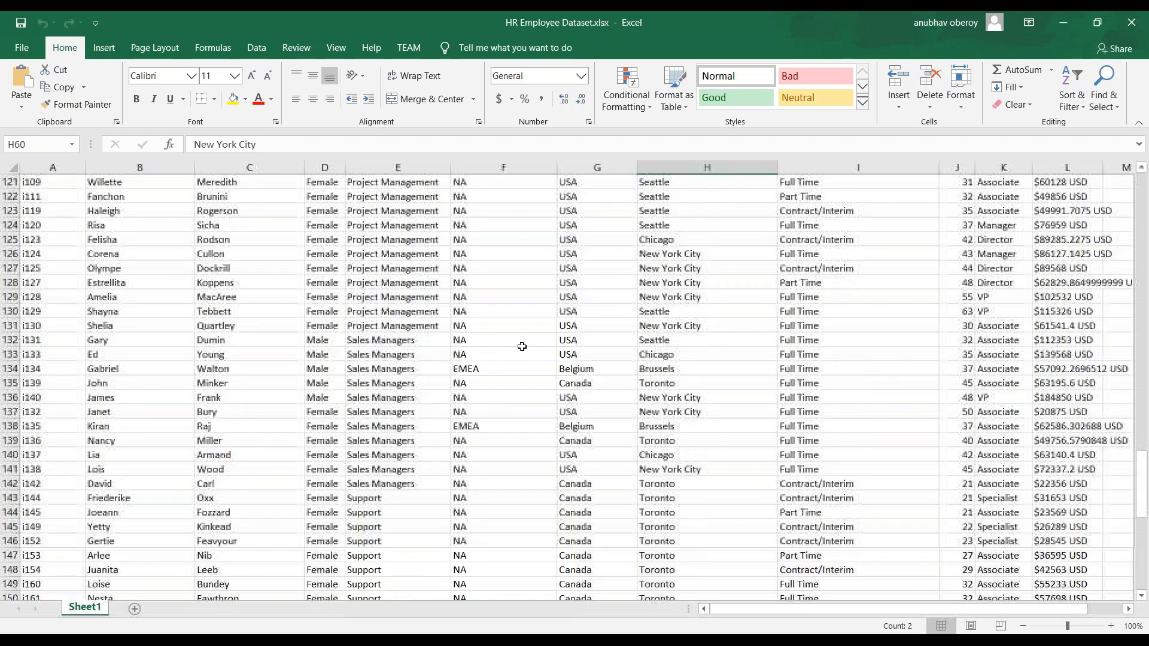
{"action": "scroll", "scroll_direction": "down", "scroll_amount": 3}
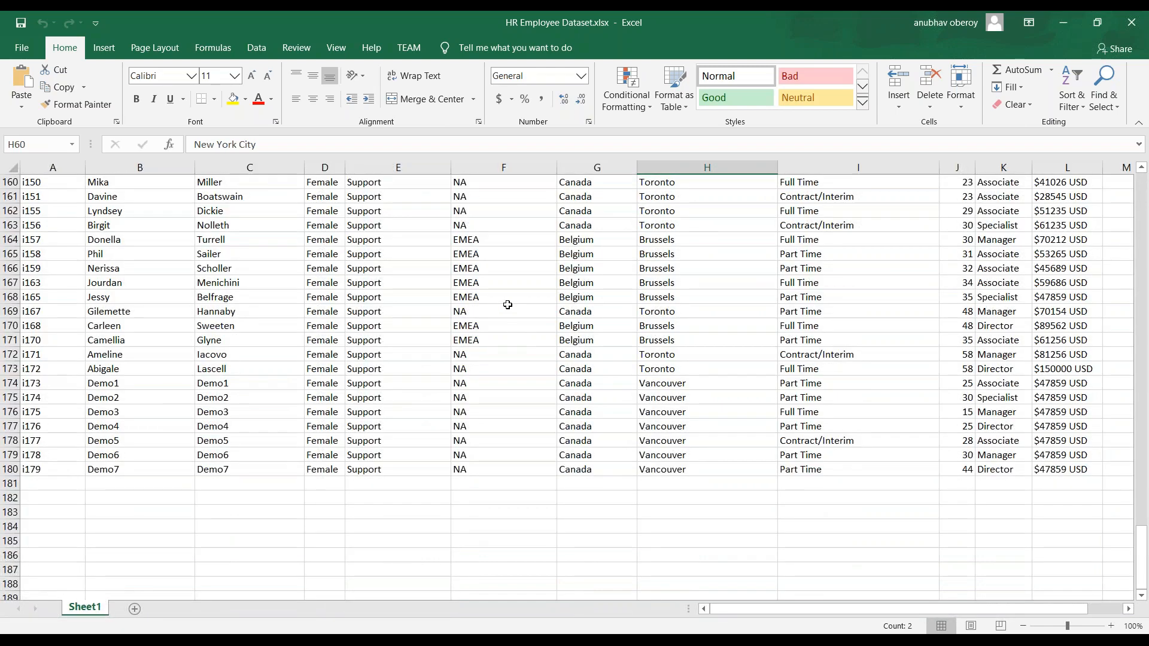
{"action": "scroll", "scroll_direction": "up", "scroll_amount": 3}
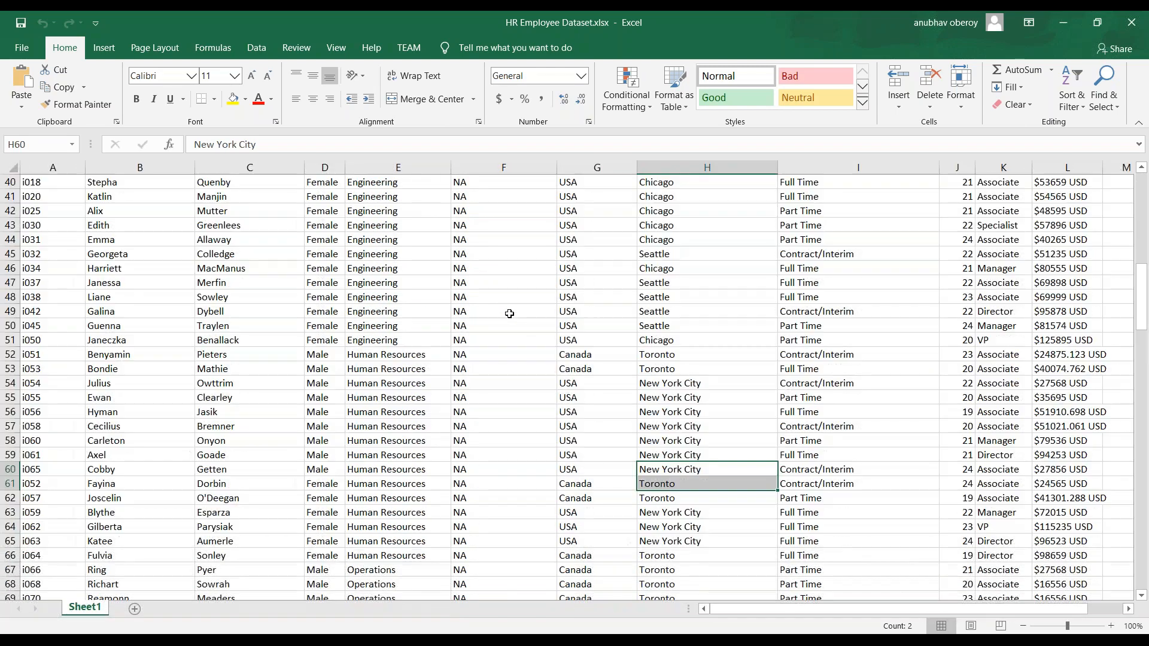
{"action": "scroll", "scroll_direction": "up", "scroll_amount": 3}
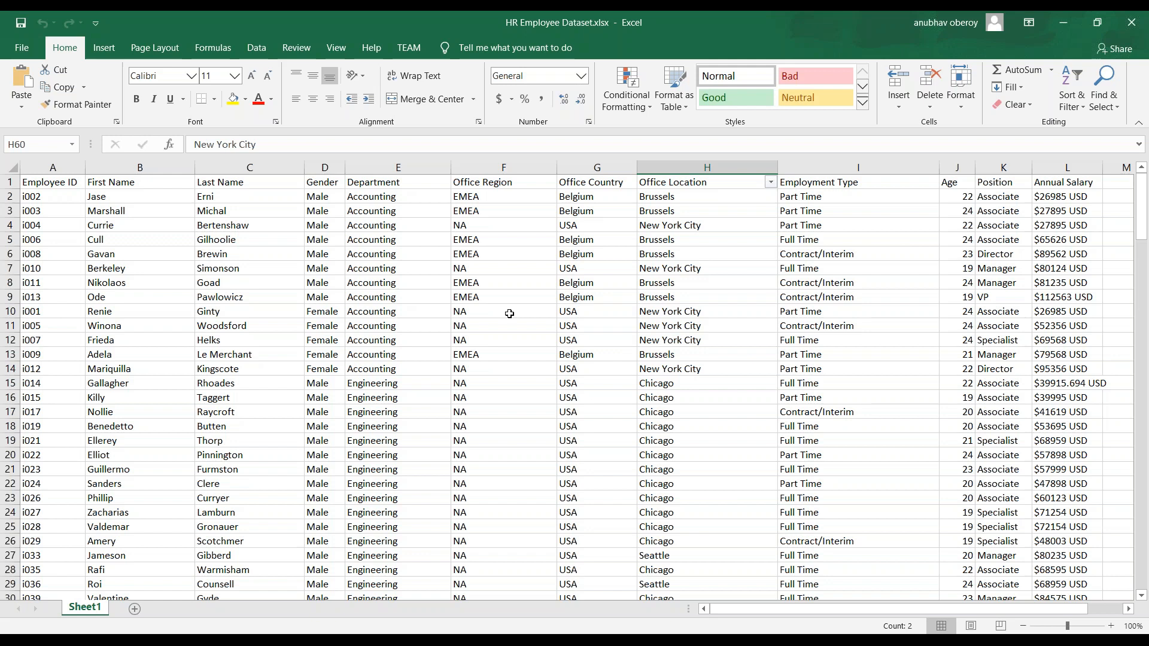
{"action": "mouse_move", "coordinate": [616, 324]}
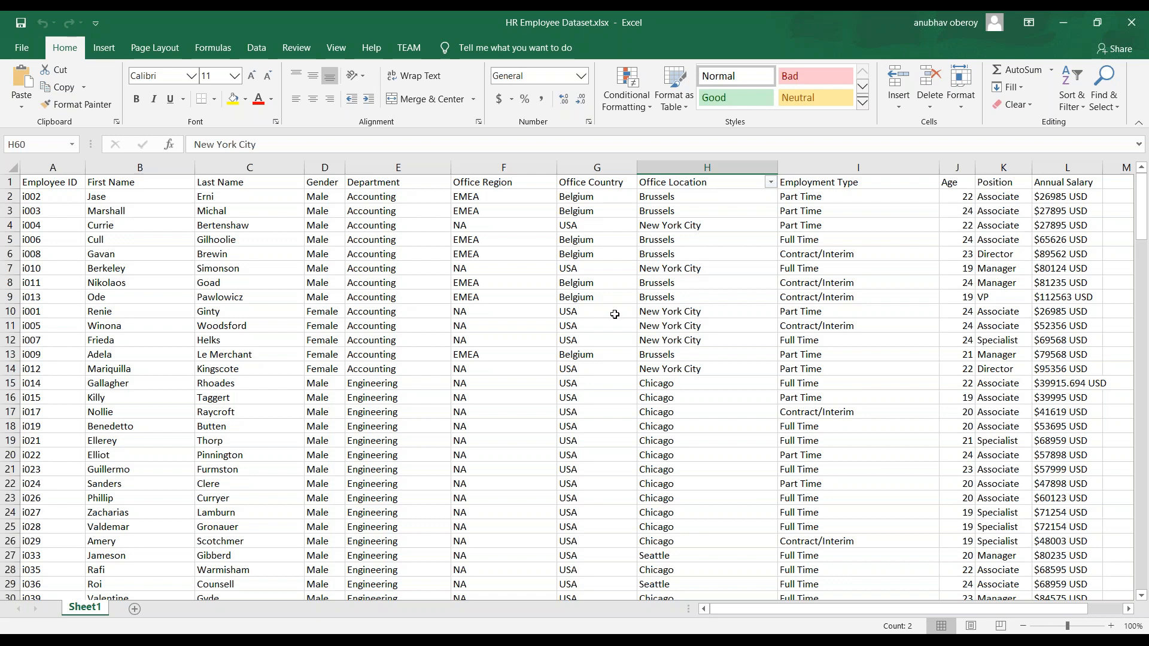
{"action": "mouse_move", "coordinate": [530, 339]}
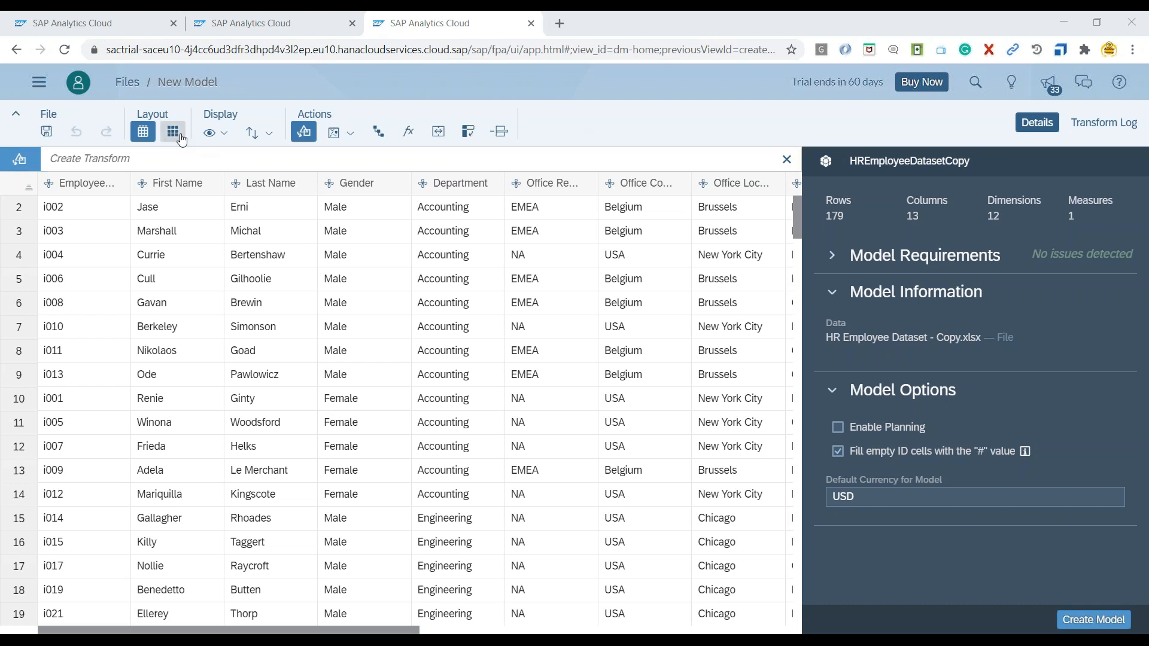
Switch to card view and multi-select the Office Region, Office Country and Office Location cards
{"action": "left_click", "coordinate": [173, 132]}
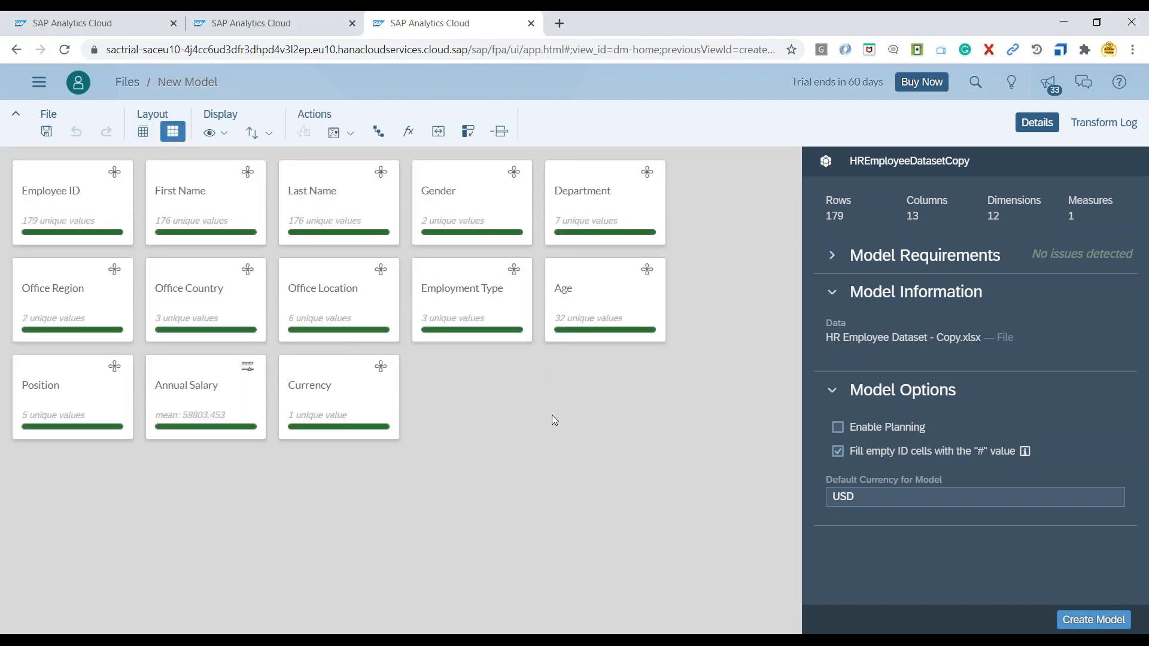
{"action": "mouse_move", "coordinate": [442, 401]}
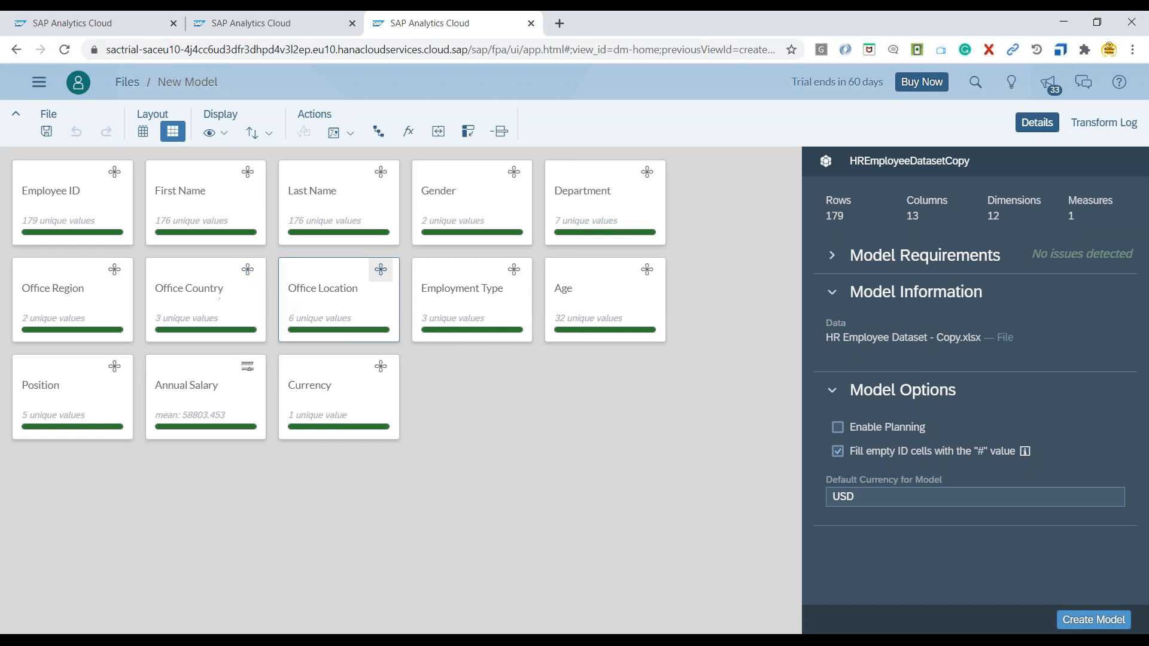
{"action": "mouse_move", "coordinate": [73, 299]}
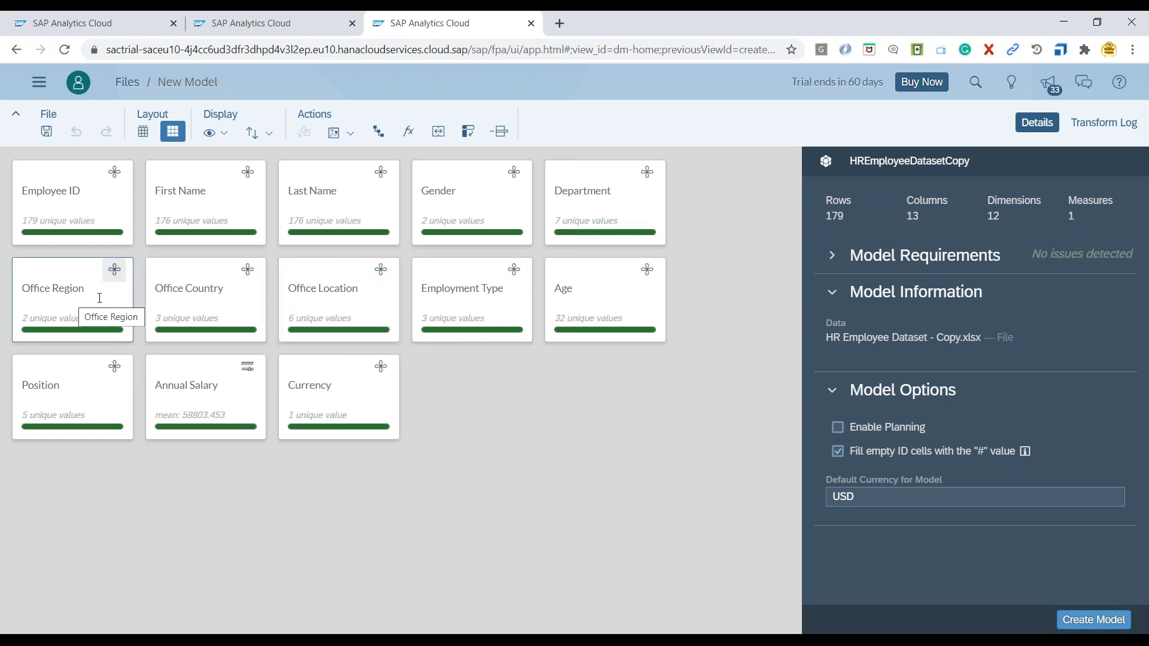
{"action": "mouse_move", "coordinate": [303, 345]}
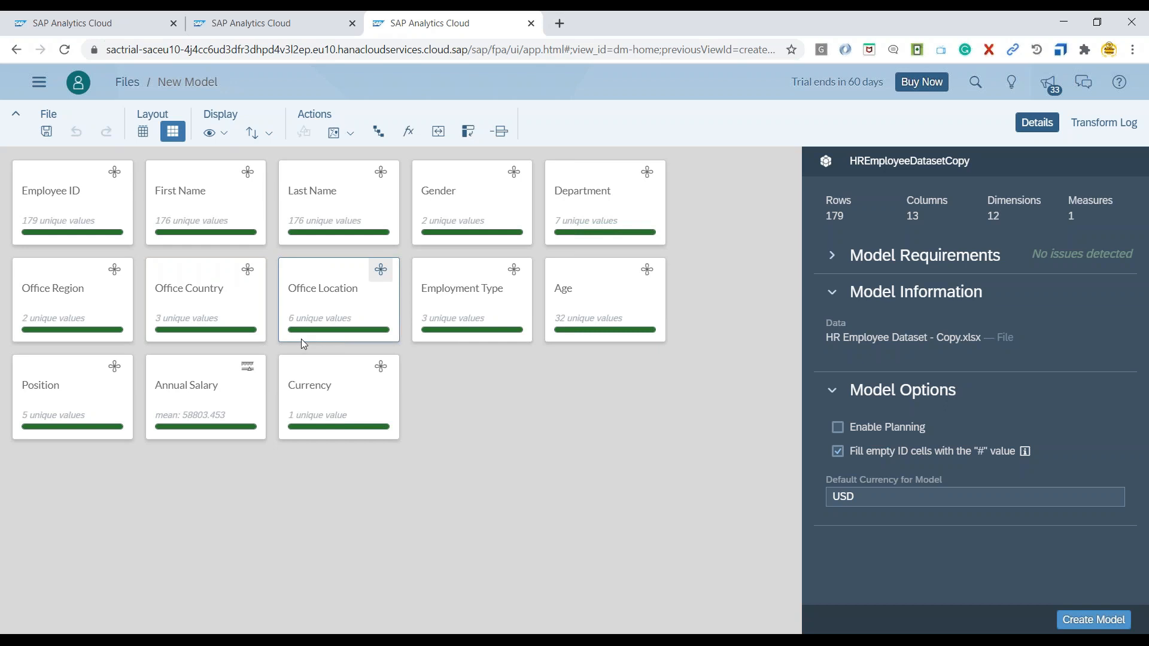
{"action": "left_click", "coordinate": [53, 287]}
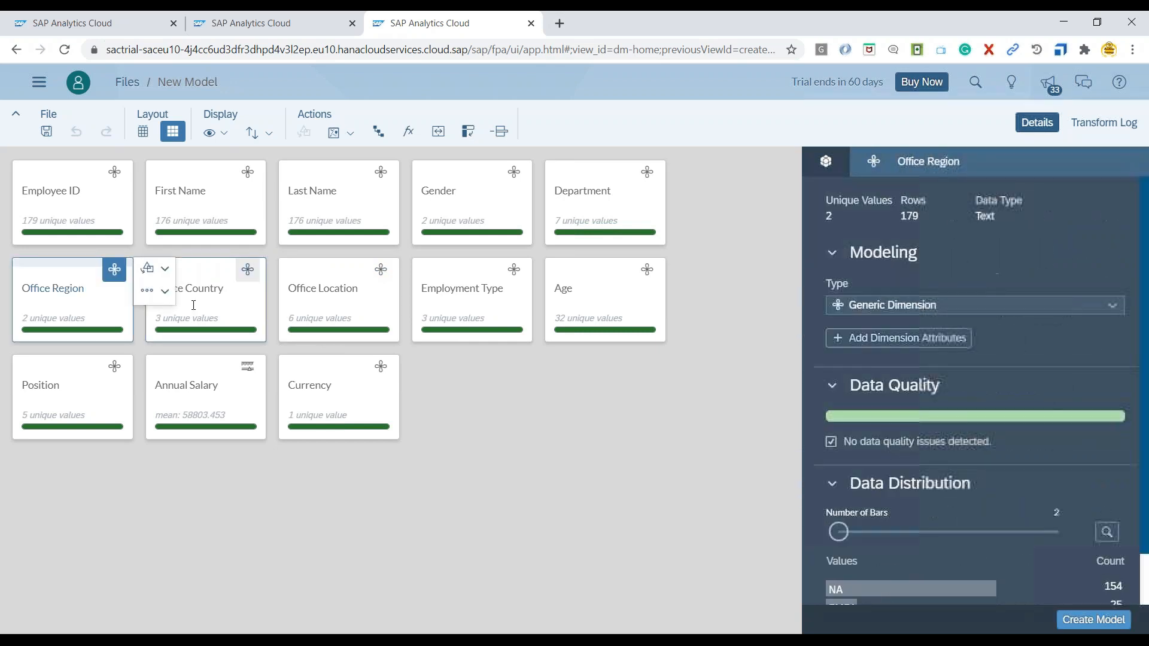
{"action": "left_click", "coordinate": [322, 289]}
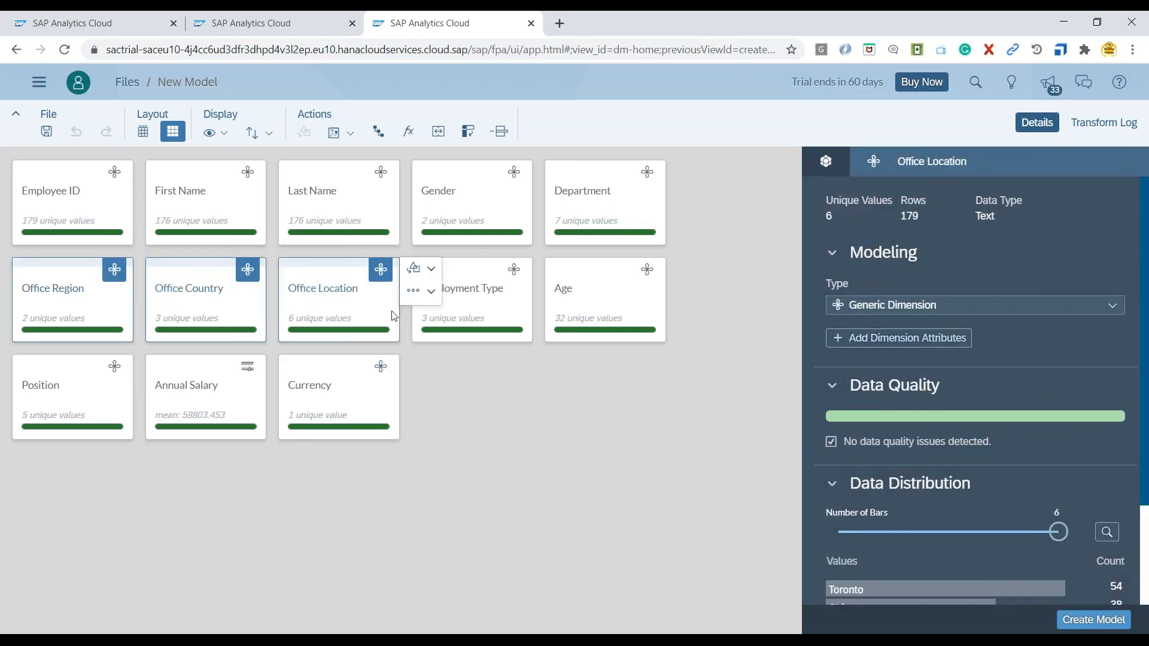
{"action": "mouse_move", "coordinate": [379, 132]}
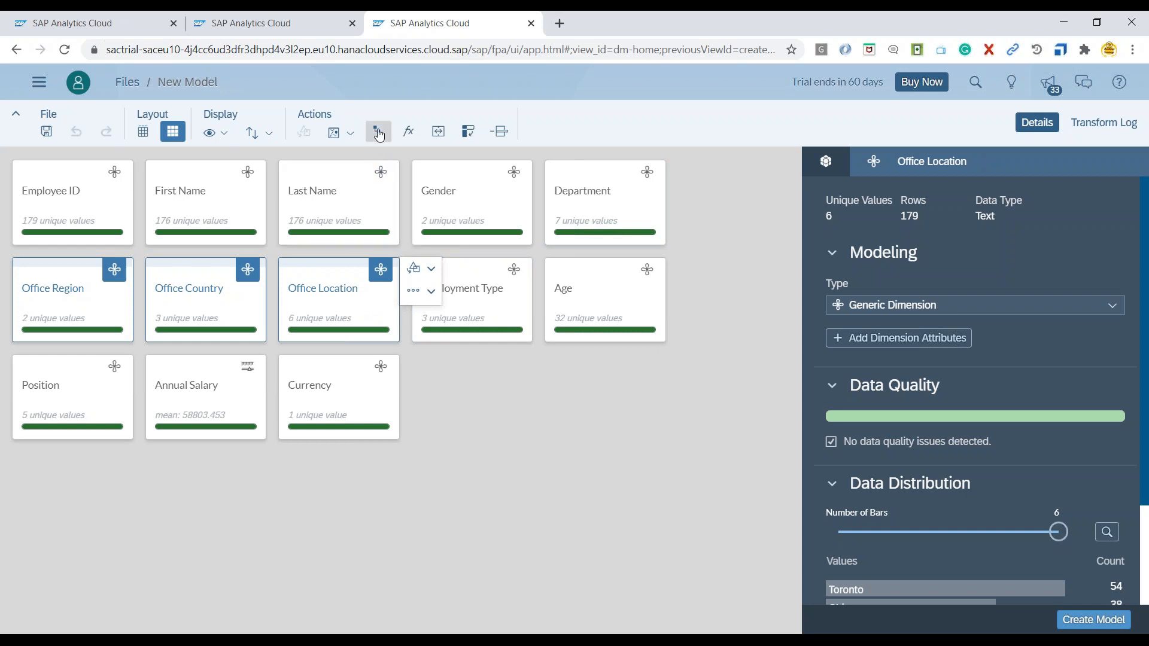
Build a level-based hierarchy Region > Country > Location without a unique bottom level and rename it Office_Location_LBH
{"action": "left_click", "coordinate": [380, 132]}
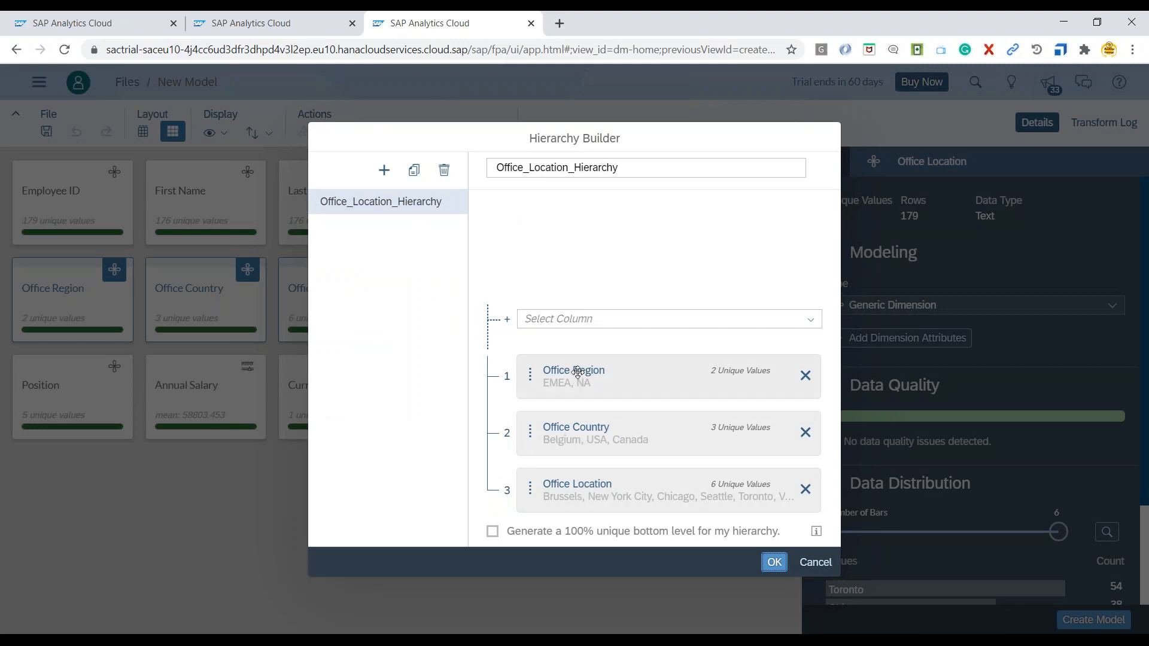
{"action": "mouse_move", "coordinate": [574, 482]}
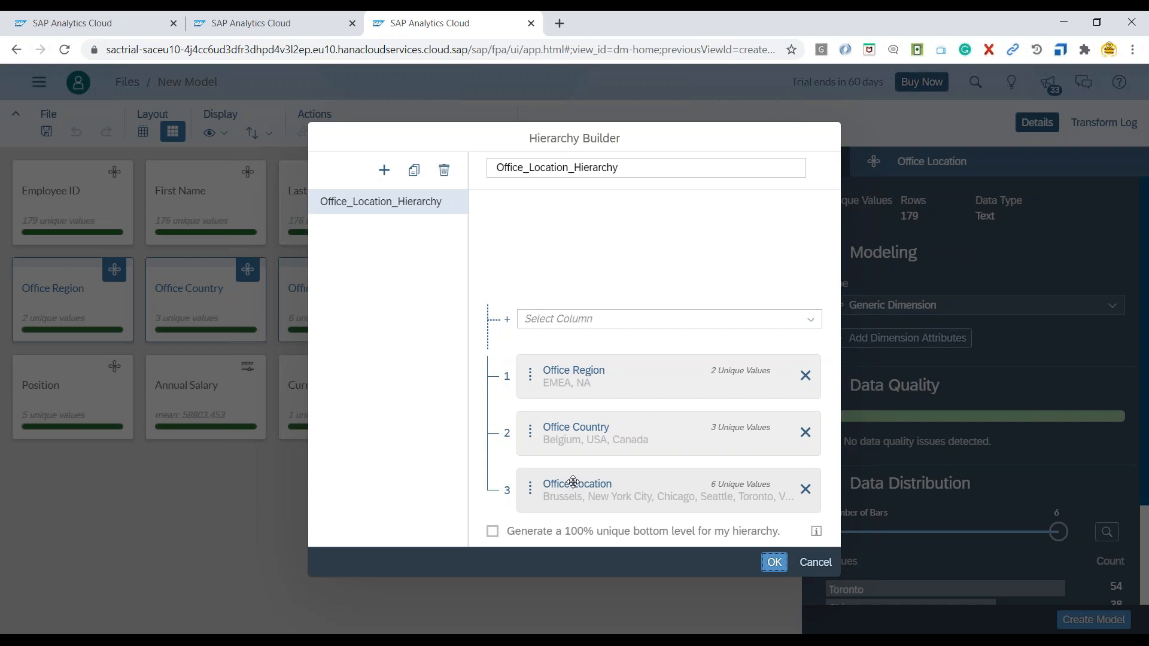
{"action": "mouse_move", "coordinate": [551, 381]}
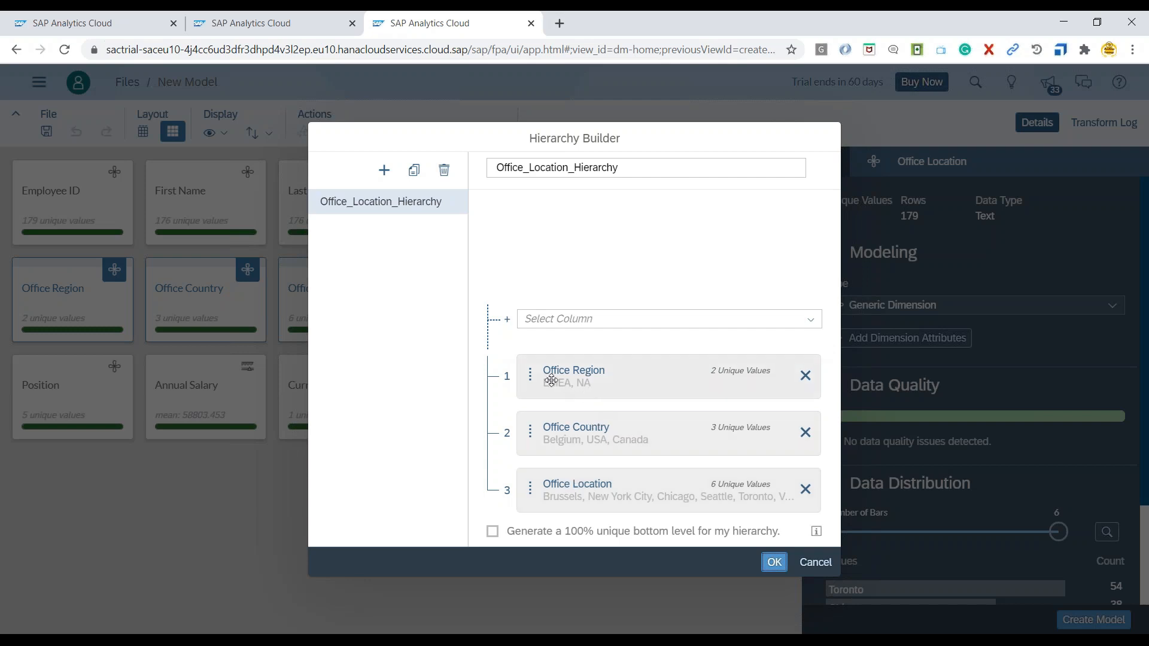
{"action": "mouse_move", "coordinate": [607, 377]}
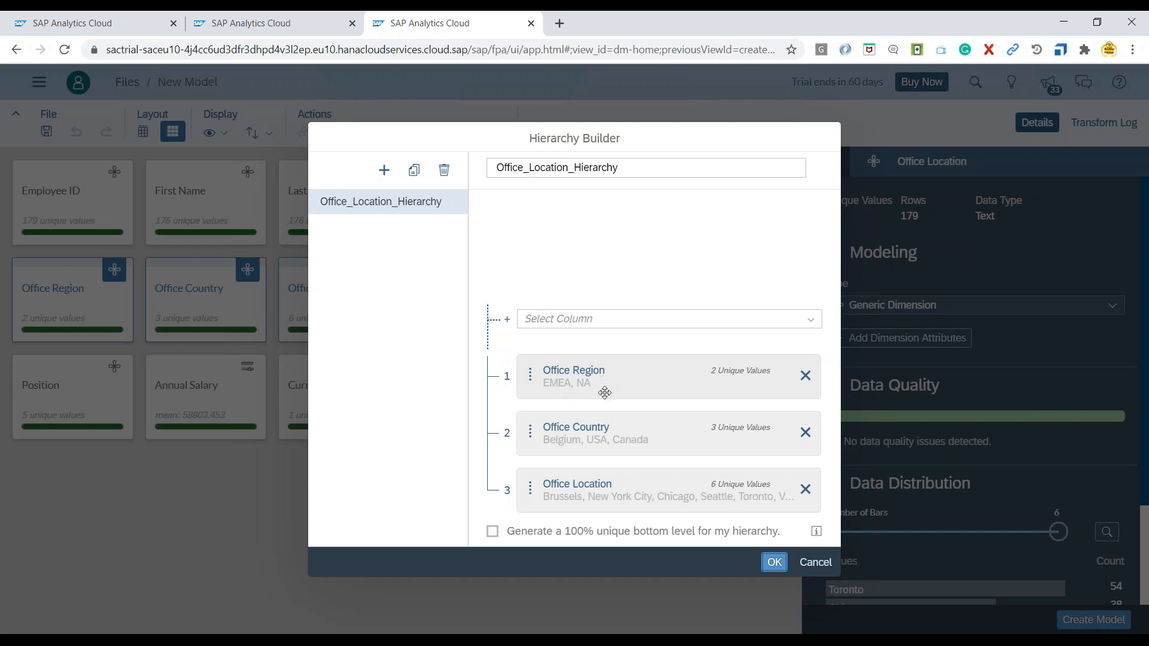
{"action": "mouse_move", "coordinate": [596, 433]}
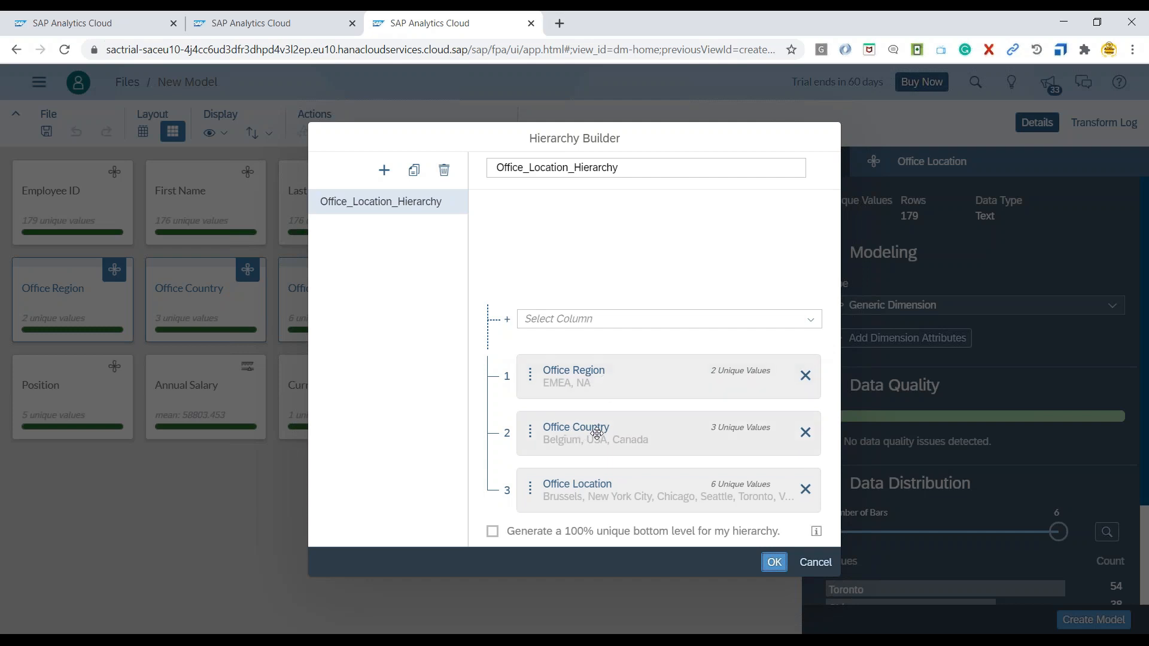
{"action": "mouse_move", "coordinate": [595, 496]}
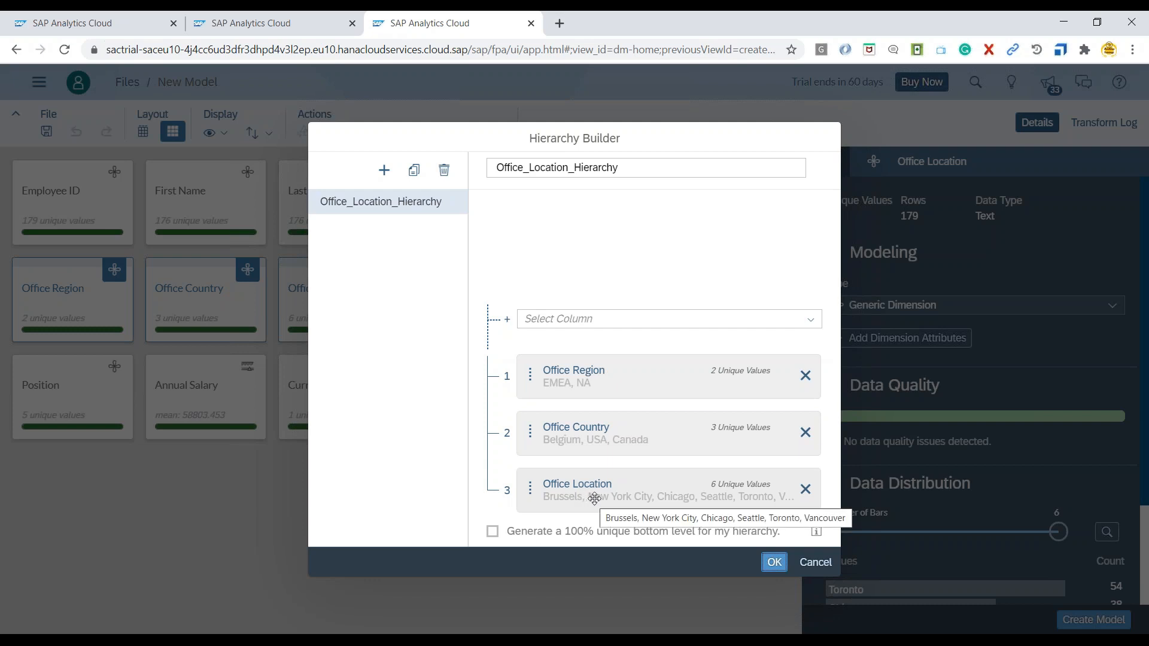
{"action": "mouse_move", "coordinate": [491, 552]}
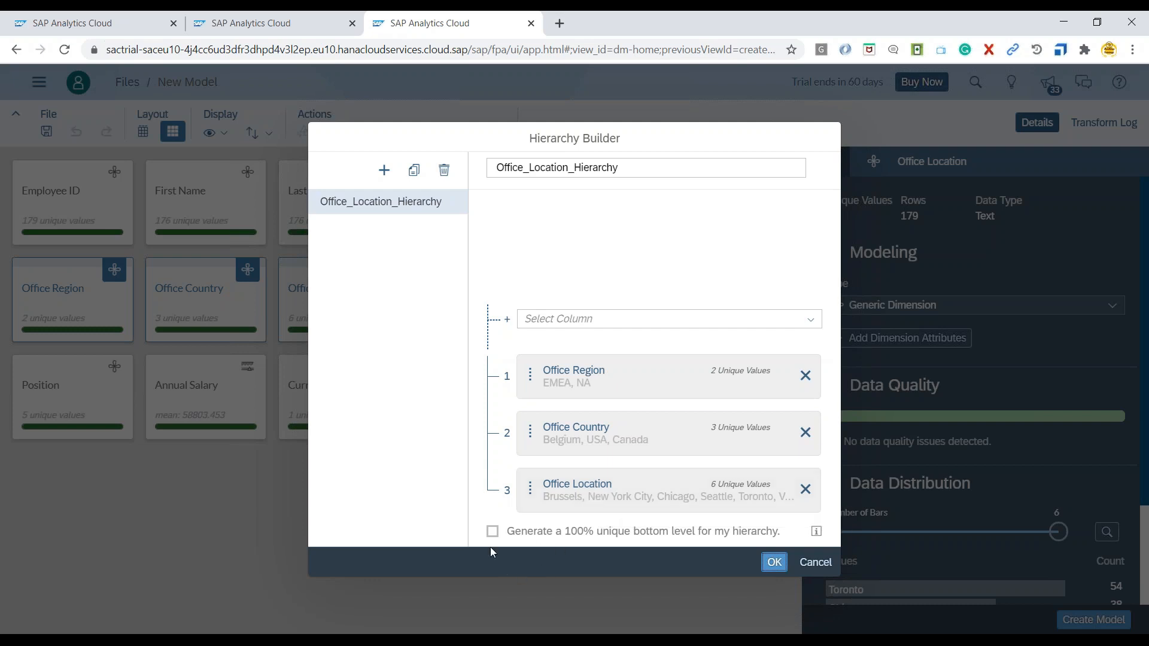
{"action": "left_click", "coordinate": [492, 530]}
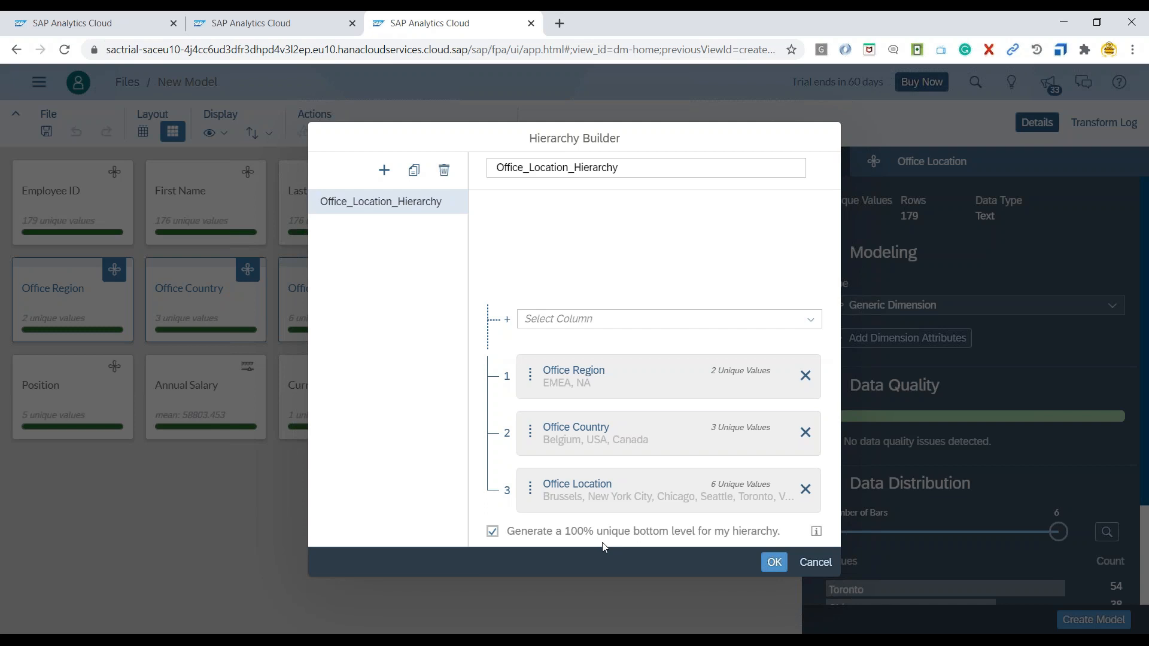
{"action": "left_click", "coordinate": [492, 530]}
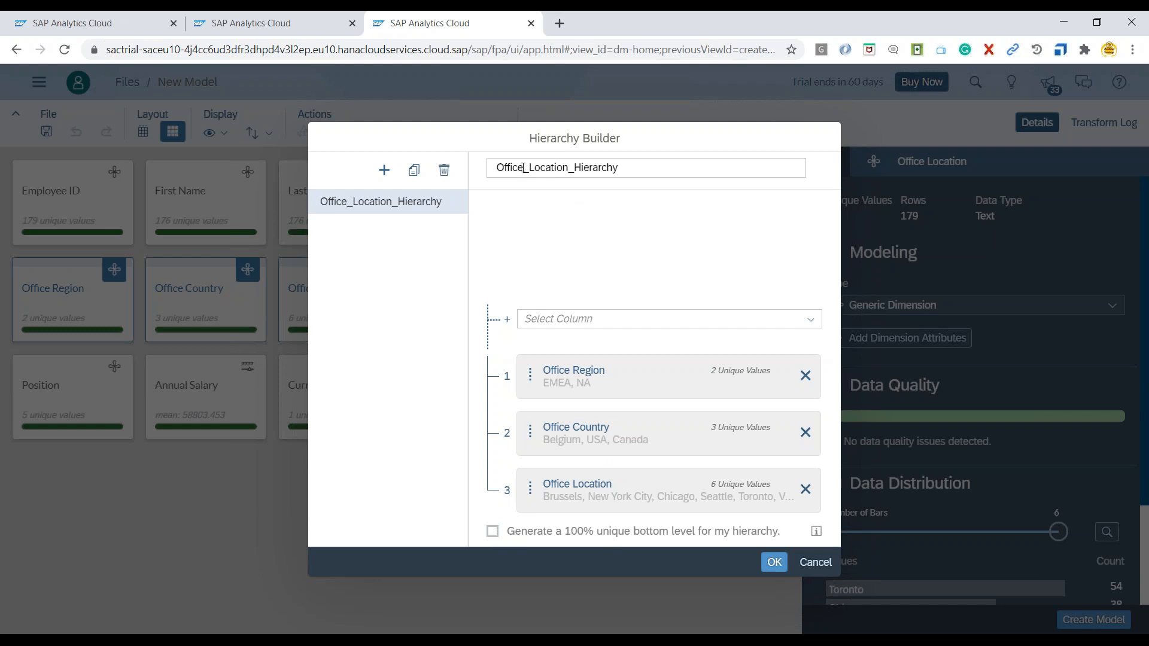
{"action": "double_click", "coordinate": [594, 167]}
{"action": "type", "text": "LB"}
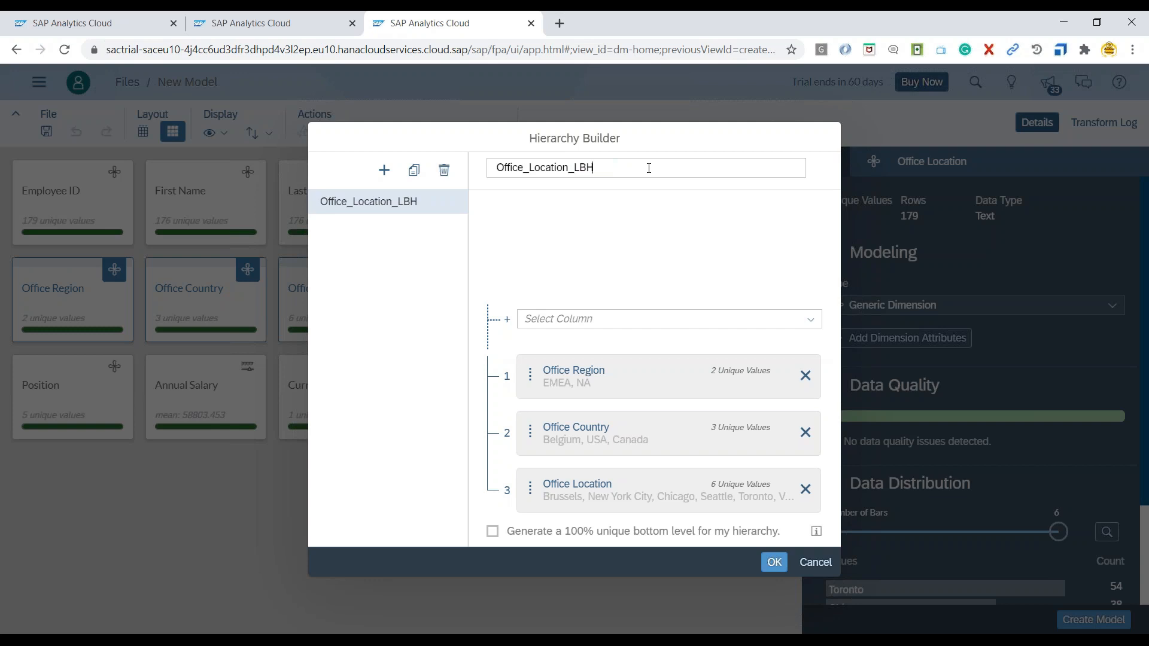
{"action": "mouse_move", "coordinate": [619, 448]}
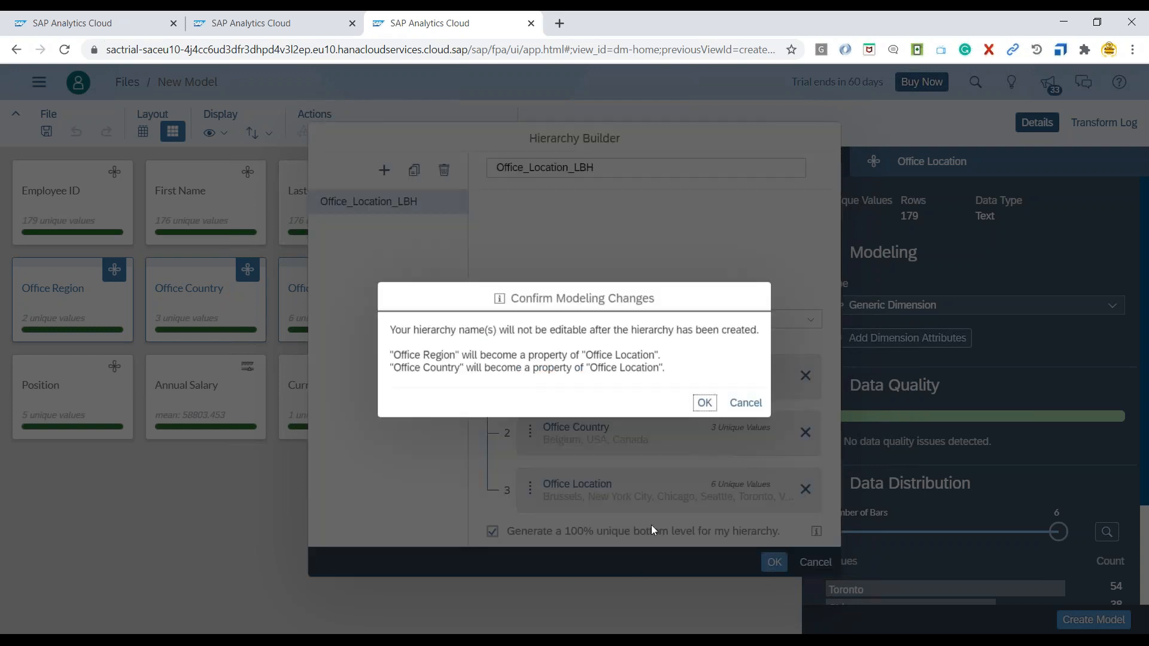
{"action": "mouse_move", "coordinate": [694, 473]}
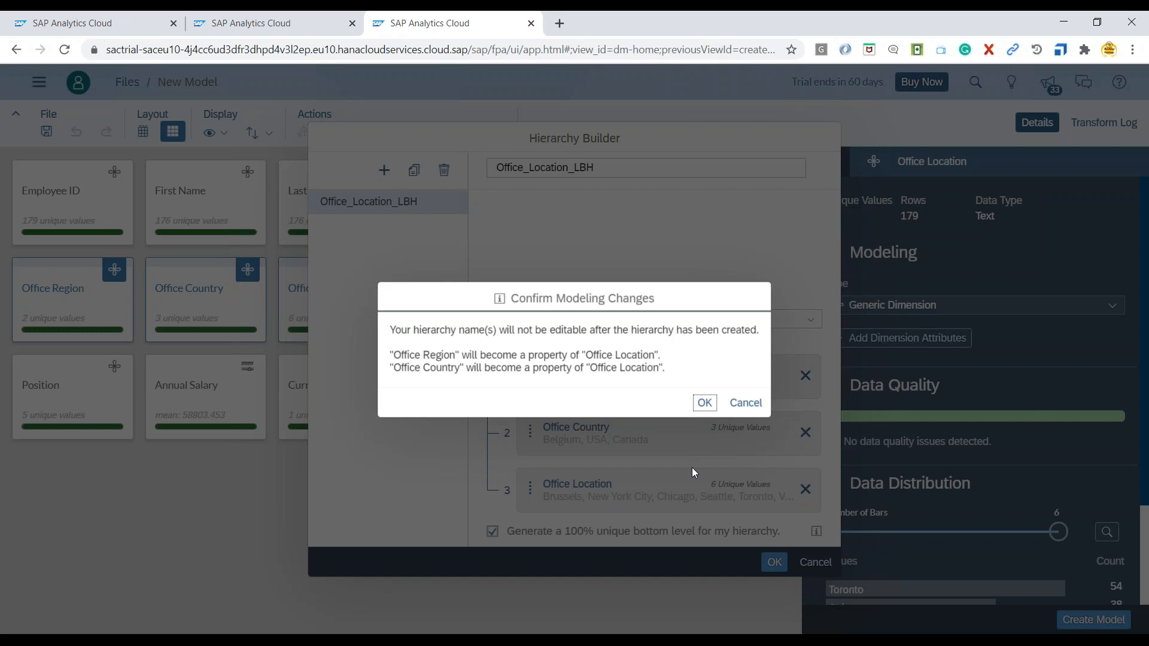
{"action": "mouse_move", "coordinate": [708, 420]}
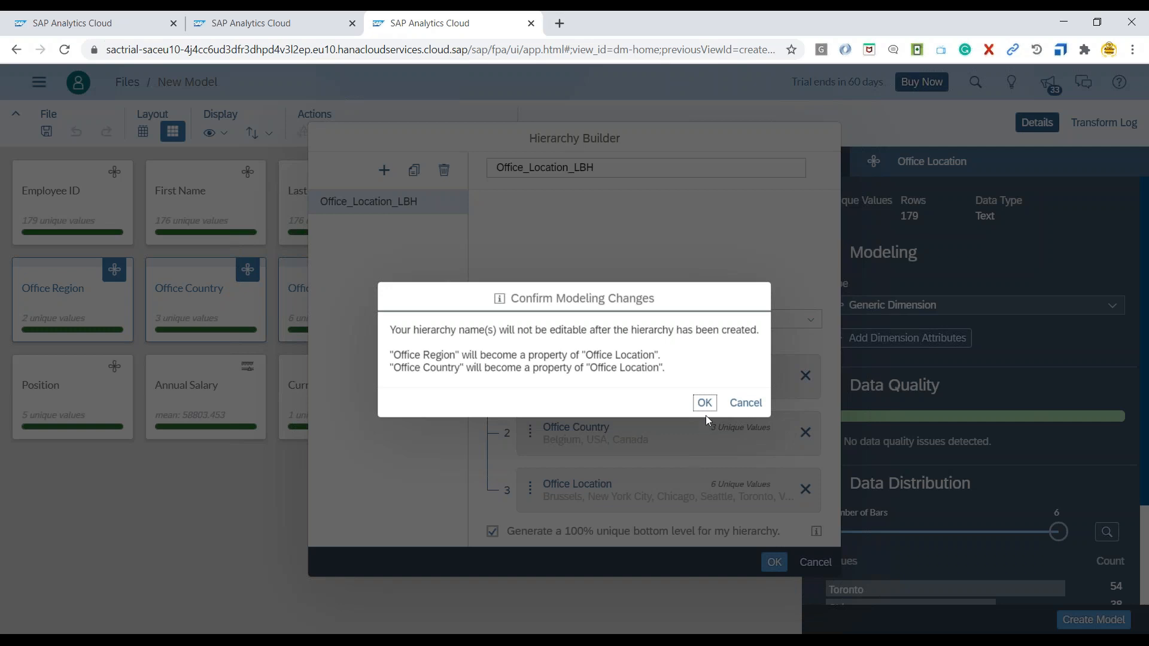
Confirm the modeling changes so the Office_Location_LBH hierarchy is created on Office Location
{"action": "left_click", "coordinate": [703, 402]}
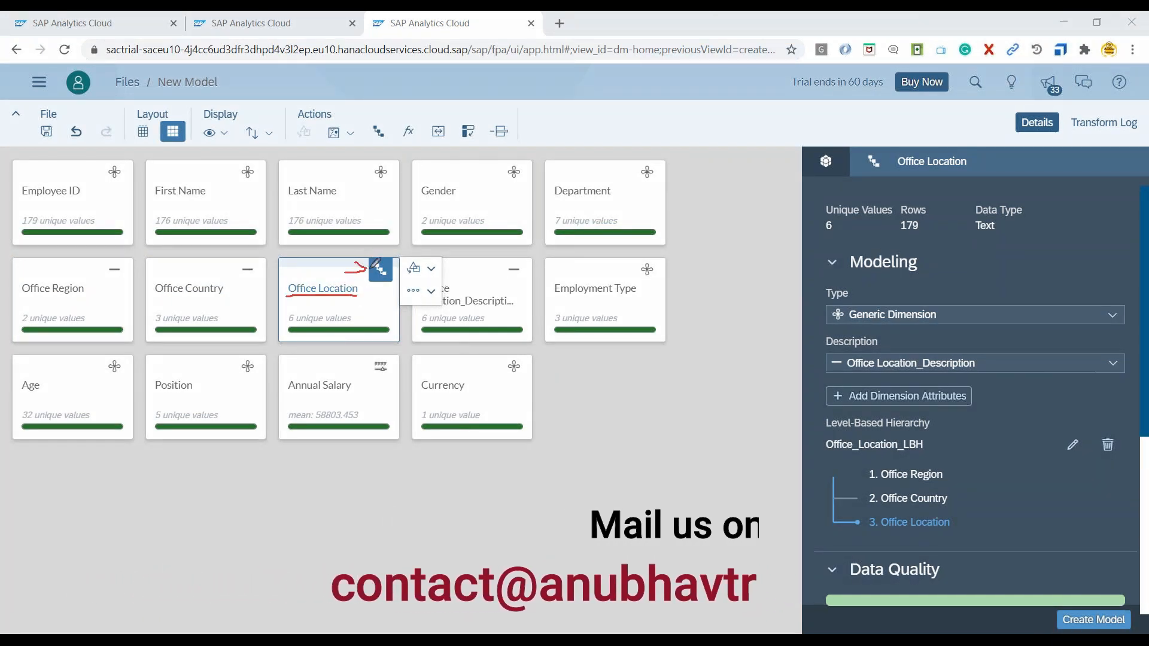
{"action": "mouse_move", "coordinate": [410, 366]}
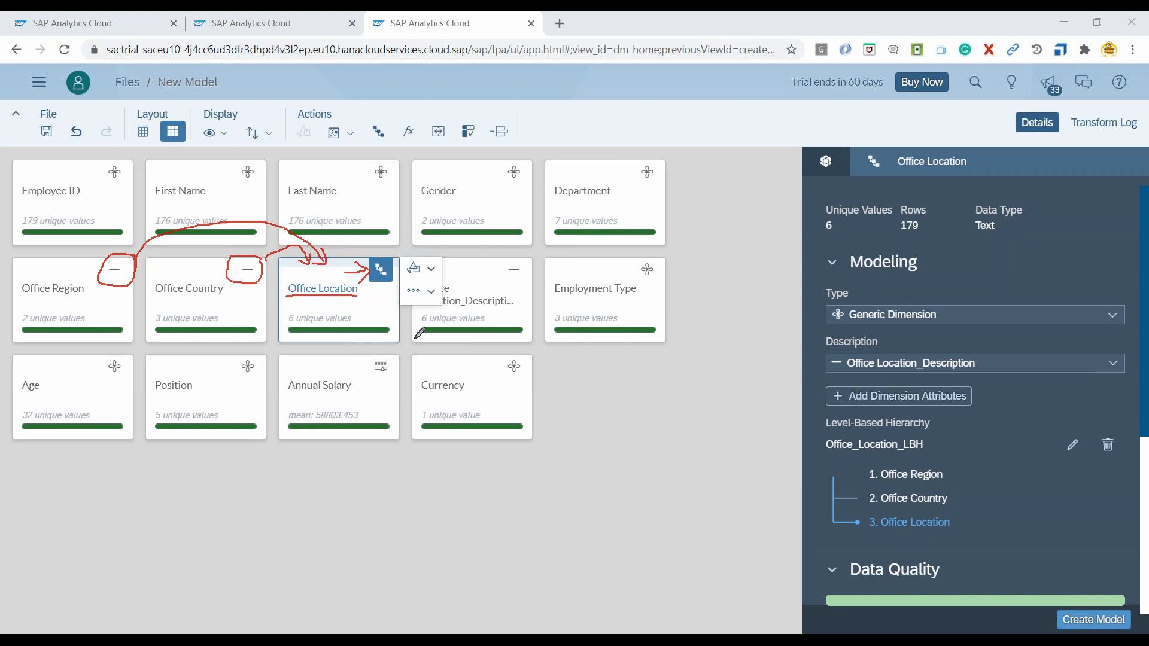
{"action": "mouse_move", "coordinate": [651, 458]}
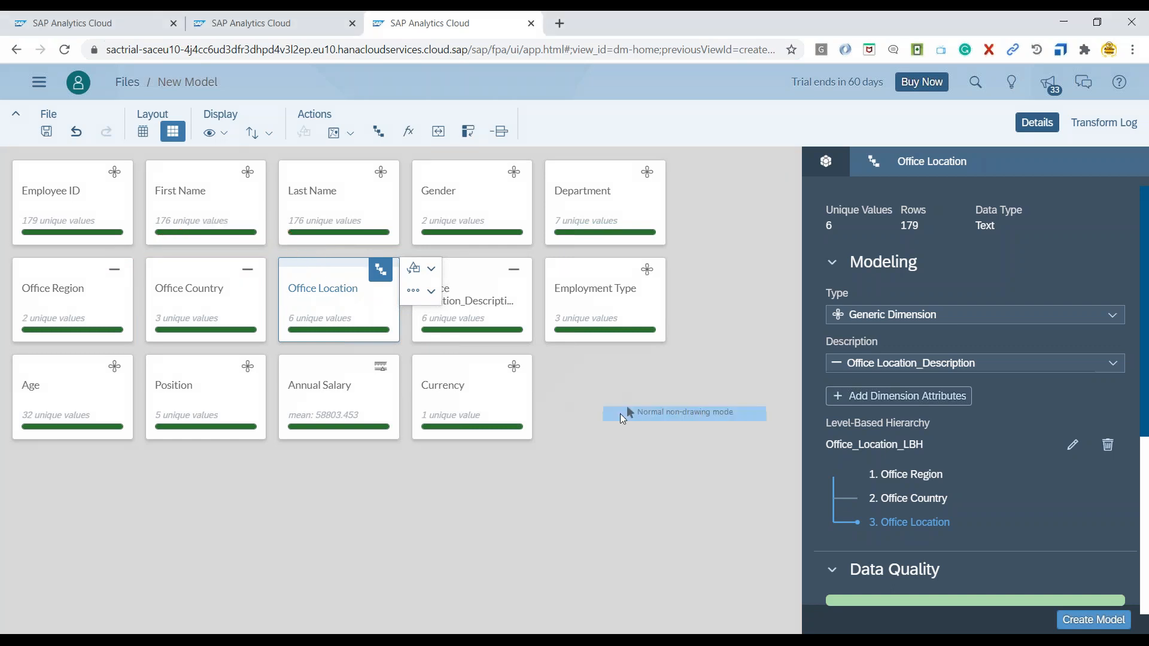
{"action": "mouse_move", "coordinate": [626, 417]}
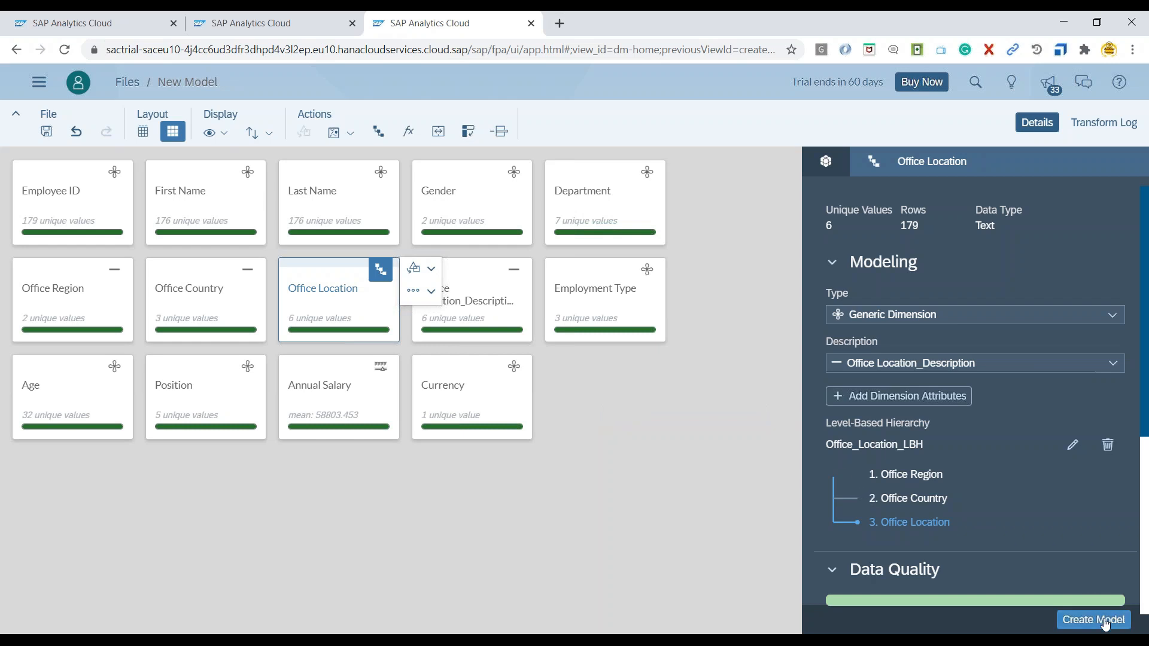
Create the model and save it in the Practice folder as HREmployeeDataset_LBH
{"action": "left_click", "coordinate": [1093, 620]}
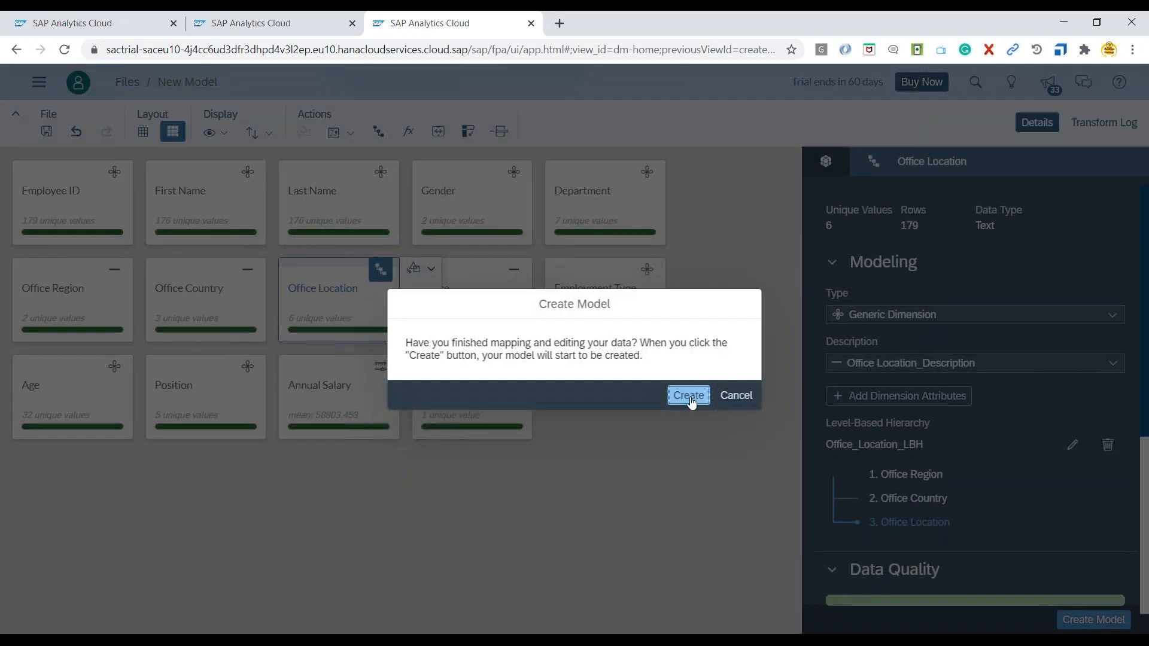
{"action": "left_click", "coordinate": [687, 395]}
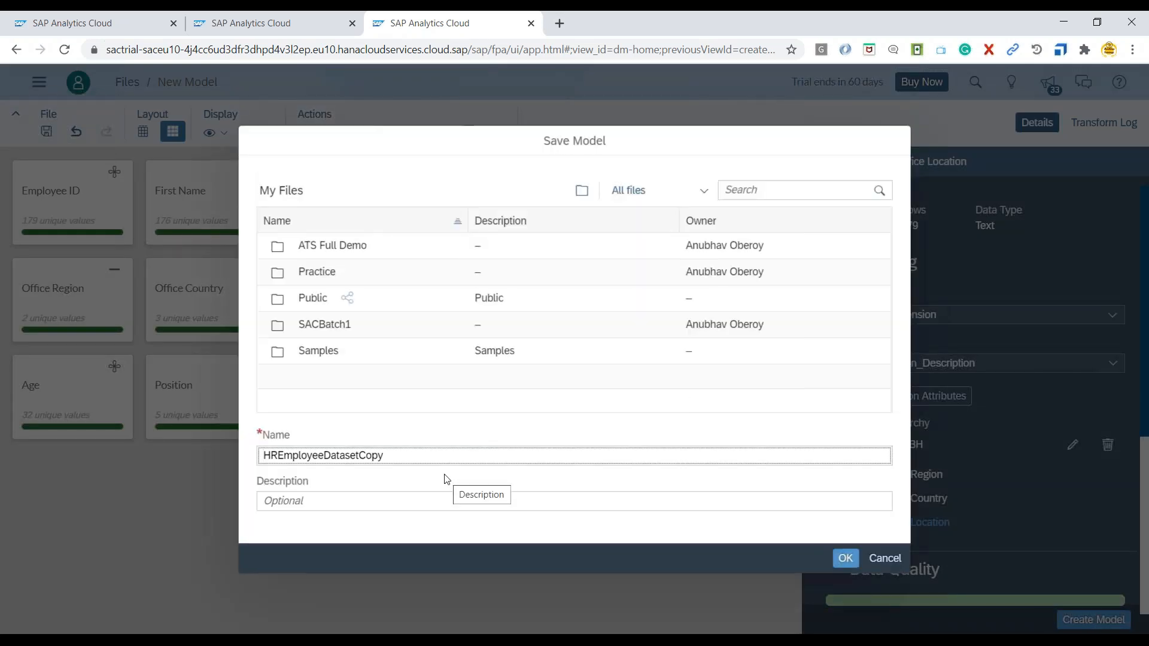
{"action": "double_click", "coordinate": [369, 455]}
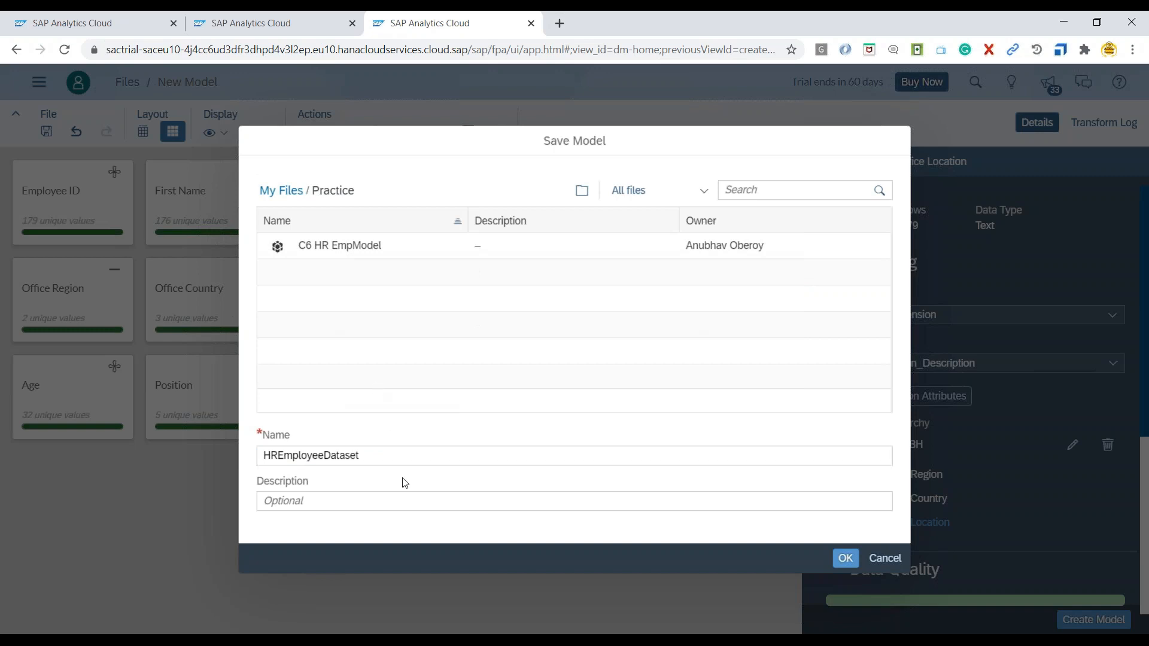
{"action": "left_click", "coordinate": [410, 454]}
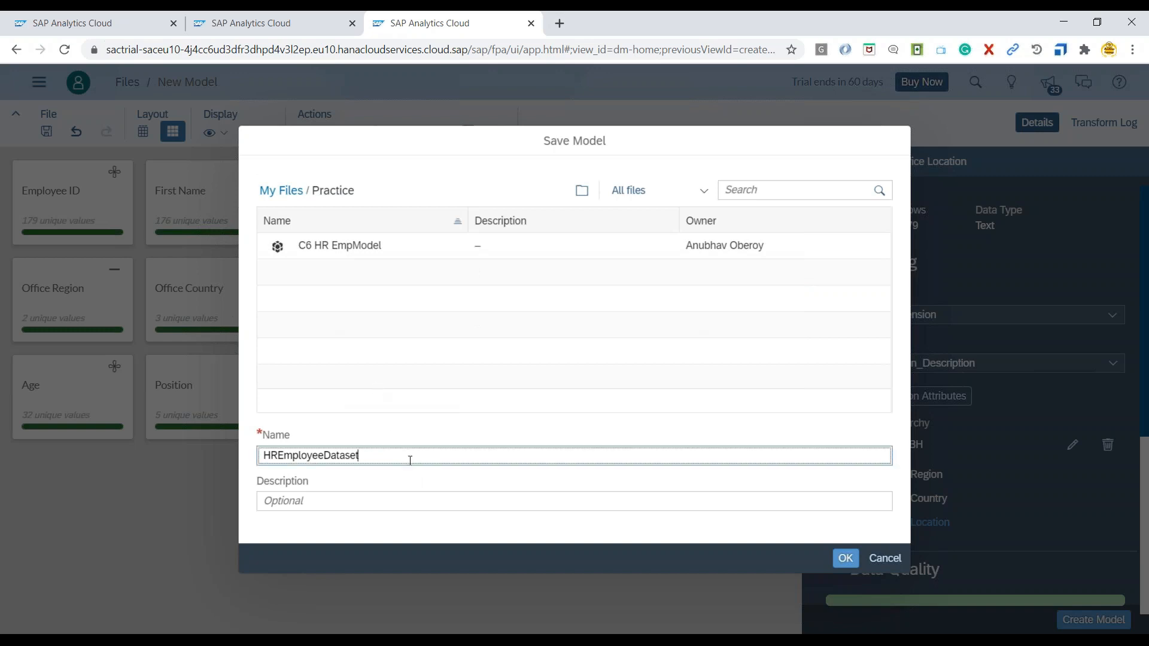
{"action": "type", "text": "_"}
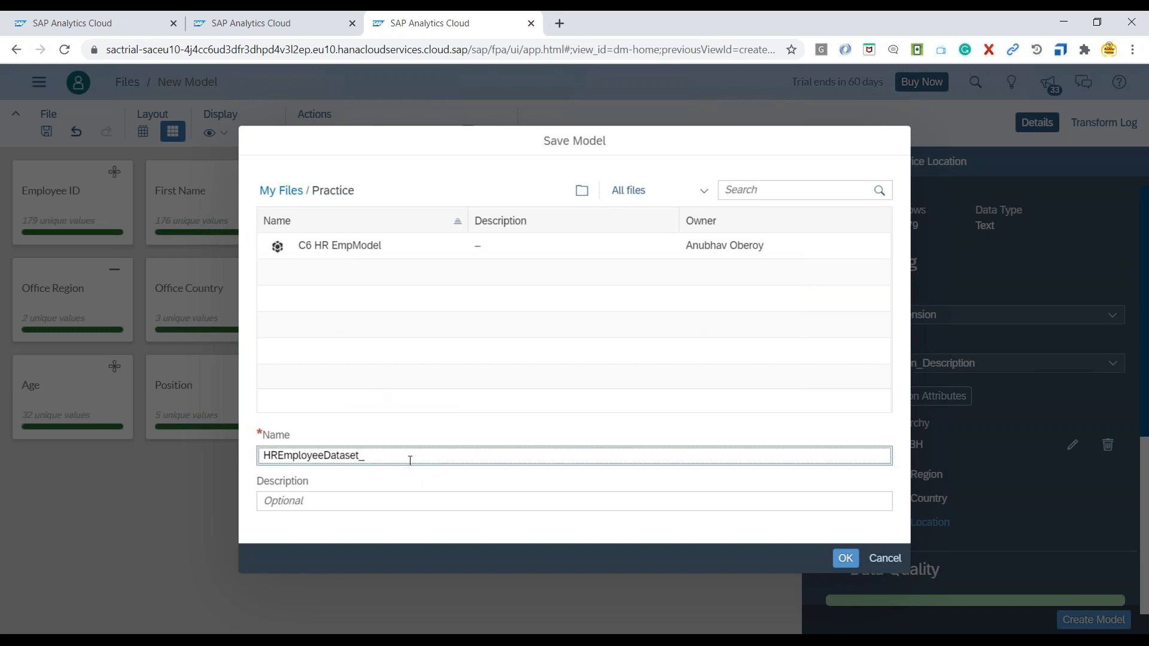
{"action": "type", "text": "LBH"}
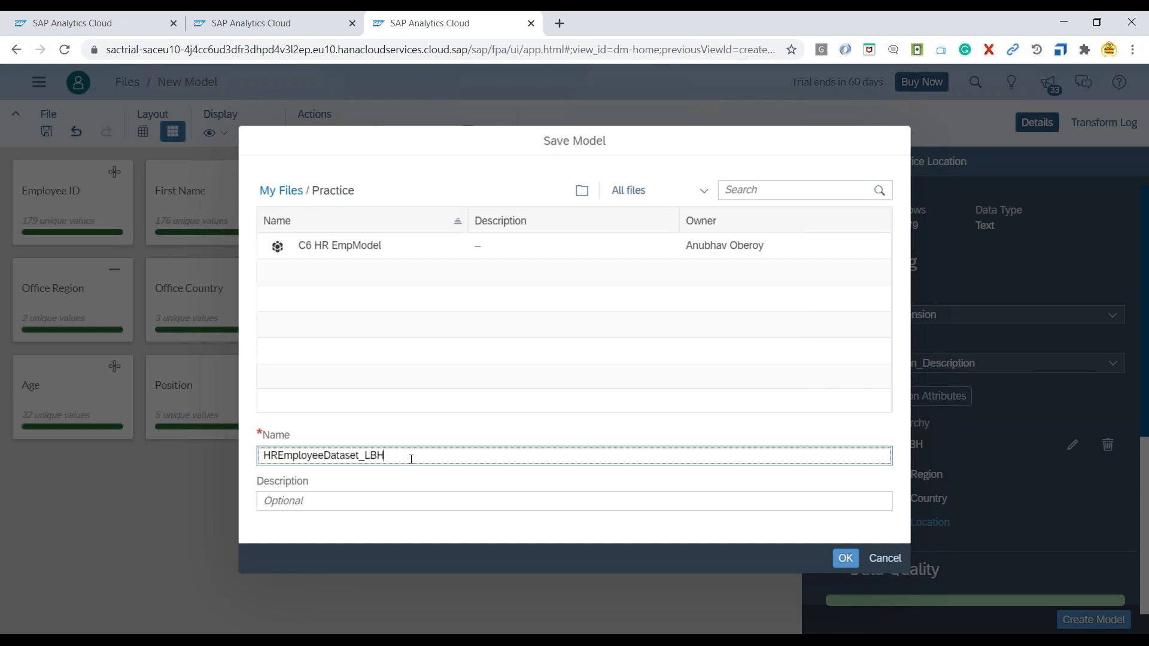
{"action": "left_click", "coordinate": [844, 558]}
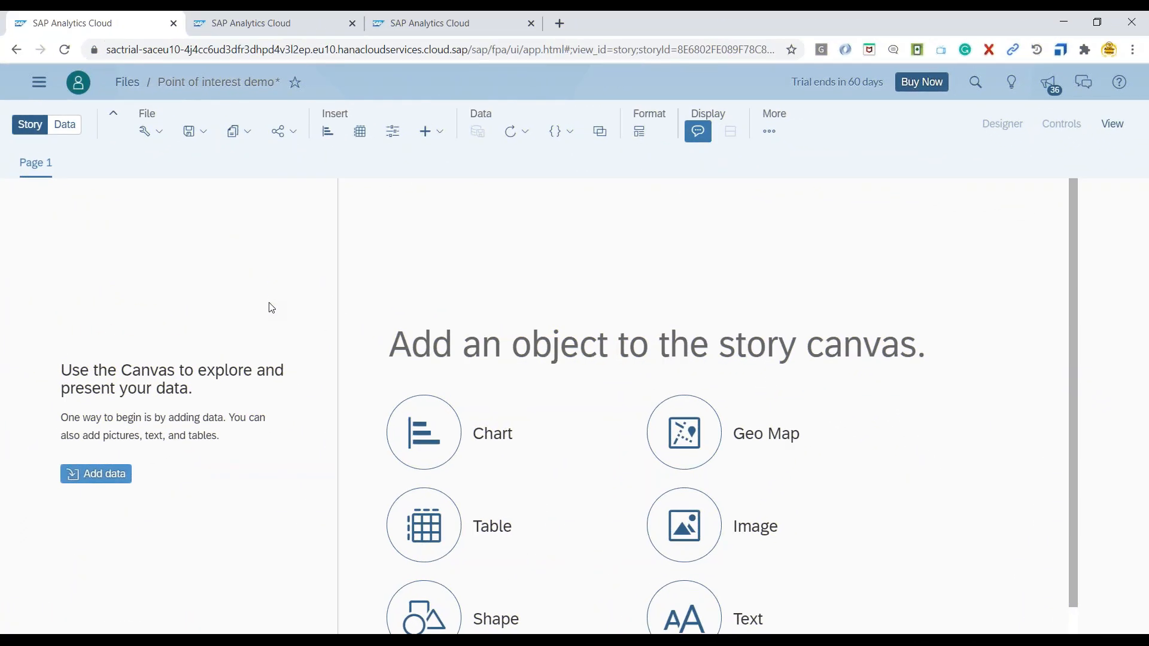
{"action": "mouse_move", "coordinate": [124, 481]}
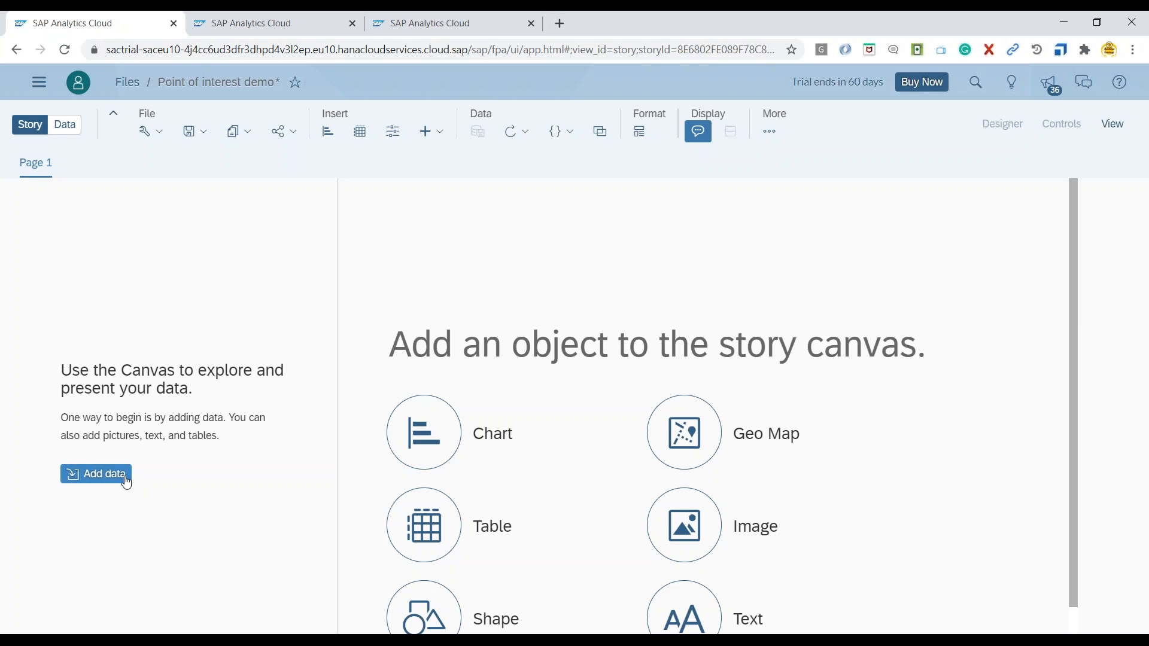
Add HREmployeeDataset_LBH as the story's data source via Select other model, then return to the story page
{"action": "left_click", "coordinate": [96, 474]}
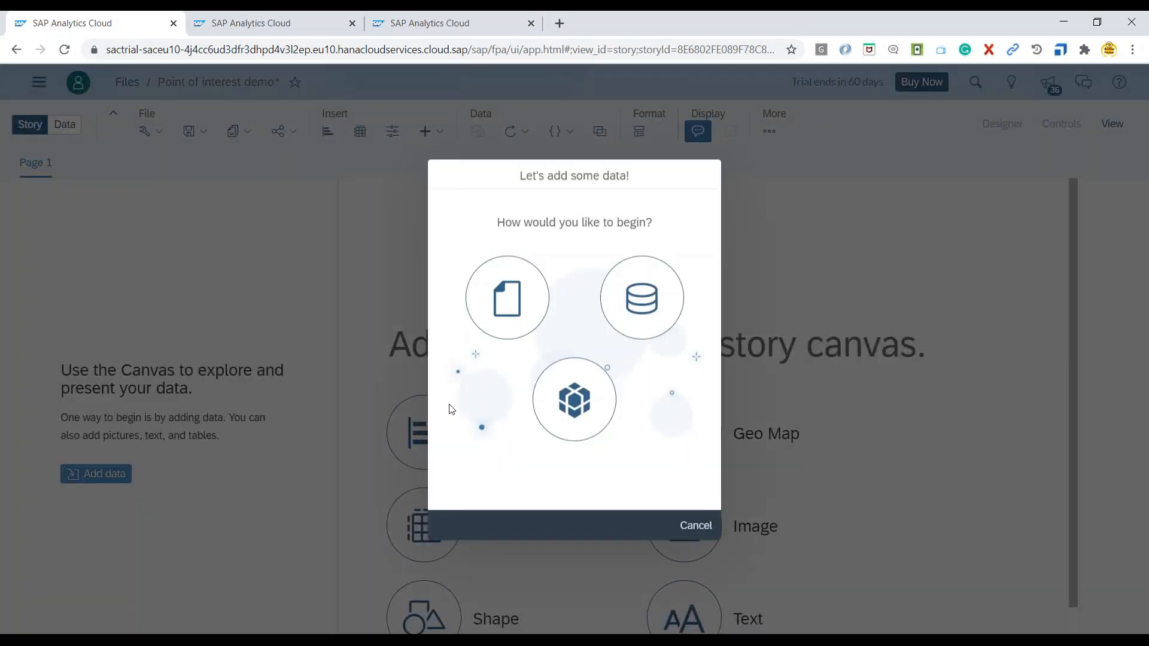
{"action": "left_click", "coordinate": [694, 526]}
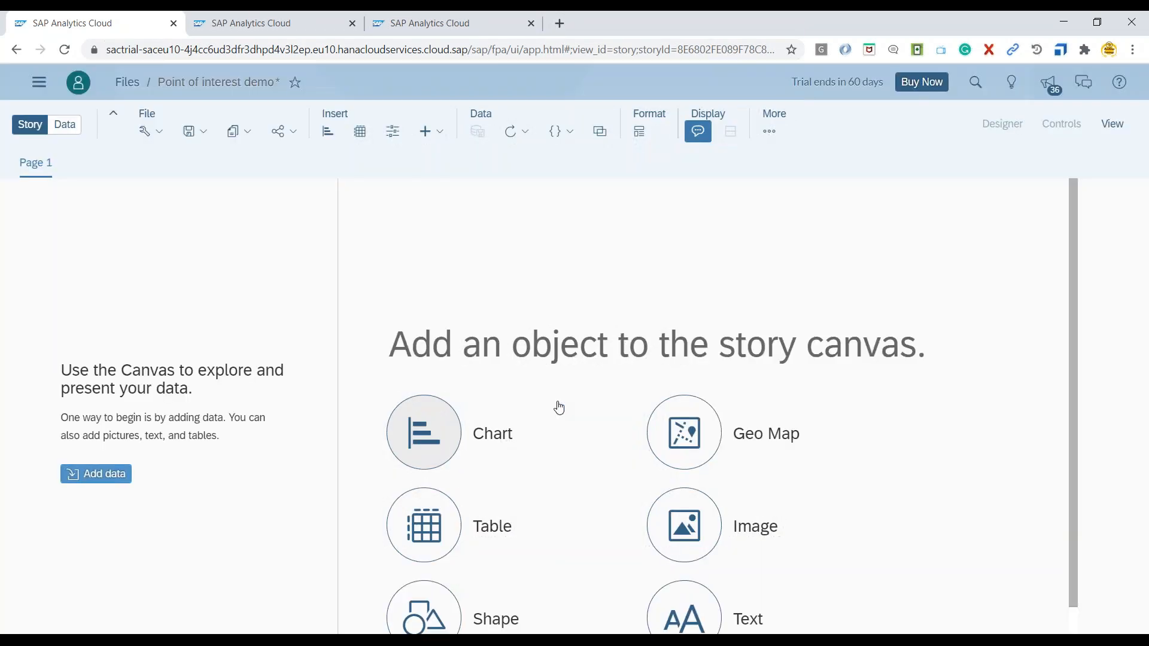
{"action": "left_click", "coordinate": [422, 432]}
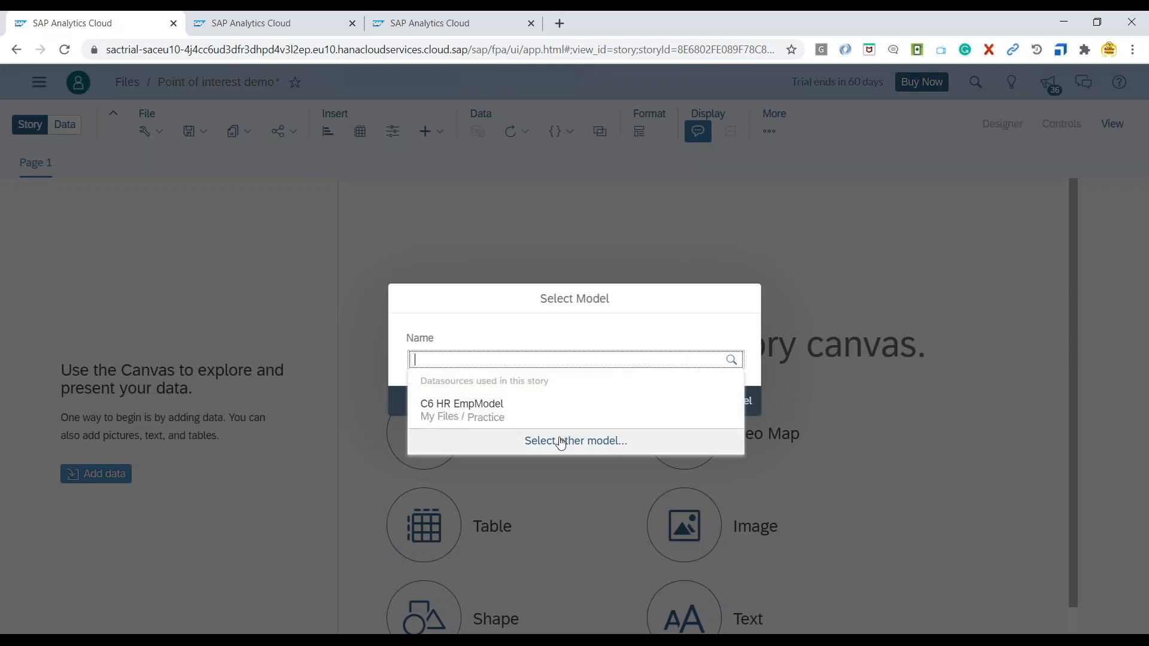
{"action": "left_click", "coordinate": [575, 441]}
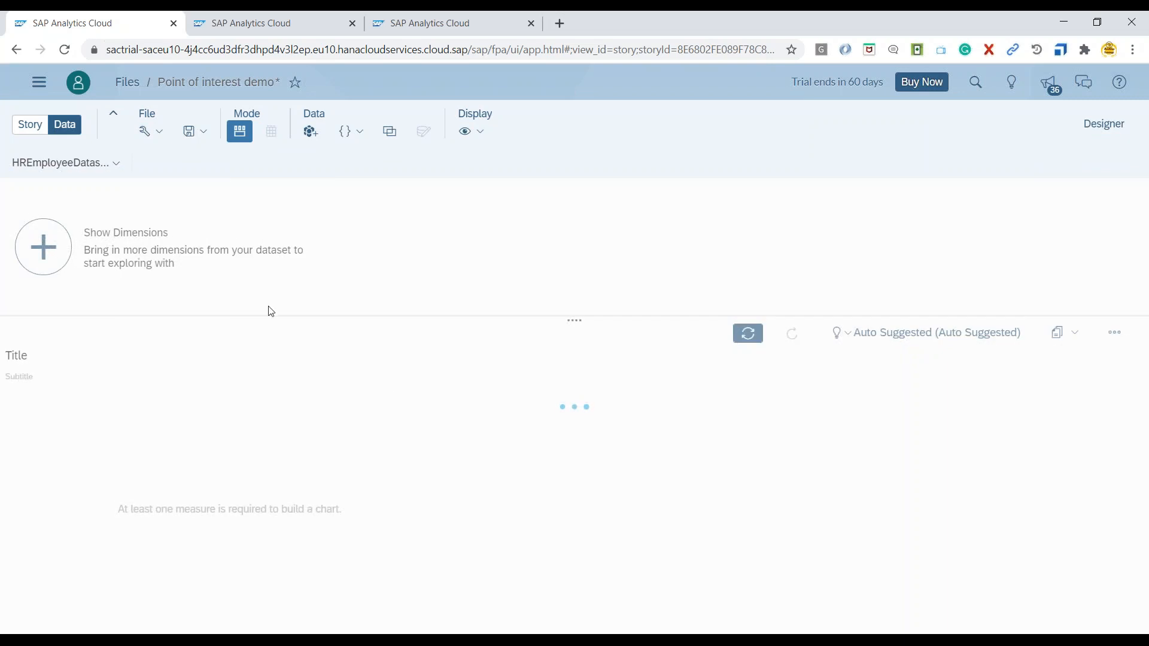
{"action": "left_click", "coordinate": [28, 123]}
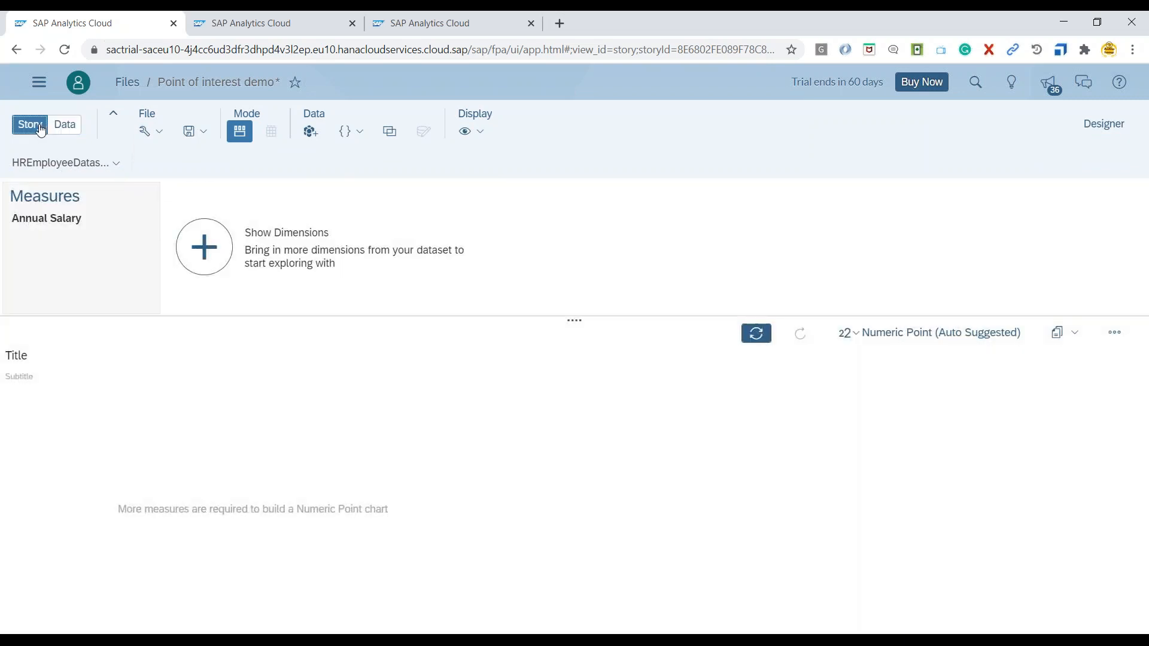
{"action": "left_click", "coordinate": [29, 124]}
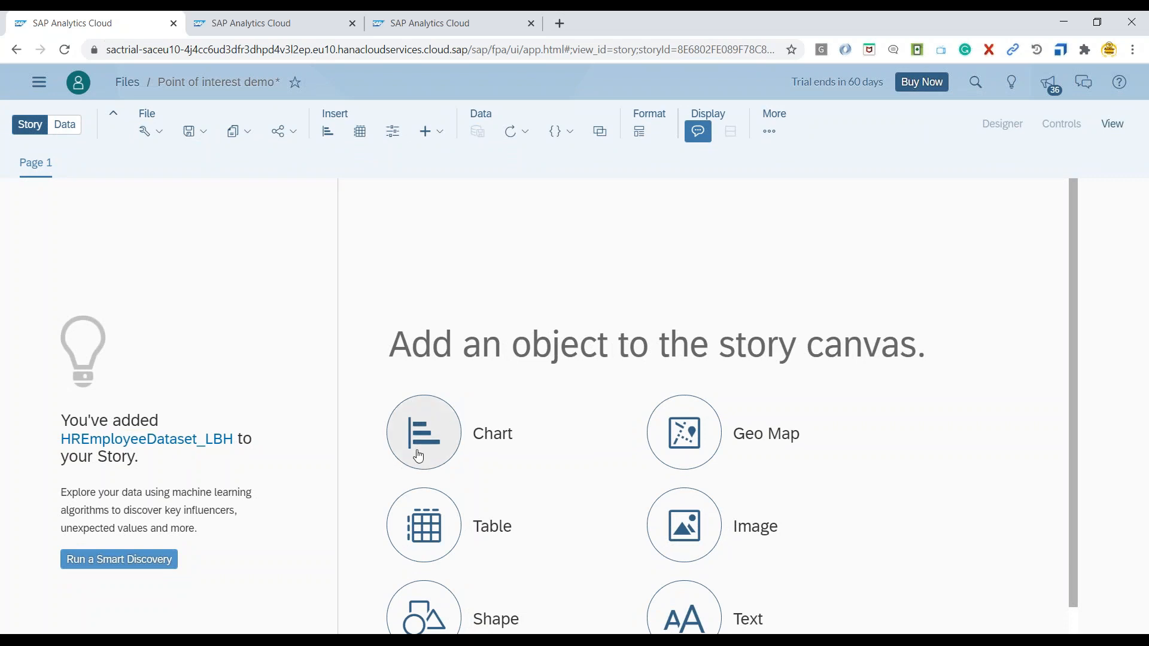
Insert a chart with Annual Salary as measure and Office Location as dimension, giving one (all) bar
{"action": "left_click", "coordinate": [422, 432]}
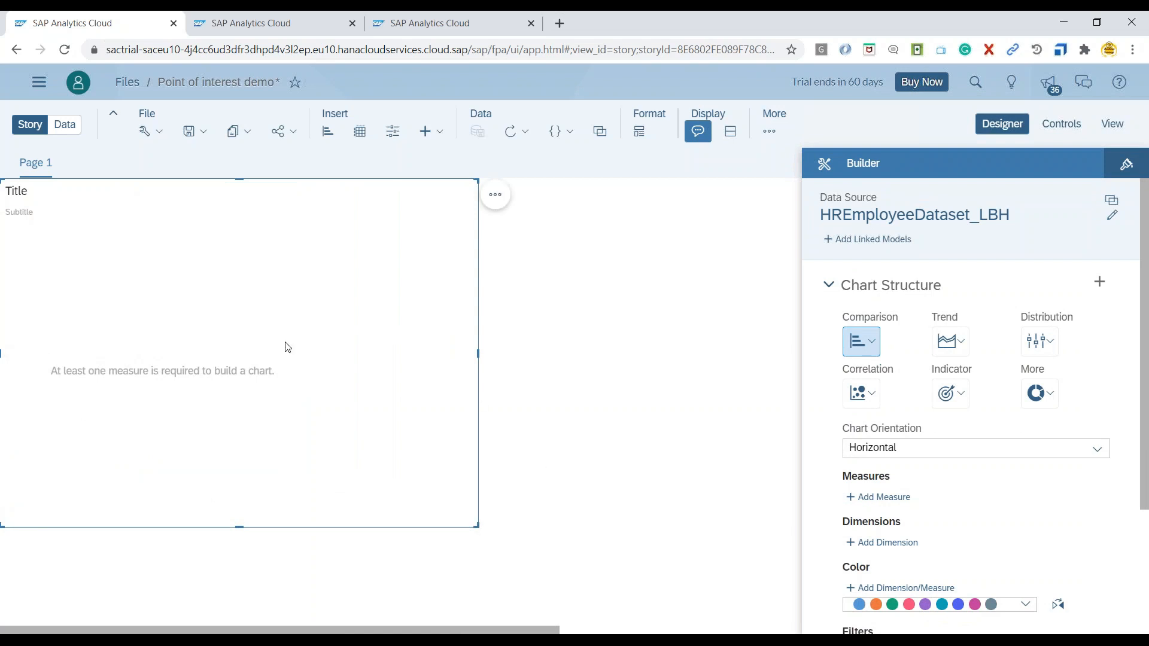
{"action": "mouse_move", "coordinate": [883, 497]}
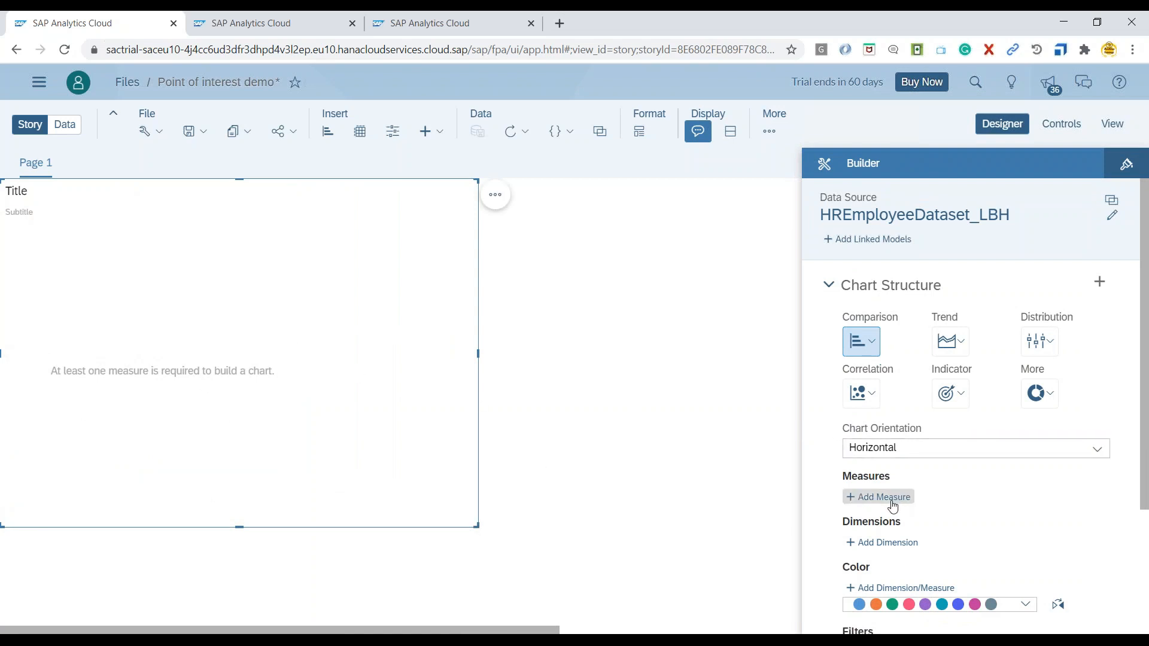
{"action": "left_click", "coordinate": [883, 497]}
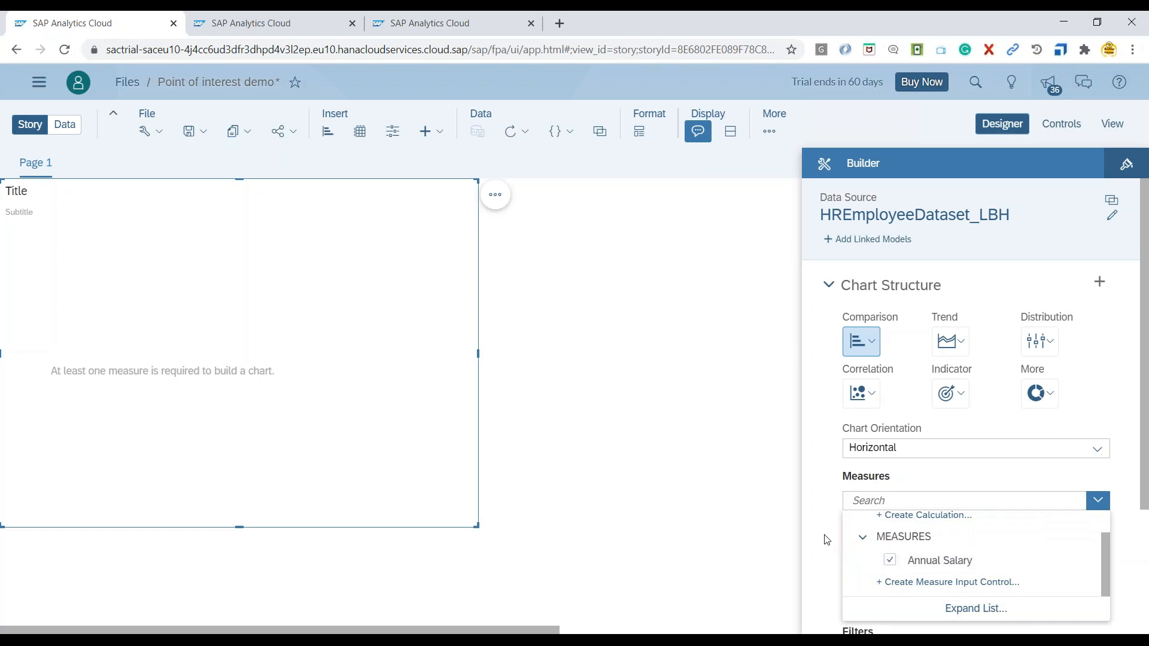
{"action": "left_click", "coordinate": [890, 561]}
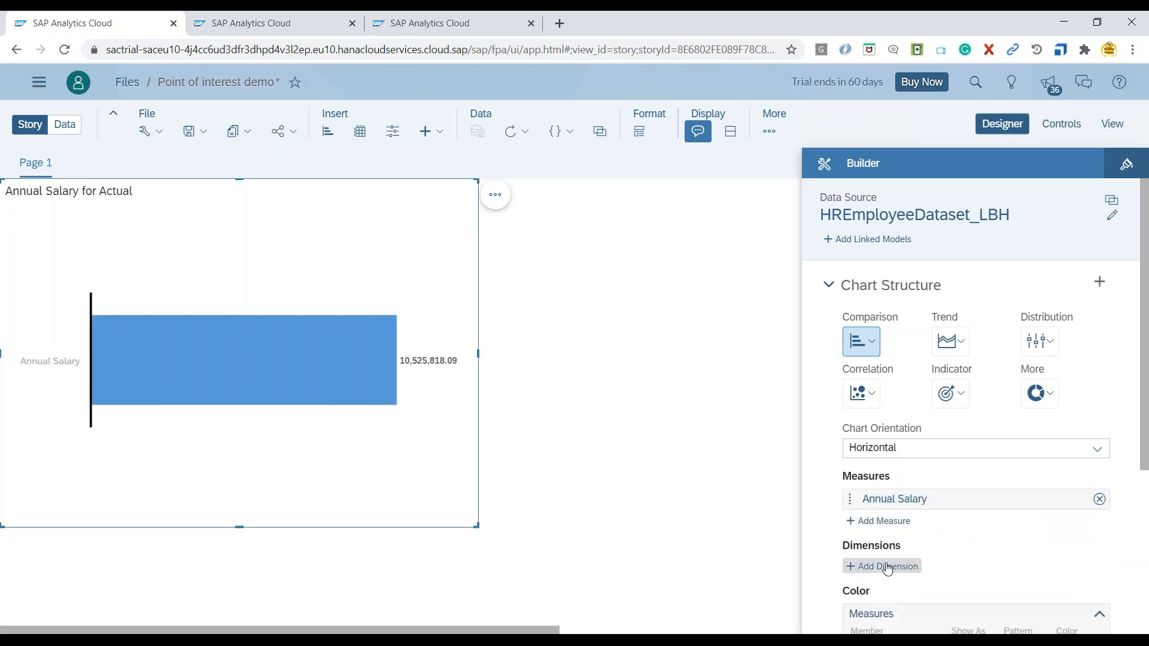
{"action": "left_click", "coordinate": [886, 567]}
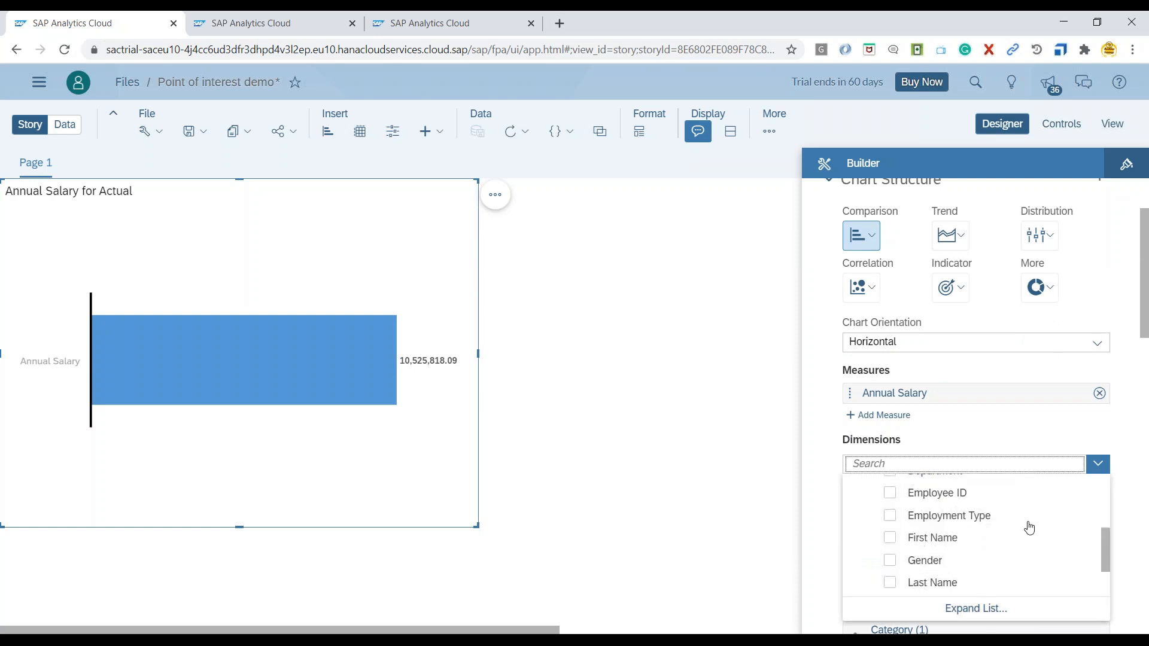
{"action": "scroll", "scroll_direction": "down", "scroll_amount": 3}
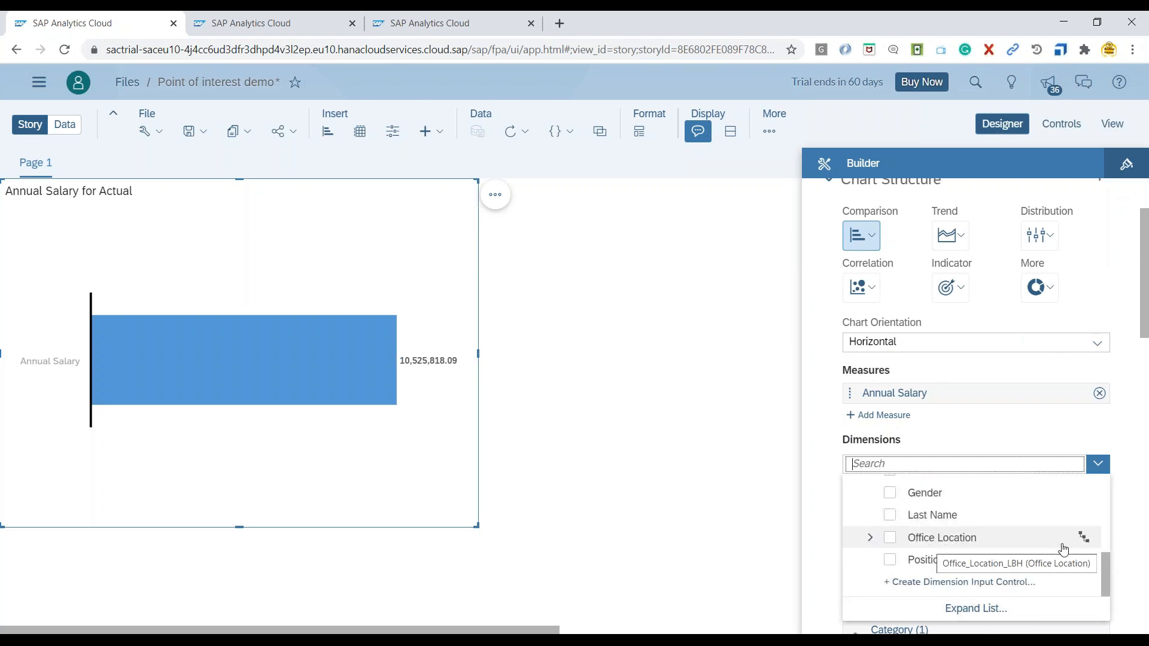
{"action": "mouse_move", "coordinate": [1089, 544]}
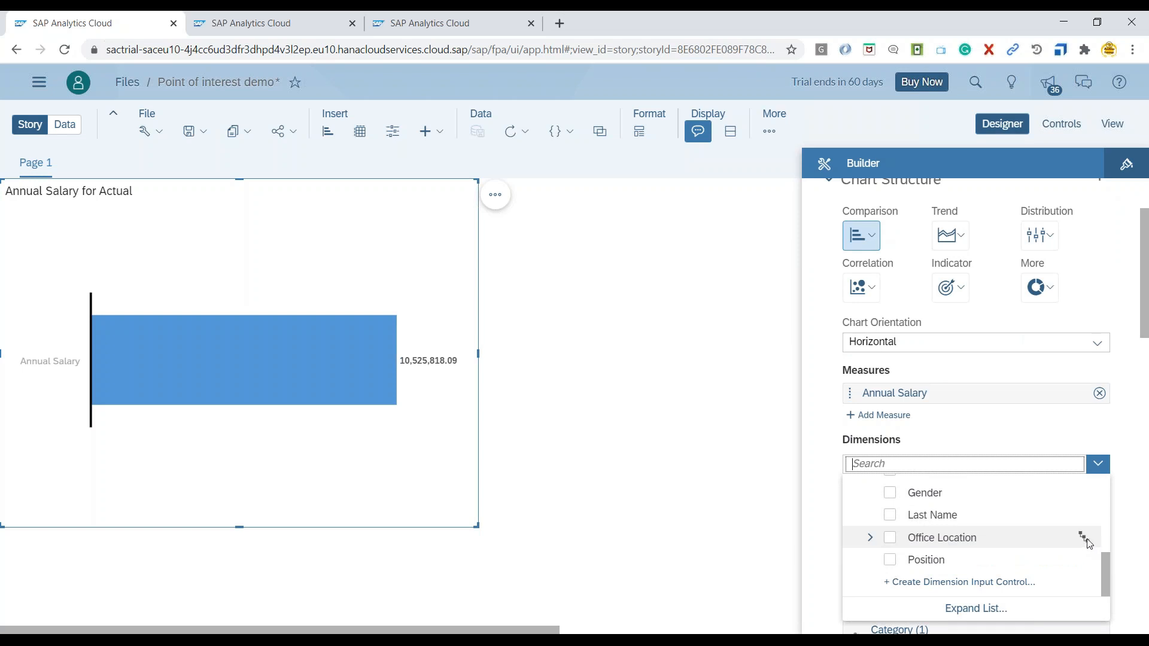
{"action": "mouse_move", "coordinate": [937, 546]}
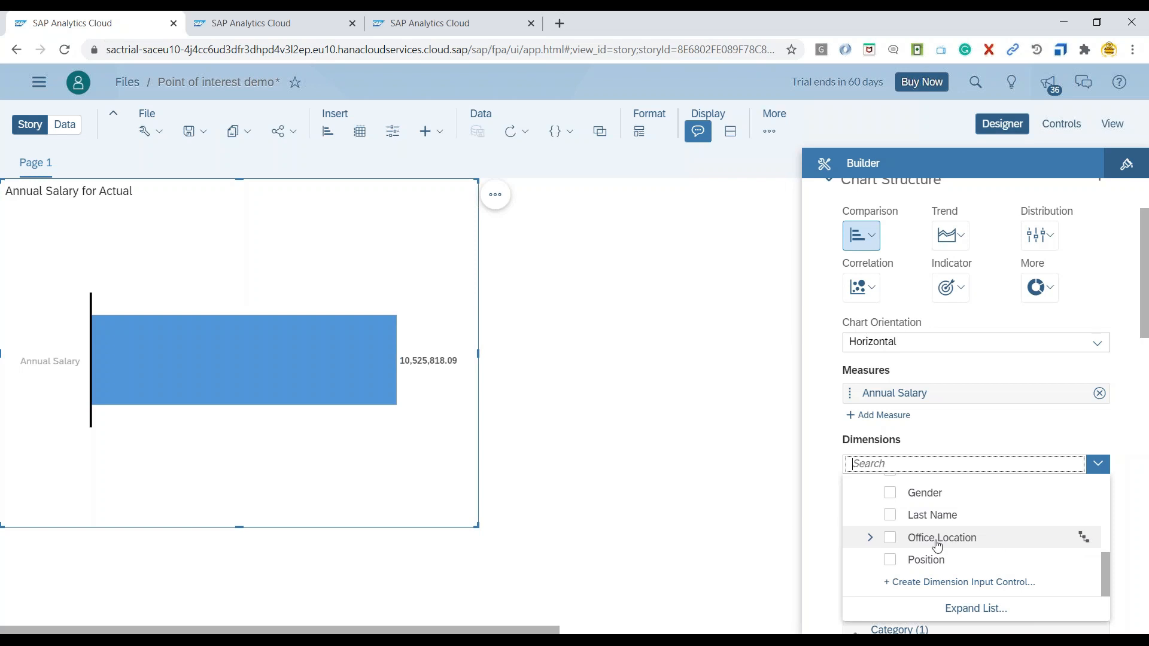
{"action": "left_click", "coordinate": [890, 538]}
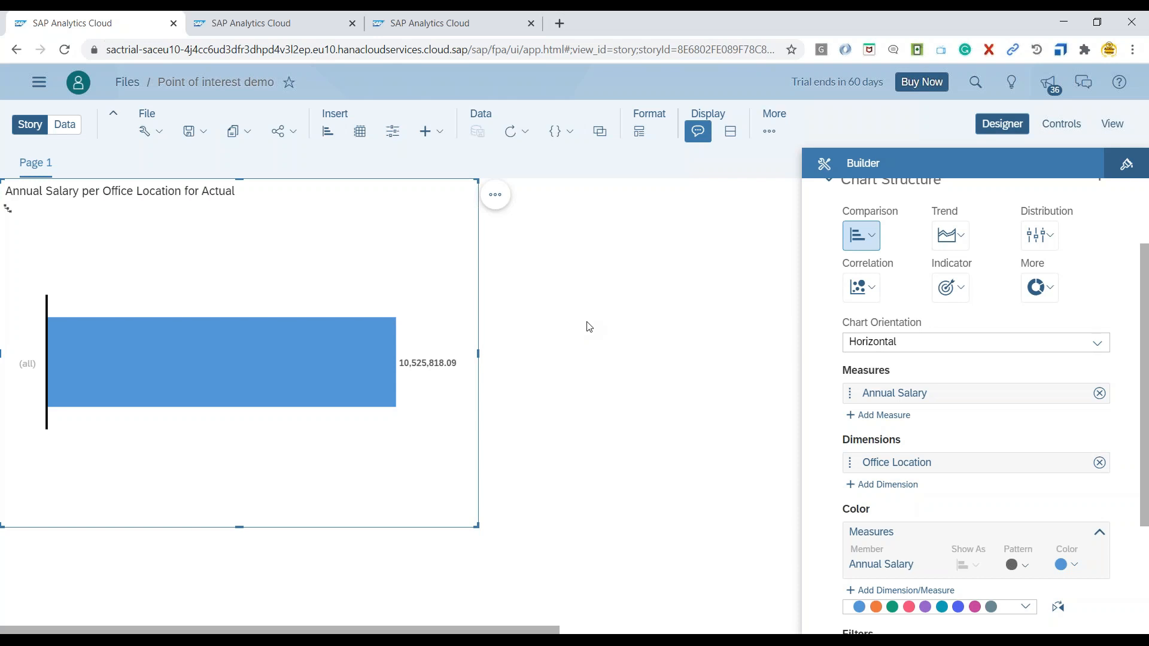
{"action": "mouse_move", "coordinate": [8, 209]}
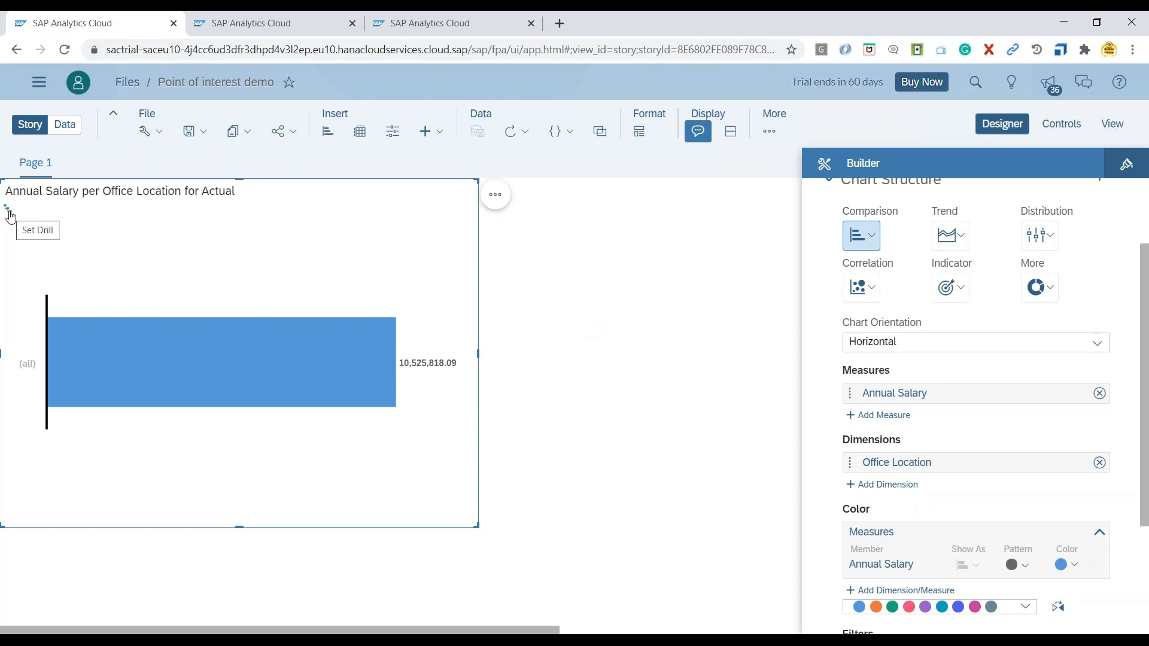
Set the Office Location drill level to Level 2 so salaries split into EMEA and NA
{"action": "left_click", "coordinate": [9, 215]}
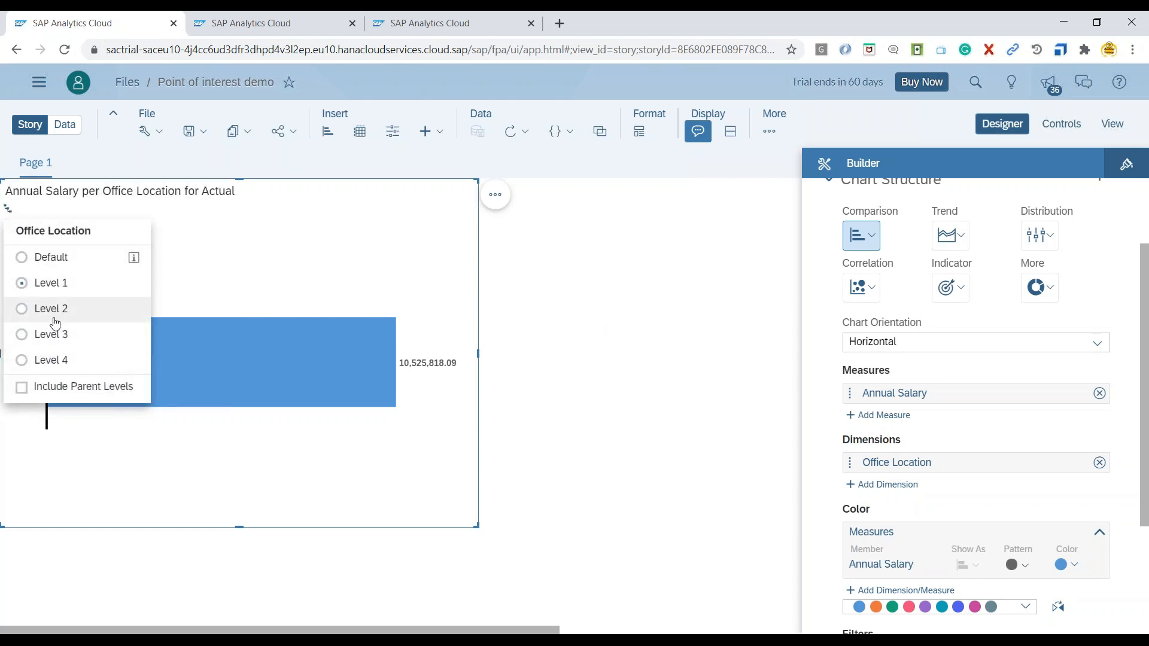
{"action": "mouse_move", "coordinate": [59, 360]}
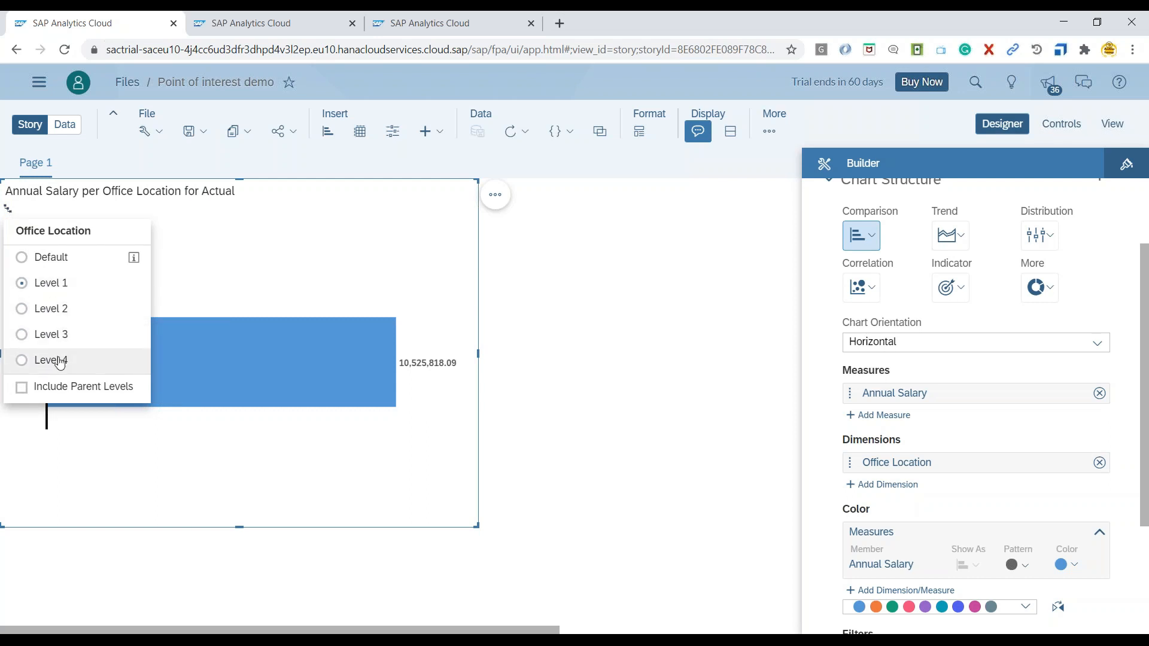
{"action": "mouse_move", "coordinate": [51, 309]}
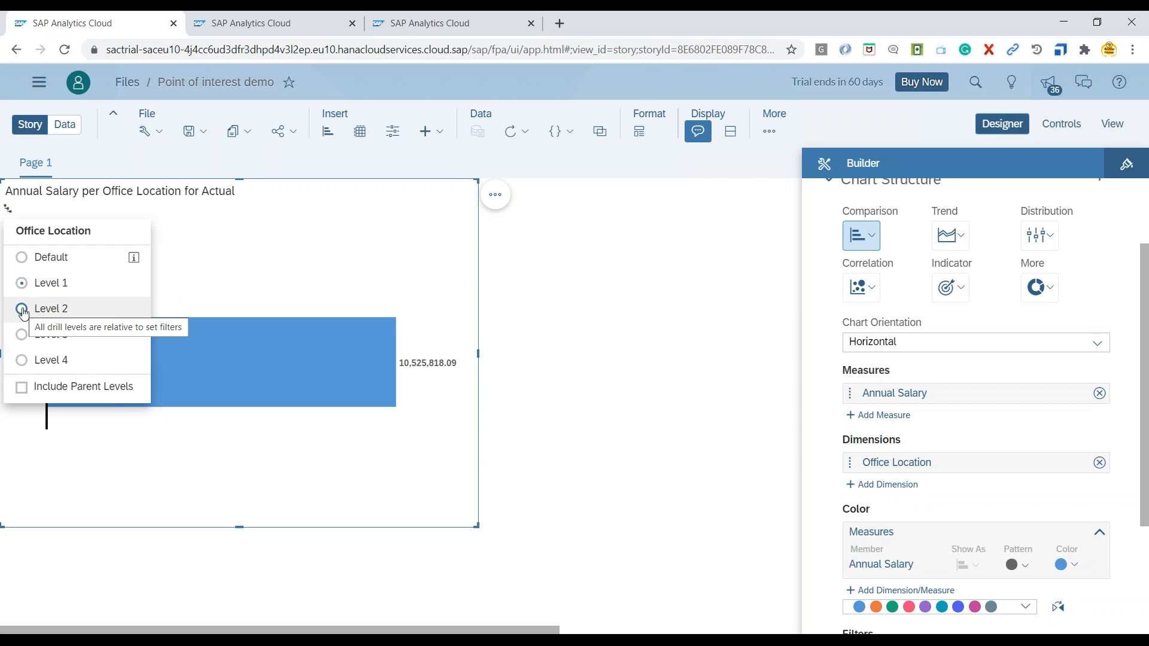
{"action": "left_click", "coordinate": [51, 308]}
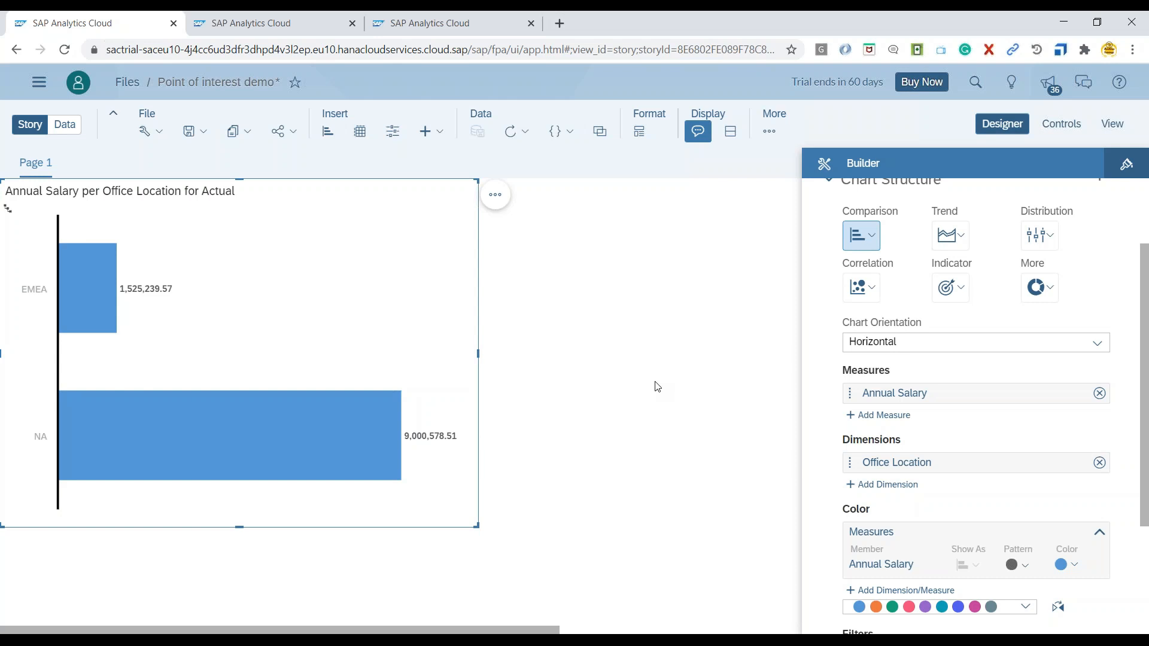
{"action": "mouse_move", "coordinate": [44, 443]}
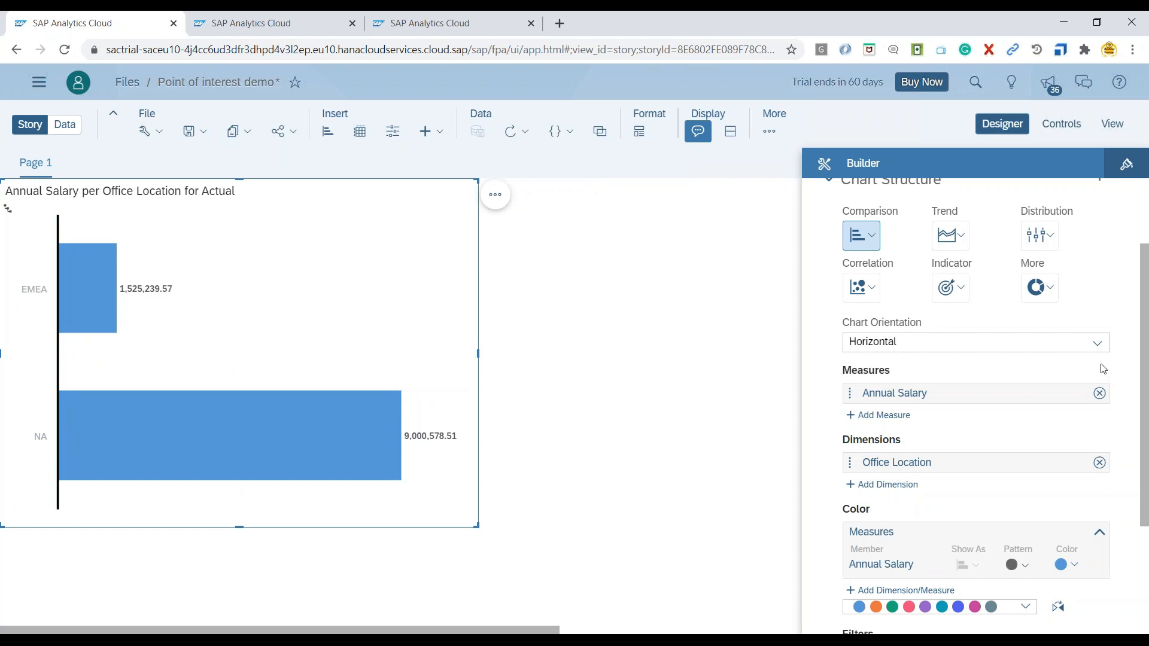
Make the chart vertical and drill down NA then USA to show Chicago, New York City and Seattle
{"action": "left_click", "coordinate": [975, 341]}
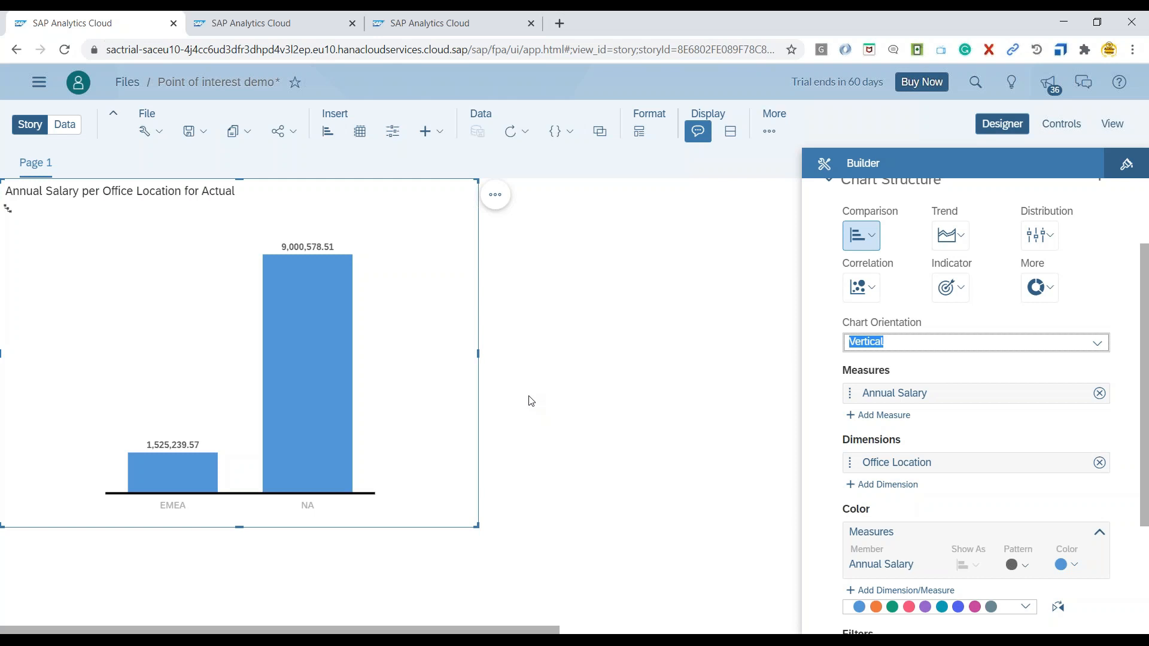
{"action": "mouse_move", "coordinate": [309, 422]}
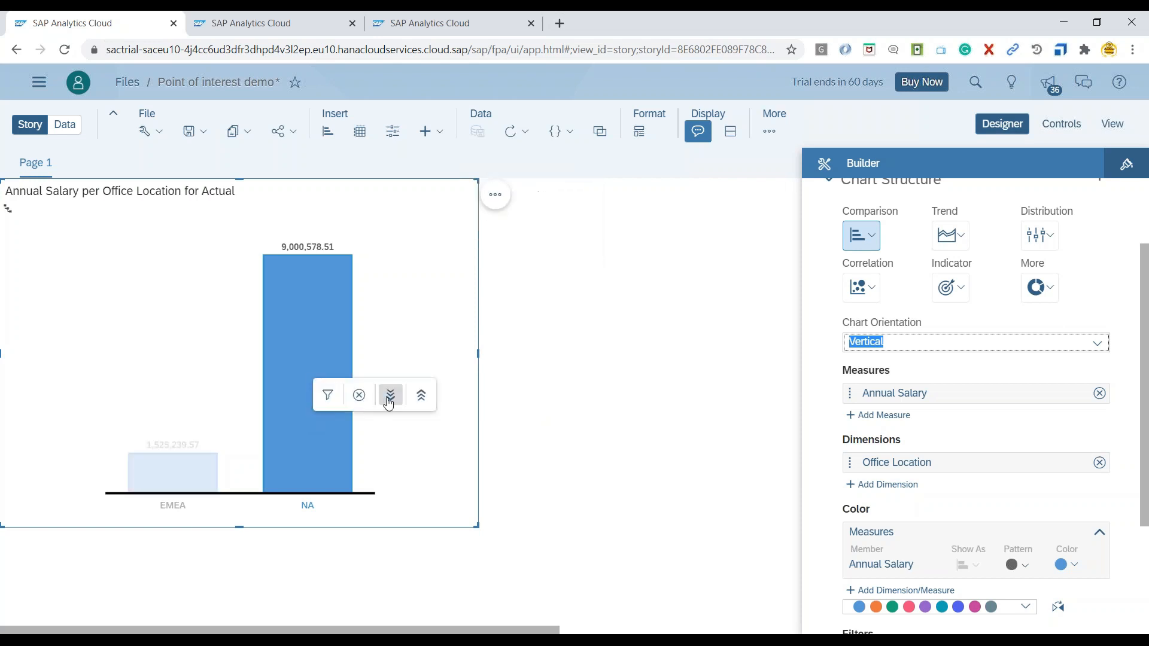
{"action": "left_click", "coordinate": [390, 395]}
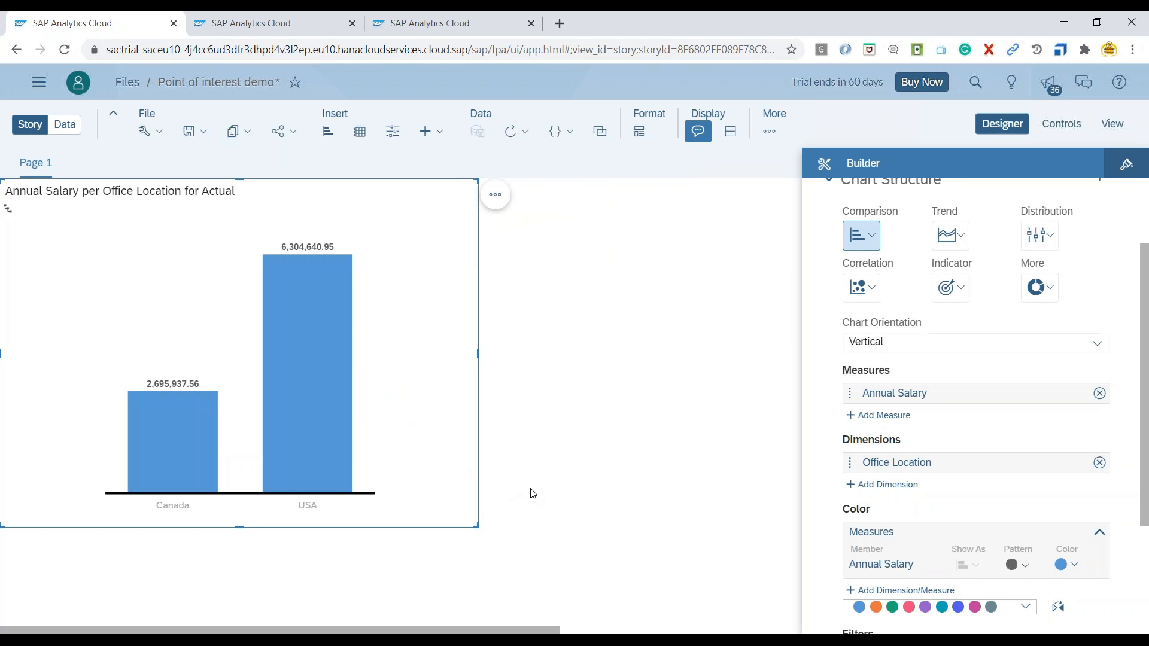
{"action": "mouse_move", "coordinate": [187, 554]}
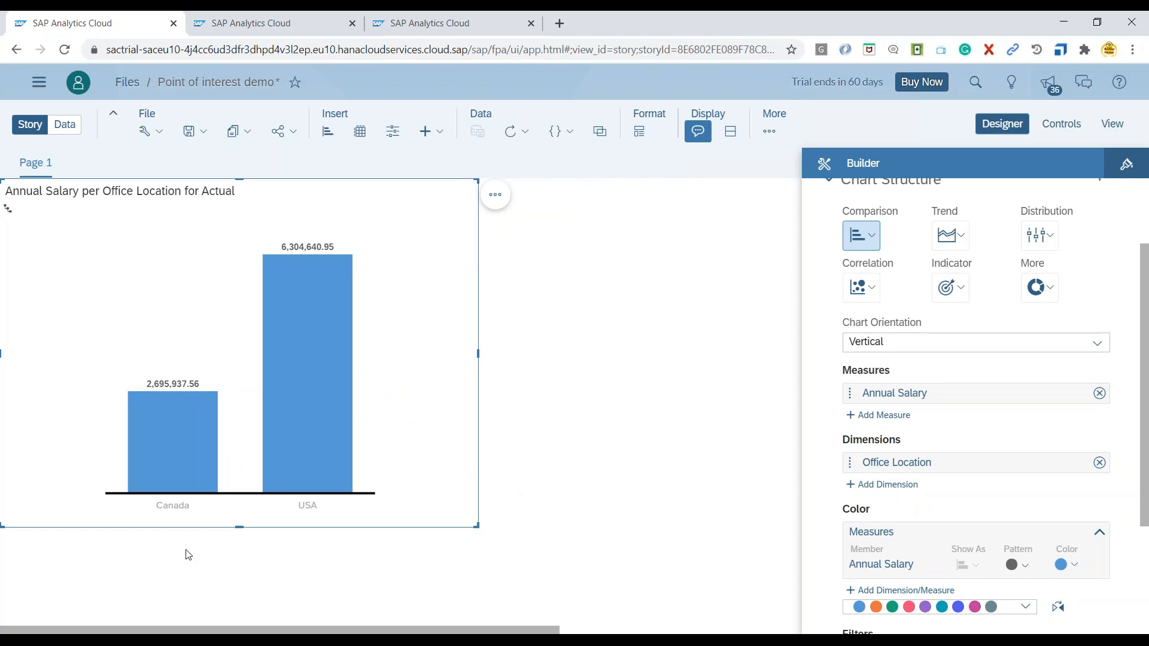
{"action": "mouse_move", "coordinate": [194, 540]}
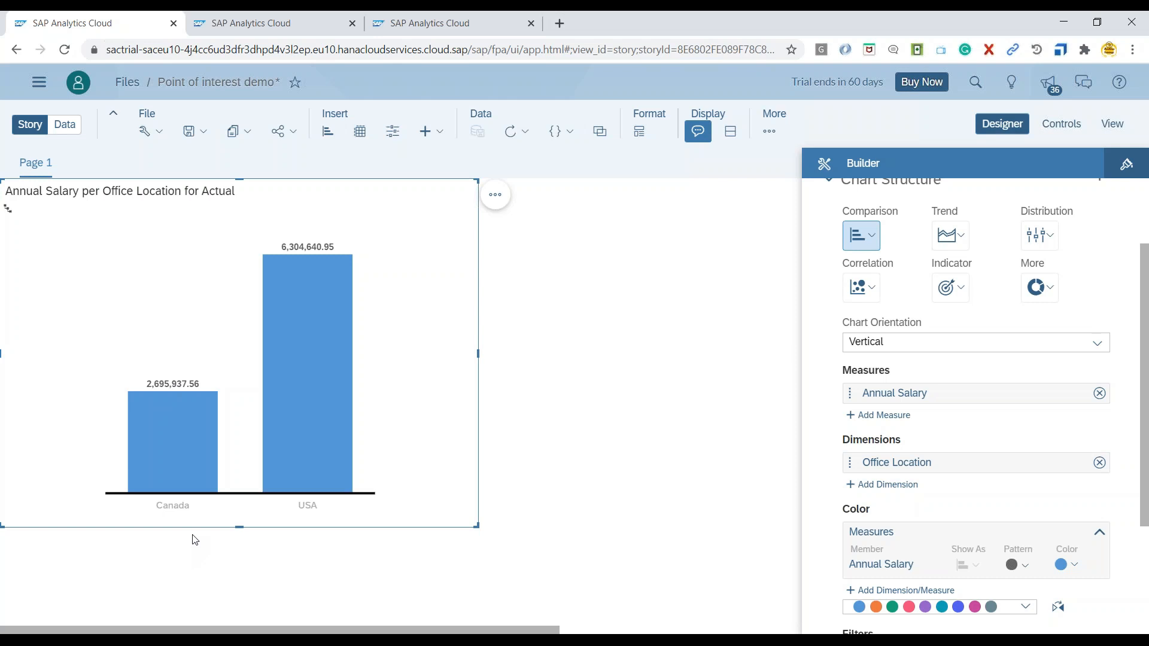
{"action": "mouse_move", "coordinate": [303, 479]}
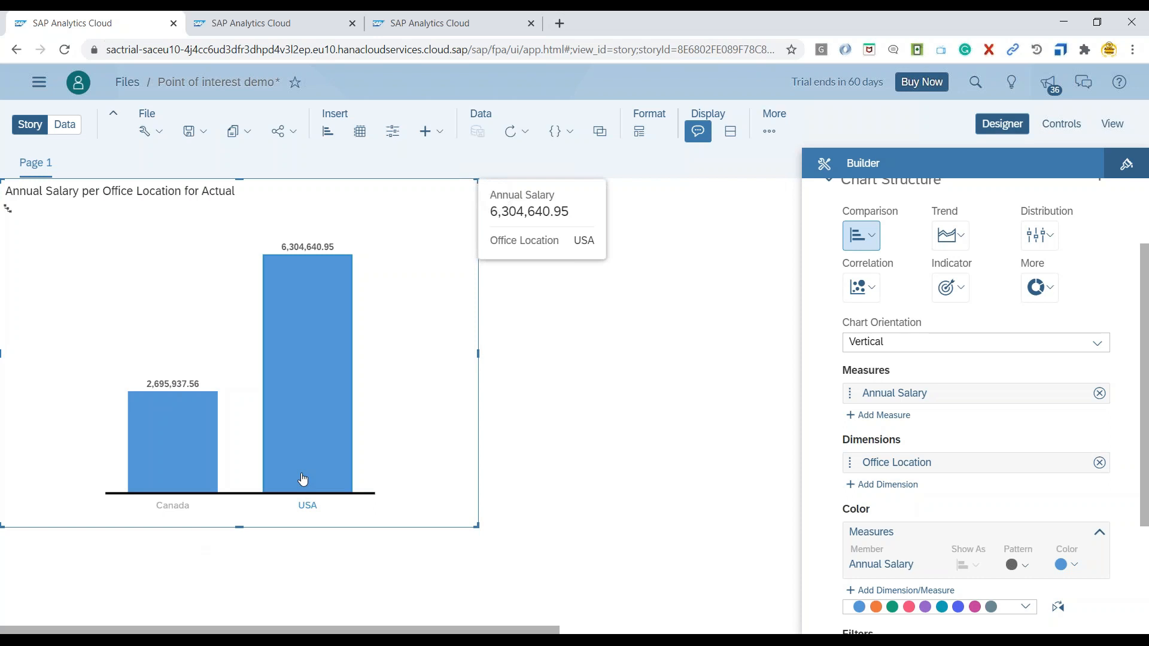
{"action": "mouse_move", "coordinate": [175, 463]}
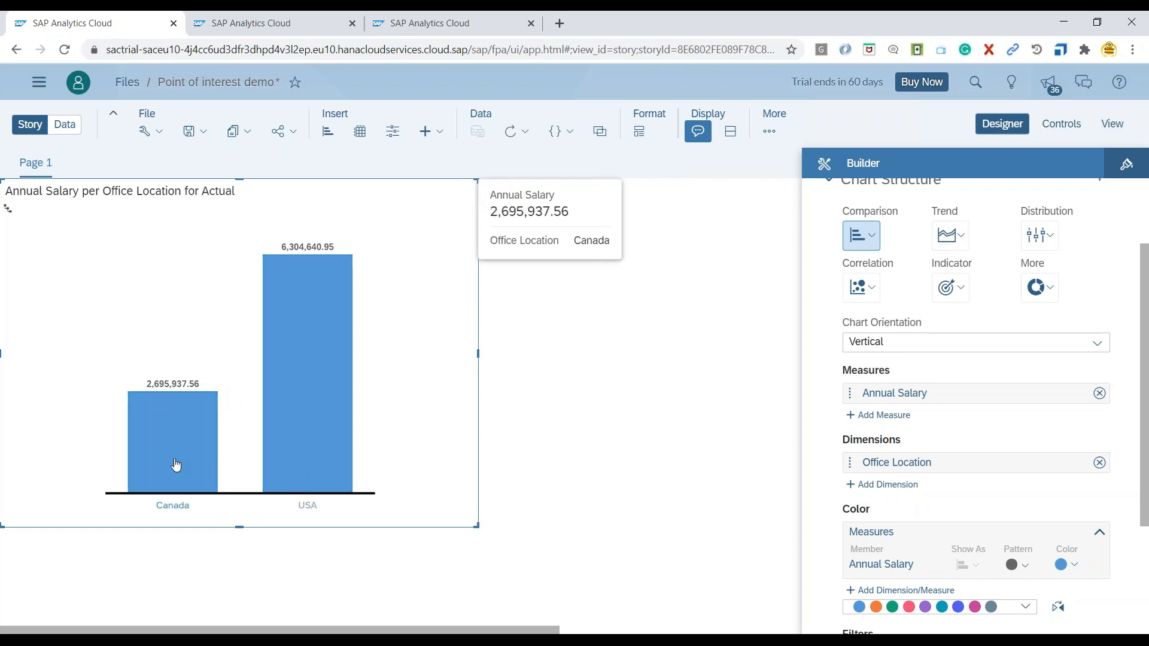
{"action": "mouse_move", "coordinate": [296, 397]}
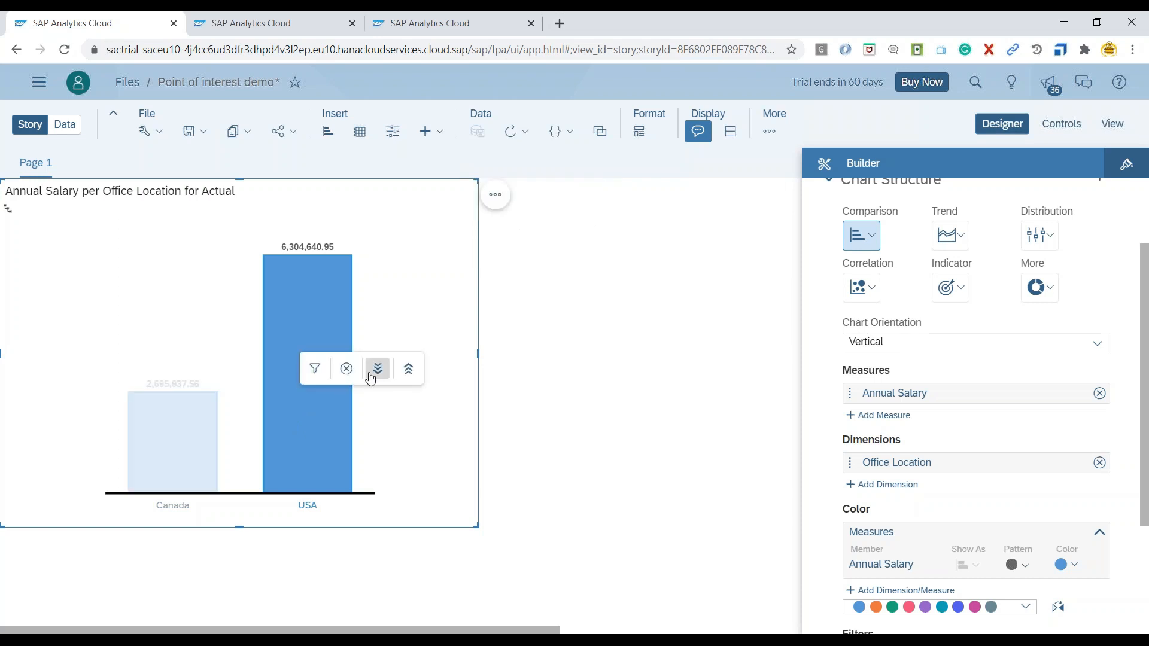
{"action": "left_click", "coordinate": [377, 368]}
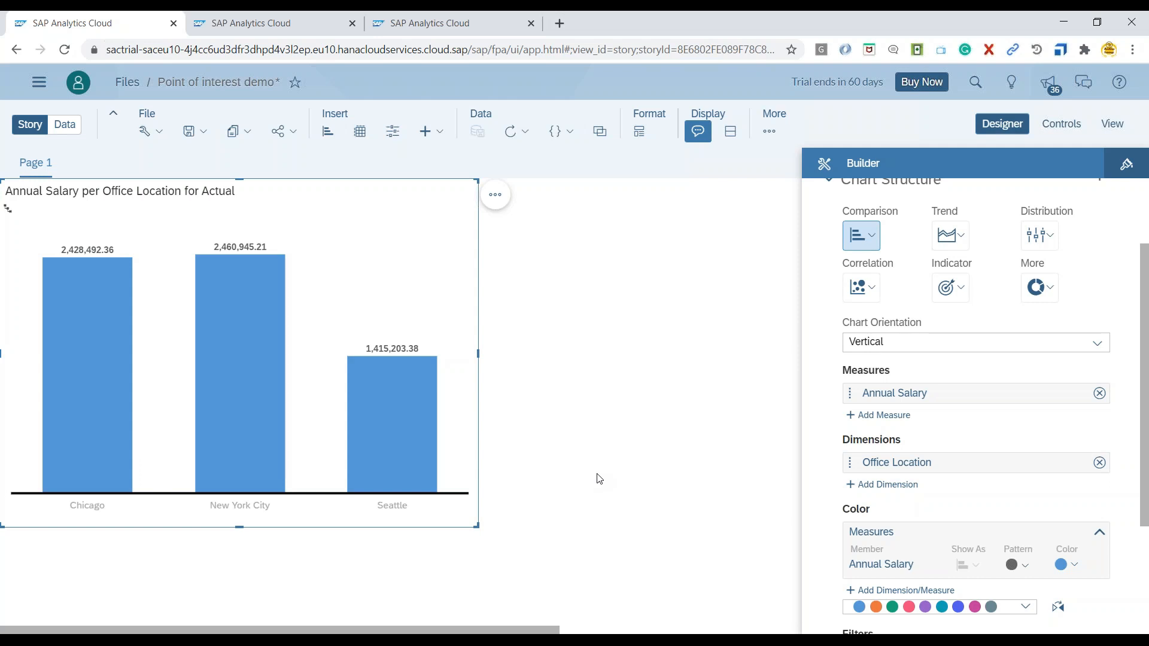
{"action": "mouse_move", "coordinate": [53, 237]}
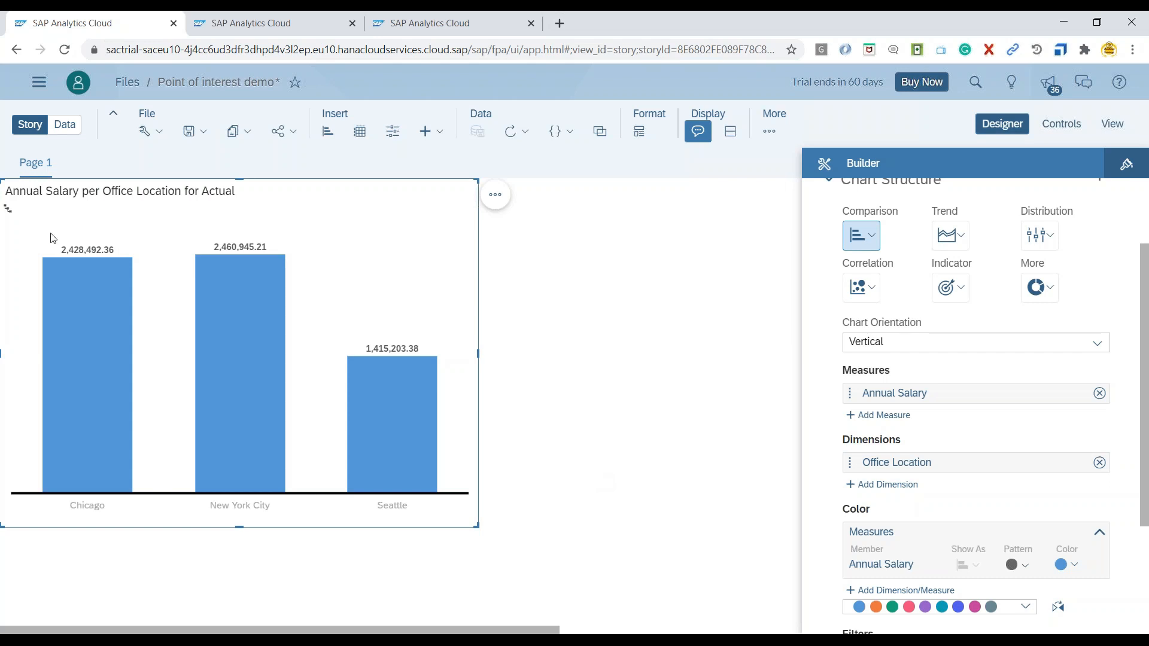
Include parent levels in the drill and change the chart type to Waterfall, totaling 10.53 million
{"action": "left_click", "coordinate": [7, 208]}
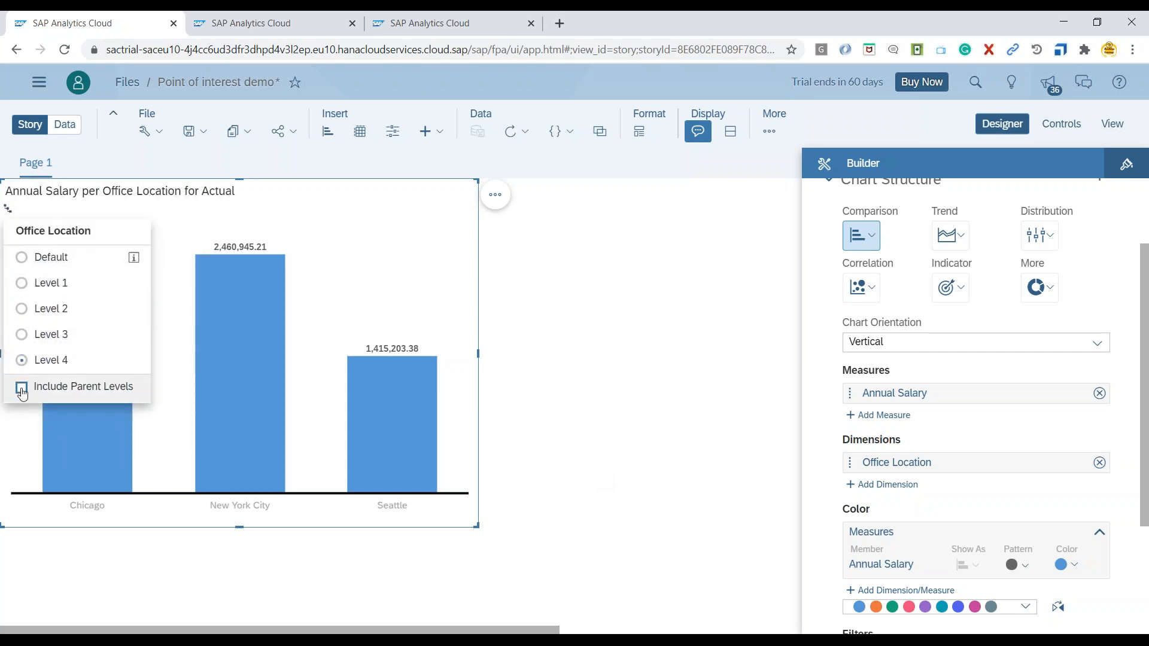
{"action": "left_click", "coordinate": [22, 388]}
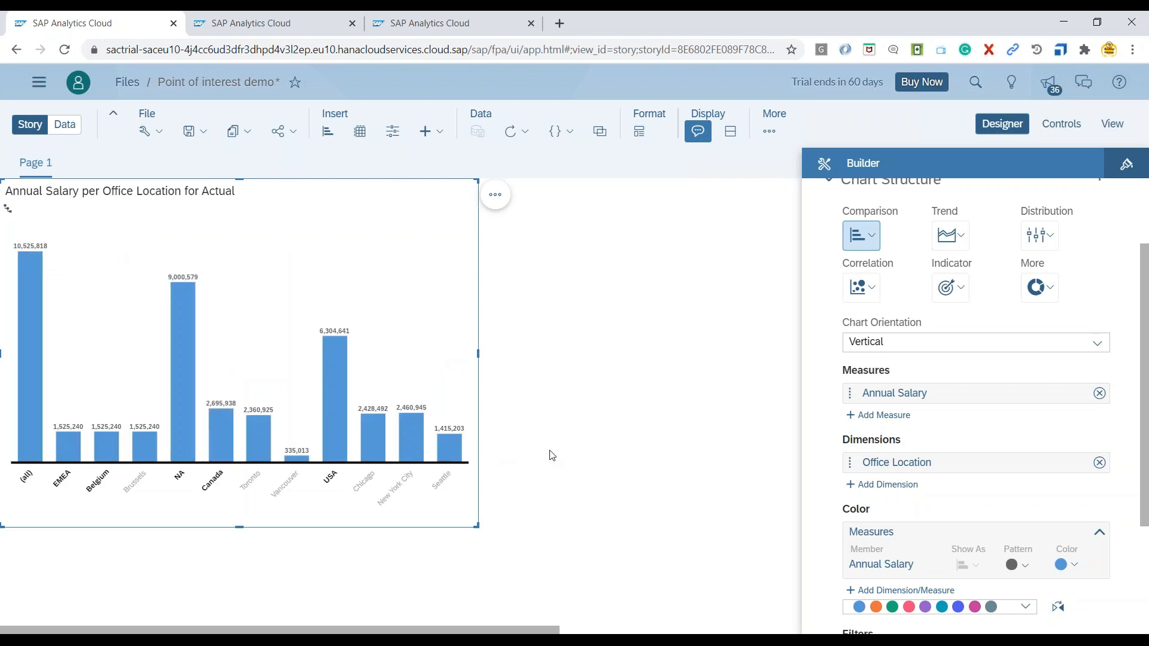
{"action": "mouse_move", "coordinate": [950, 236]}
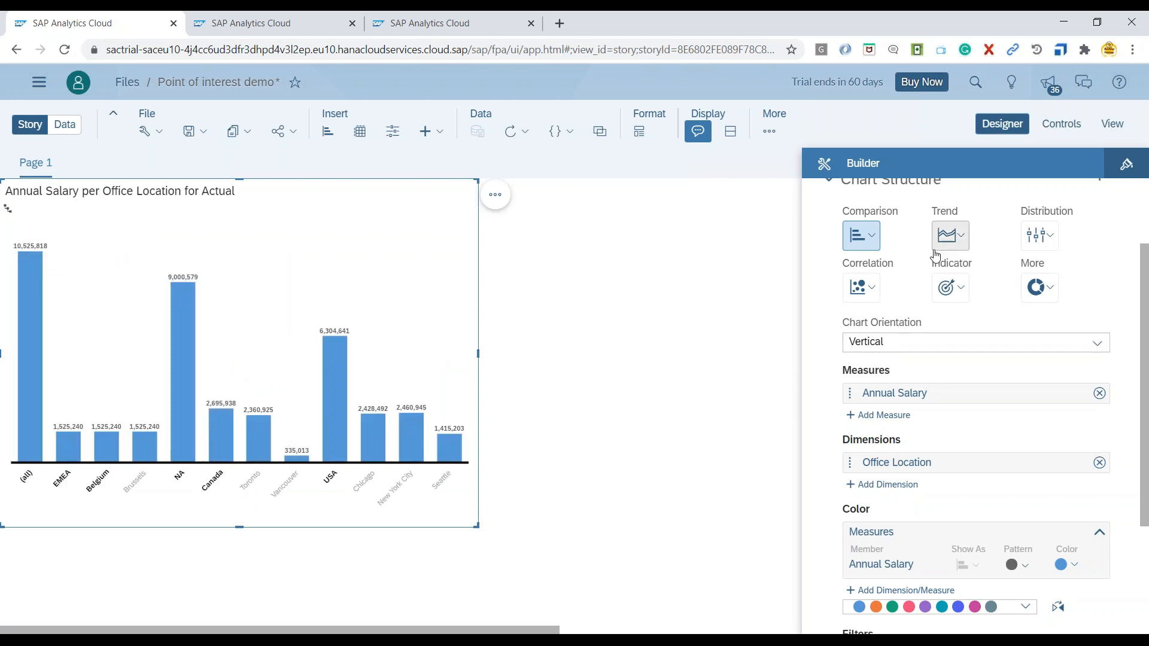
{"action": "left_click", "coordinate": [860, 236]}
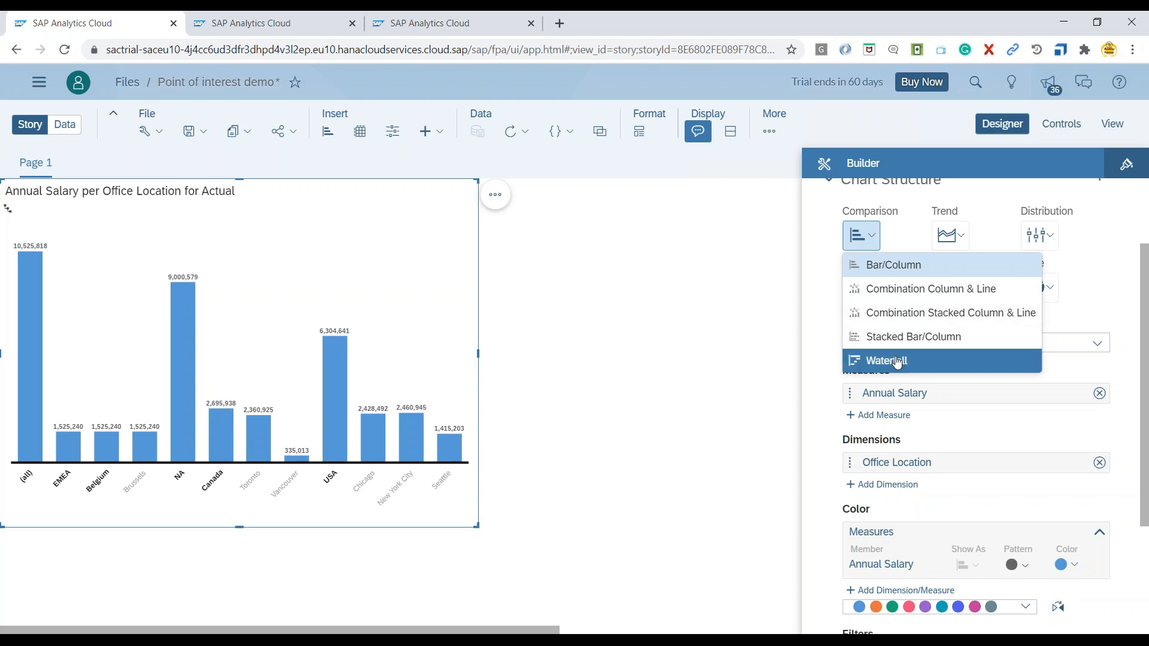
{"action": "left_click", "coordinate": [886, 360]}
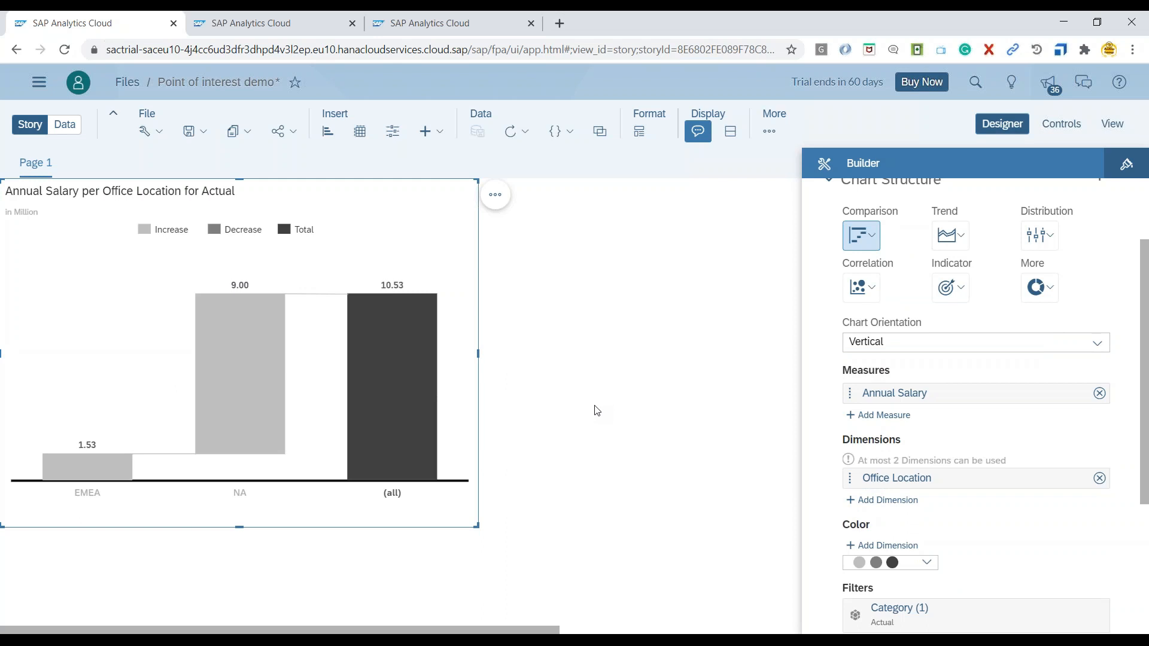
{"action": "mouse_move", "coordinate": [656, 270]}
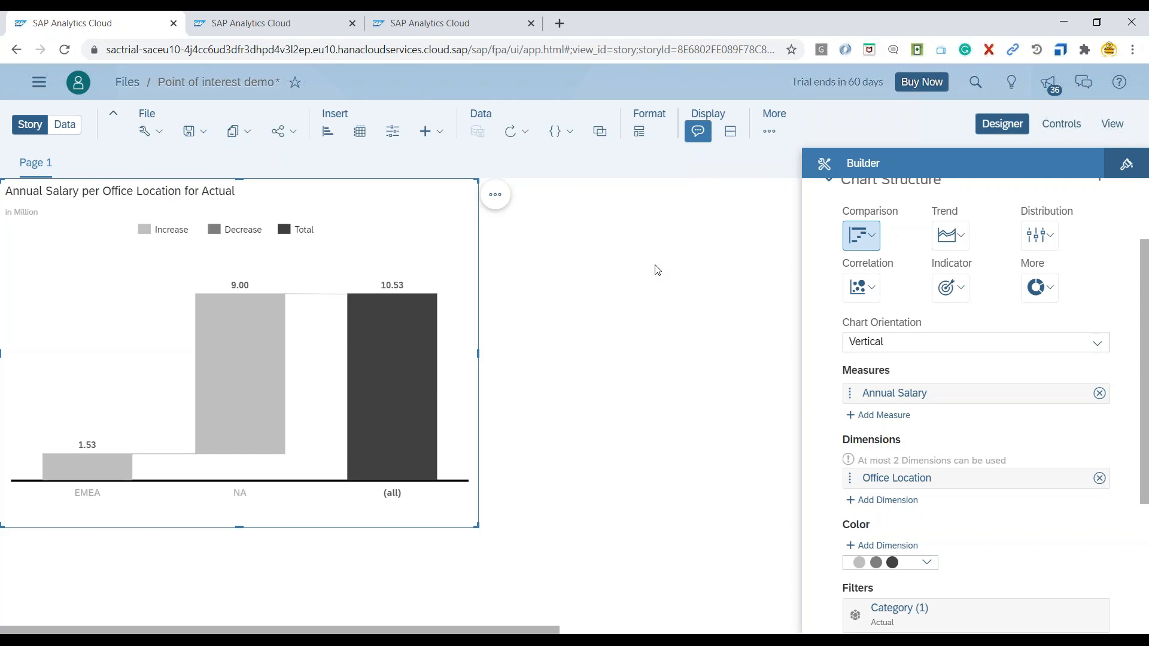